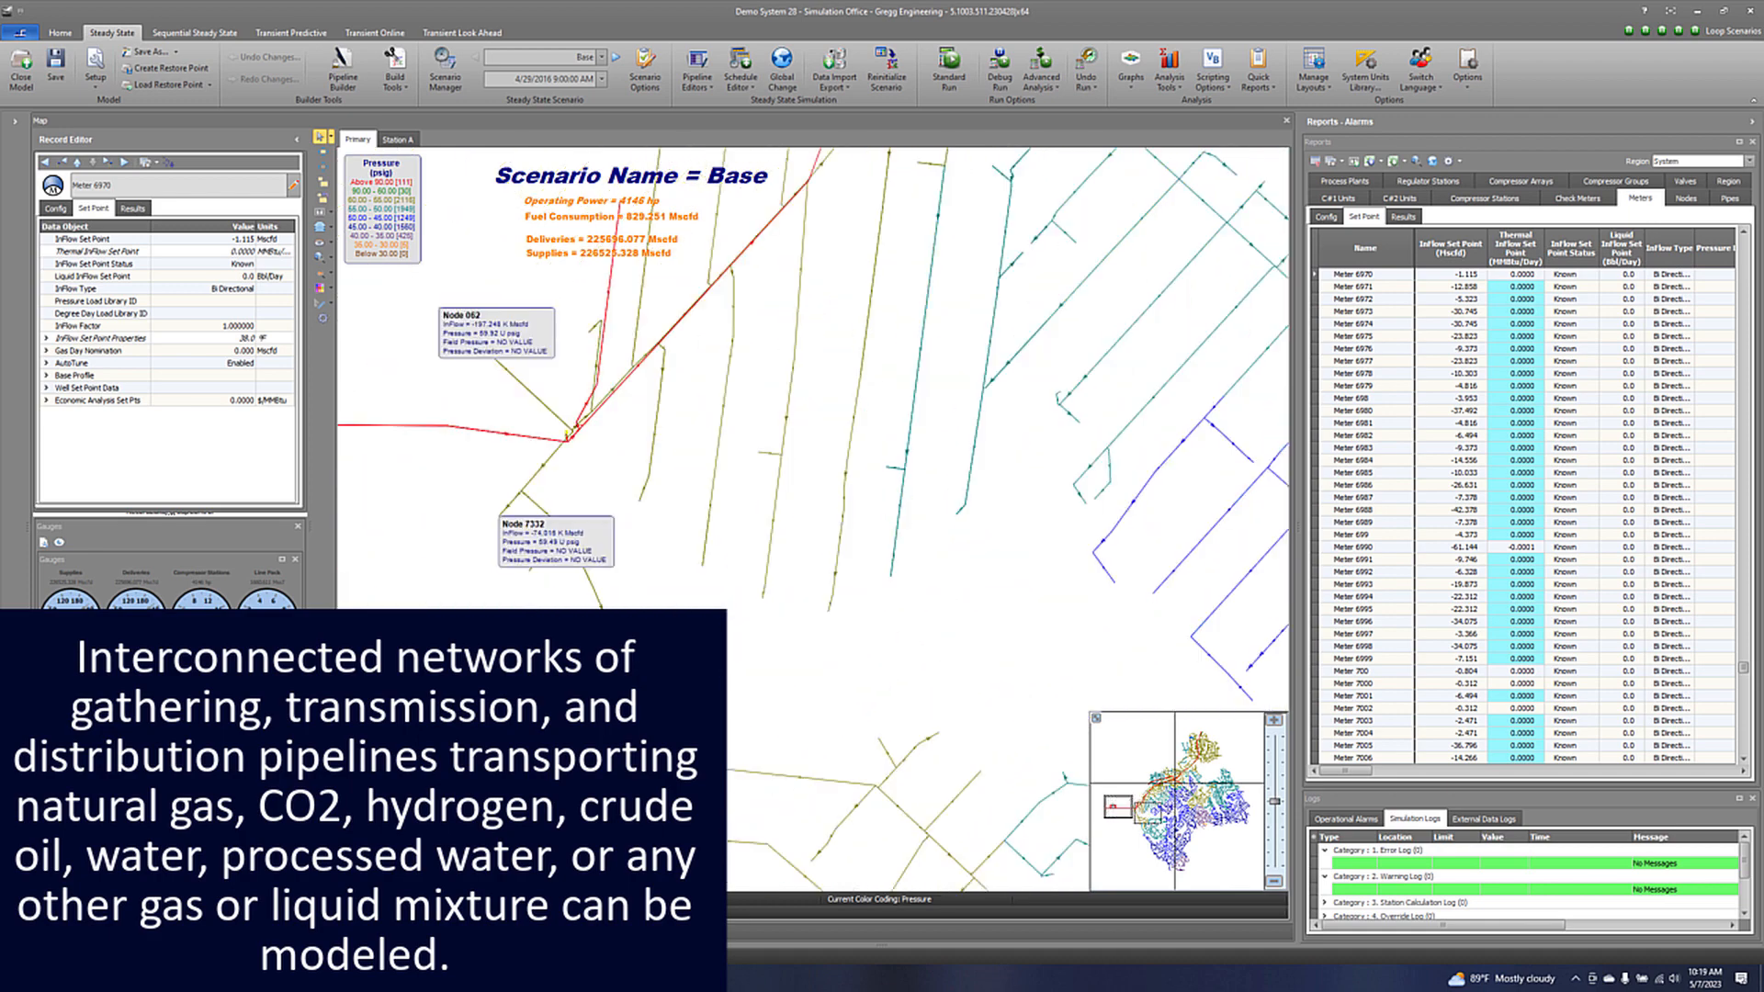
# Set Meter 6970's InFlow Set Point to -4, run the Base scenario and dismiss the finished summary.
pyautogui.click(948, 74)
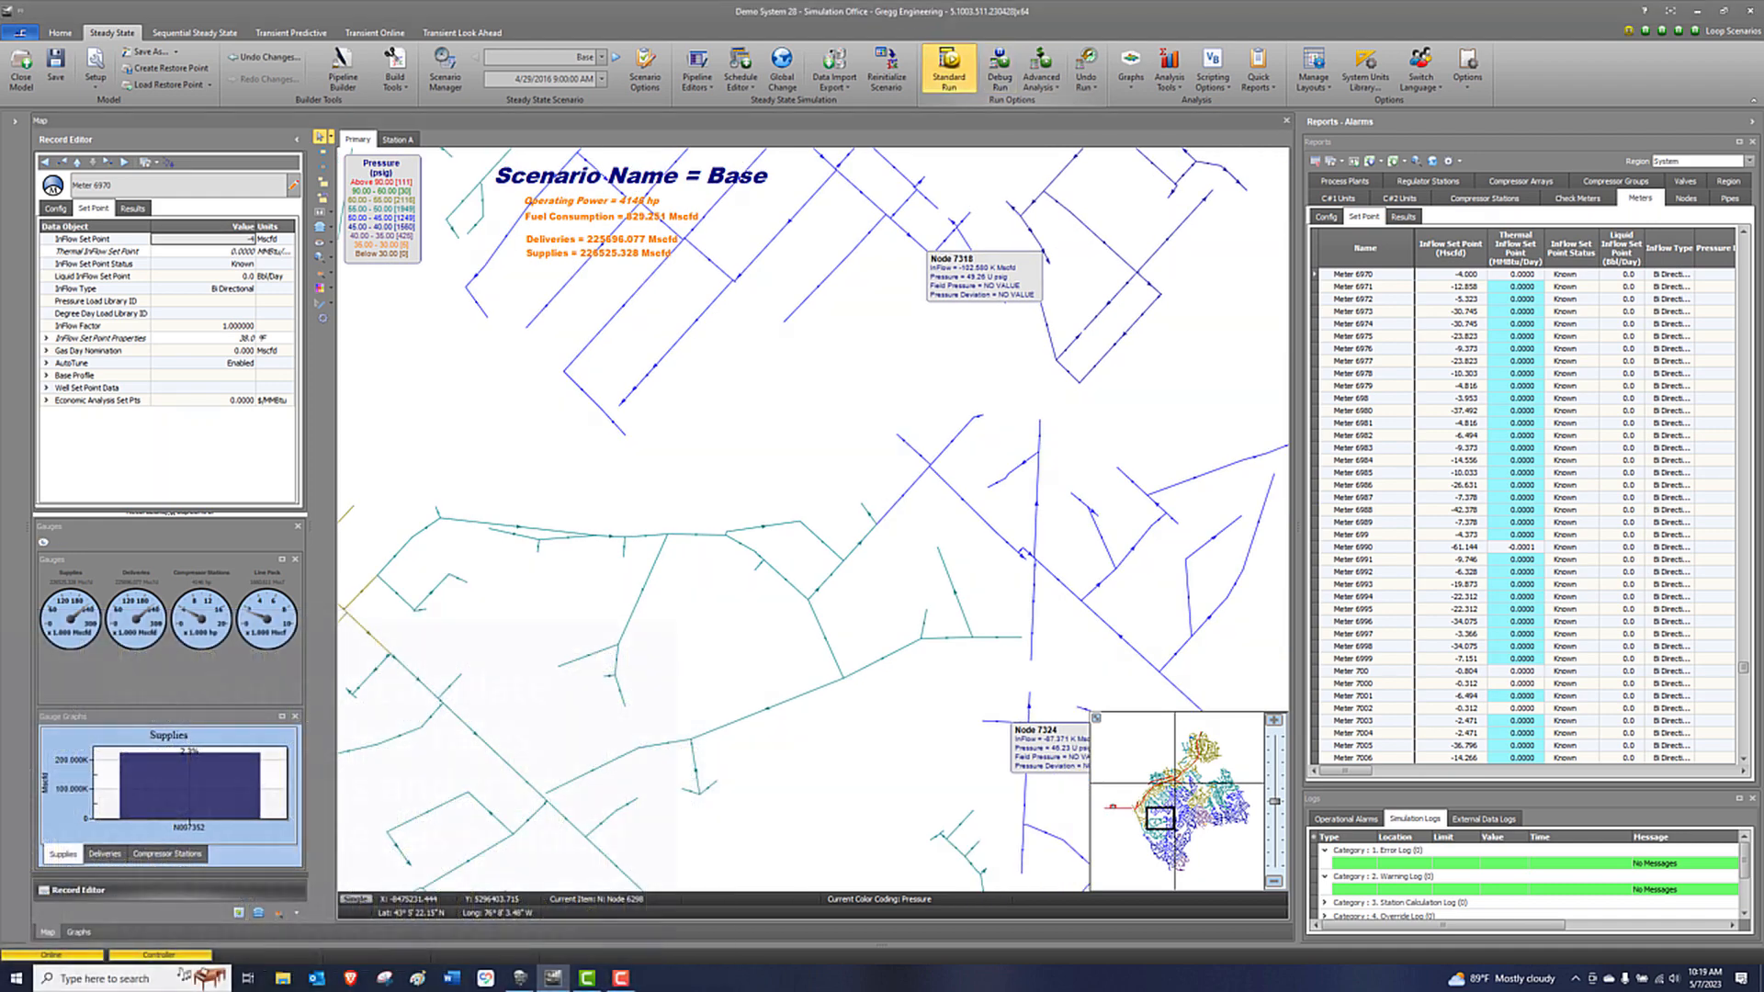
pyautogui.click(947, 70)
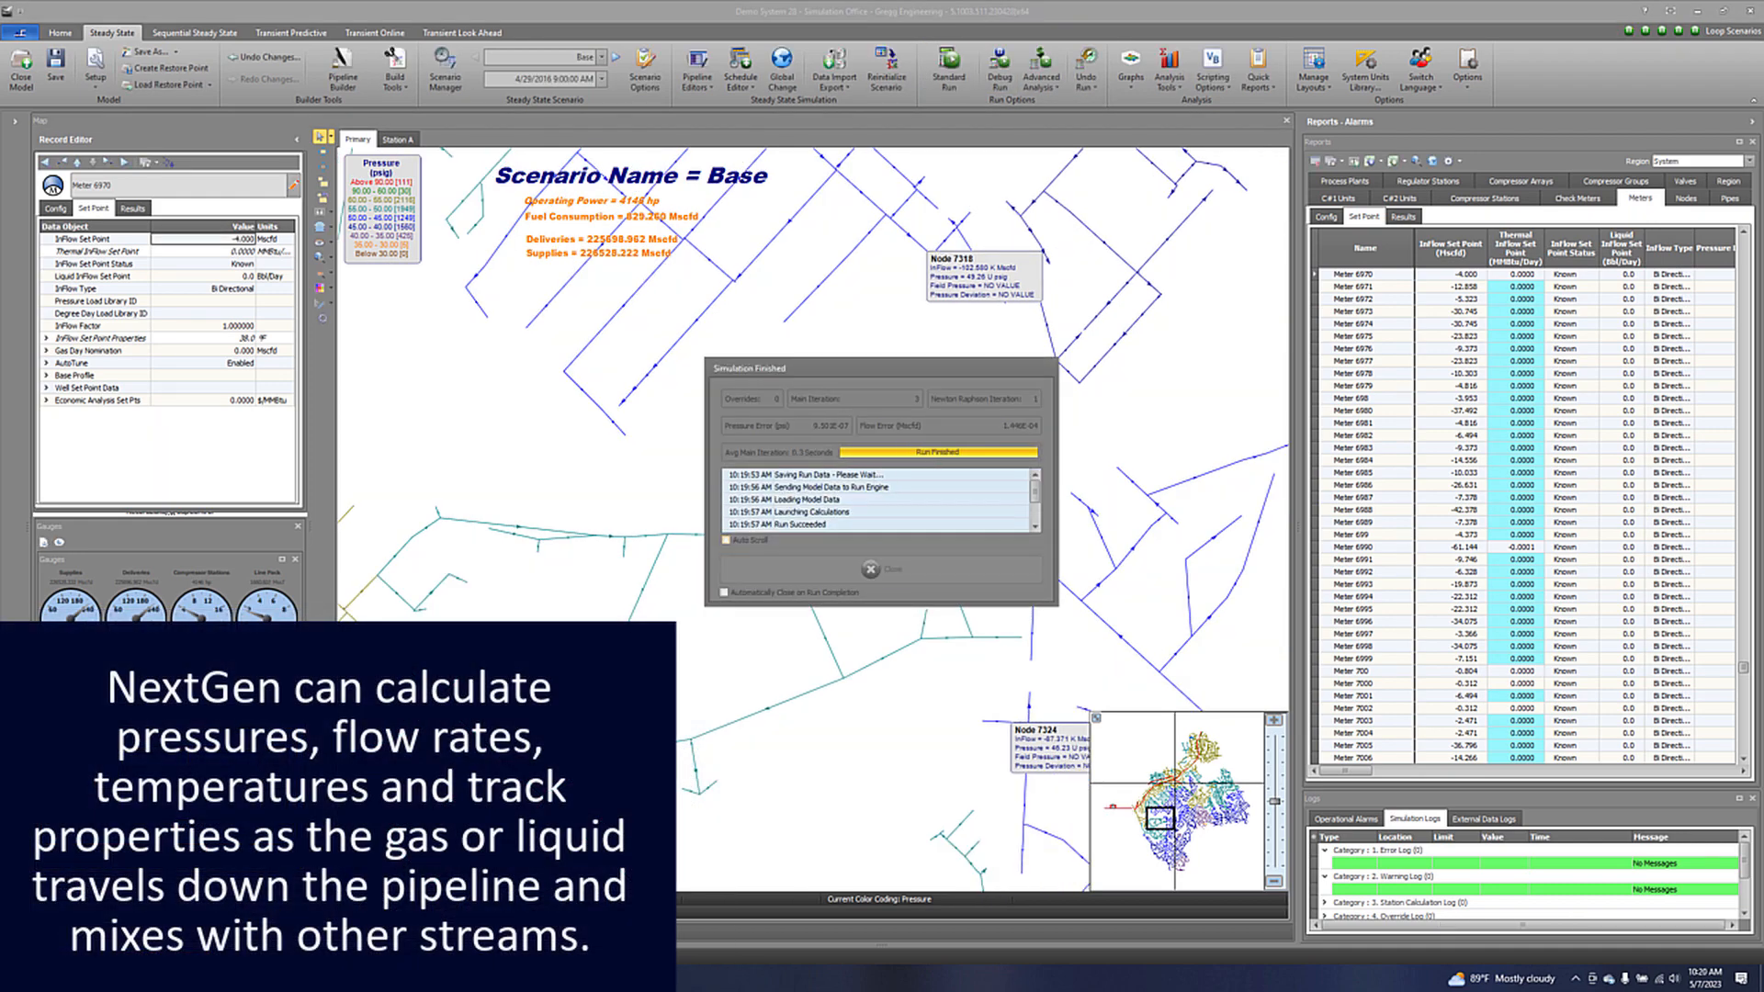
pyautogui.click(893, 570)
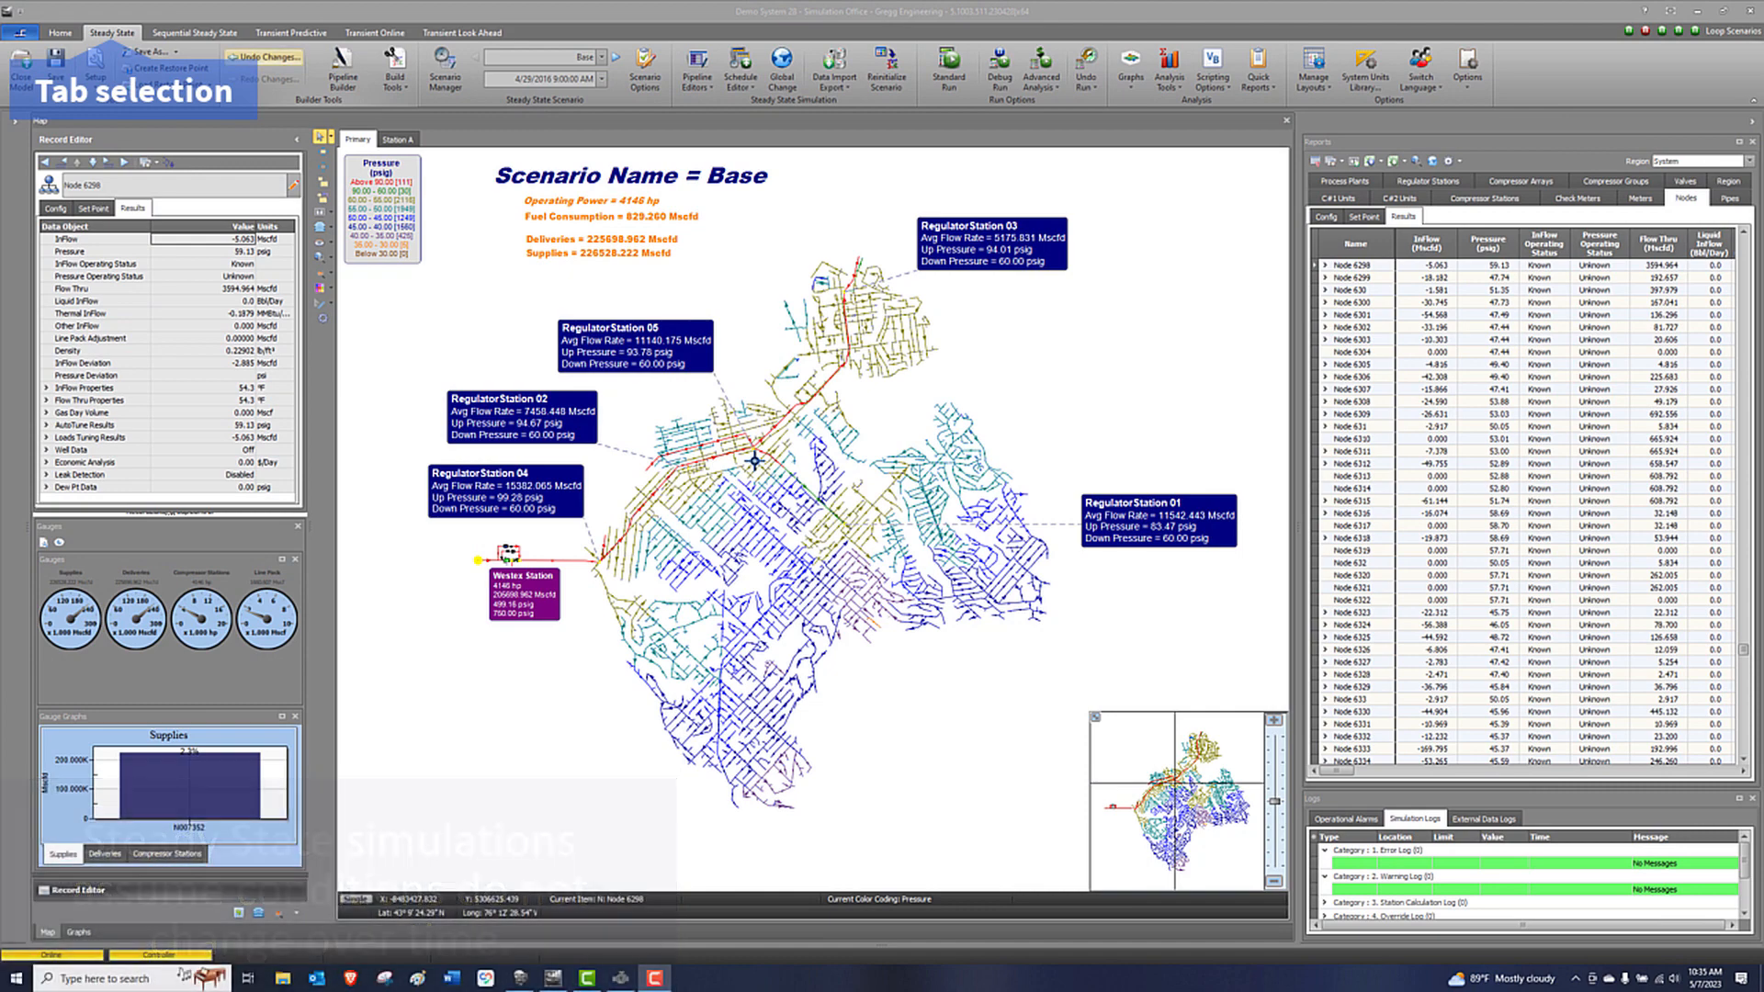
# Show the Sequential Steady State results for the Two Year Forecast scenario.
pyautogui.click(193, 31)
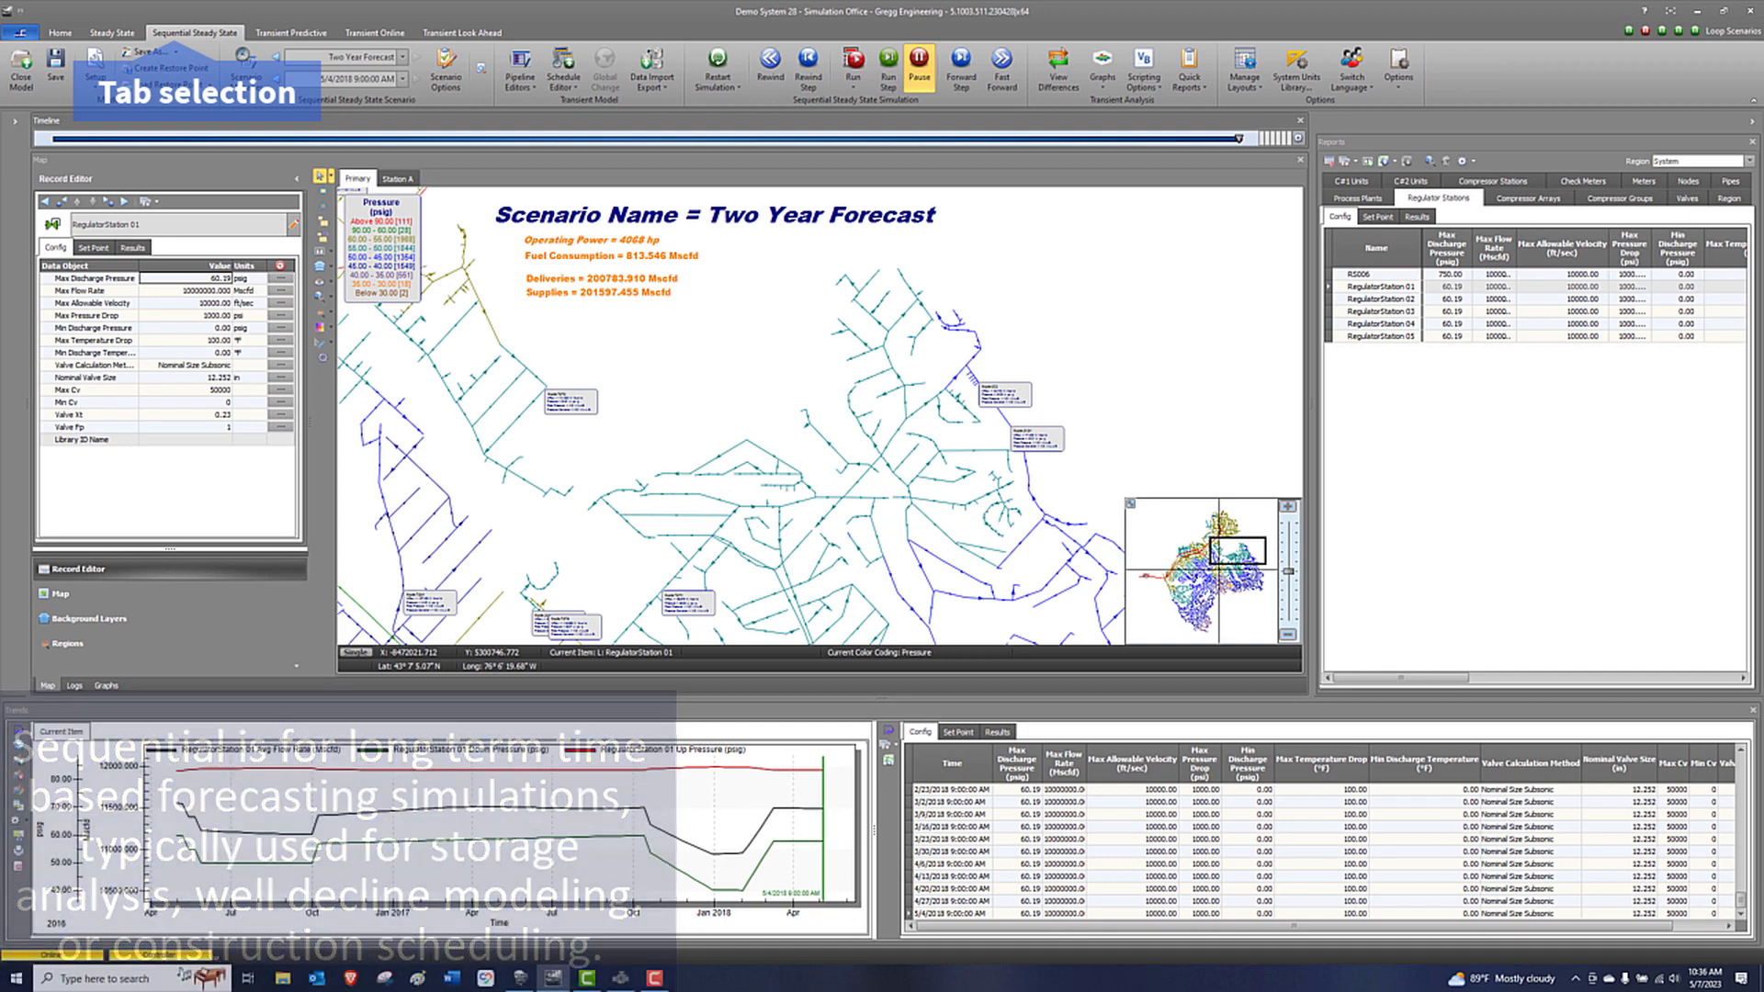
pyautogui.click(290, 31)
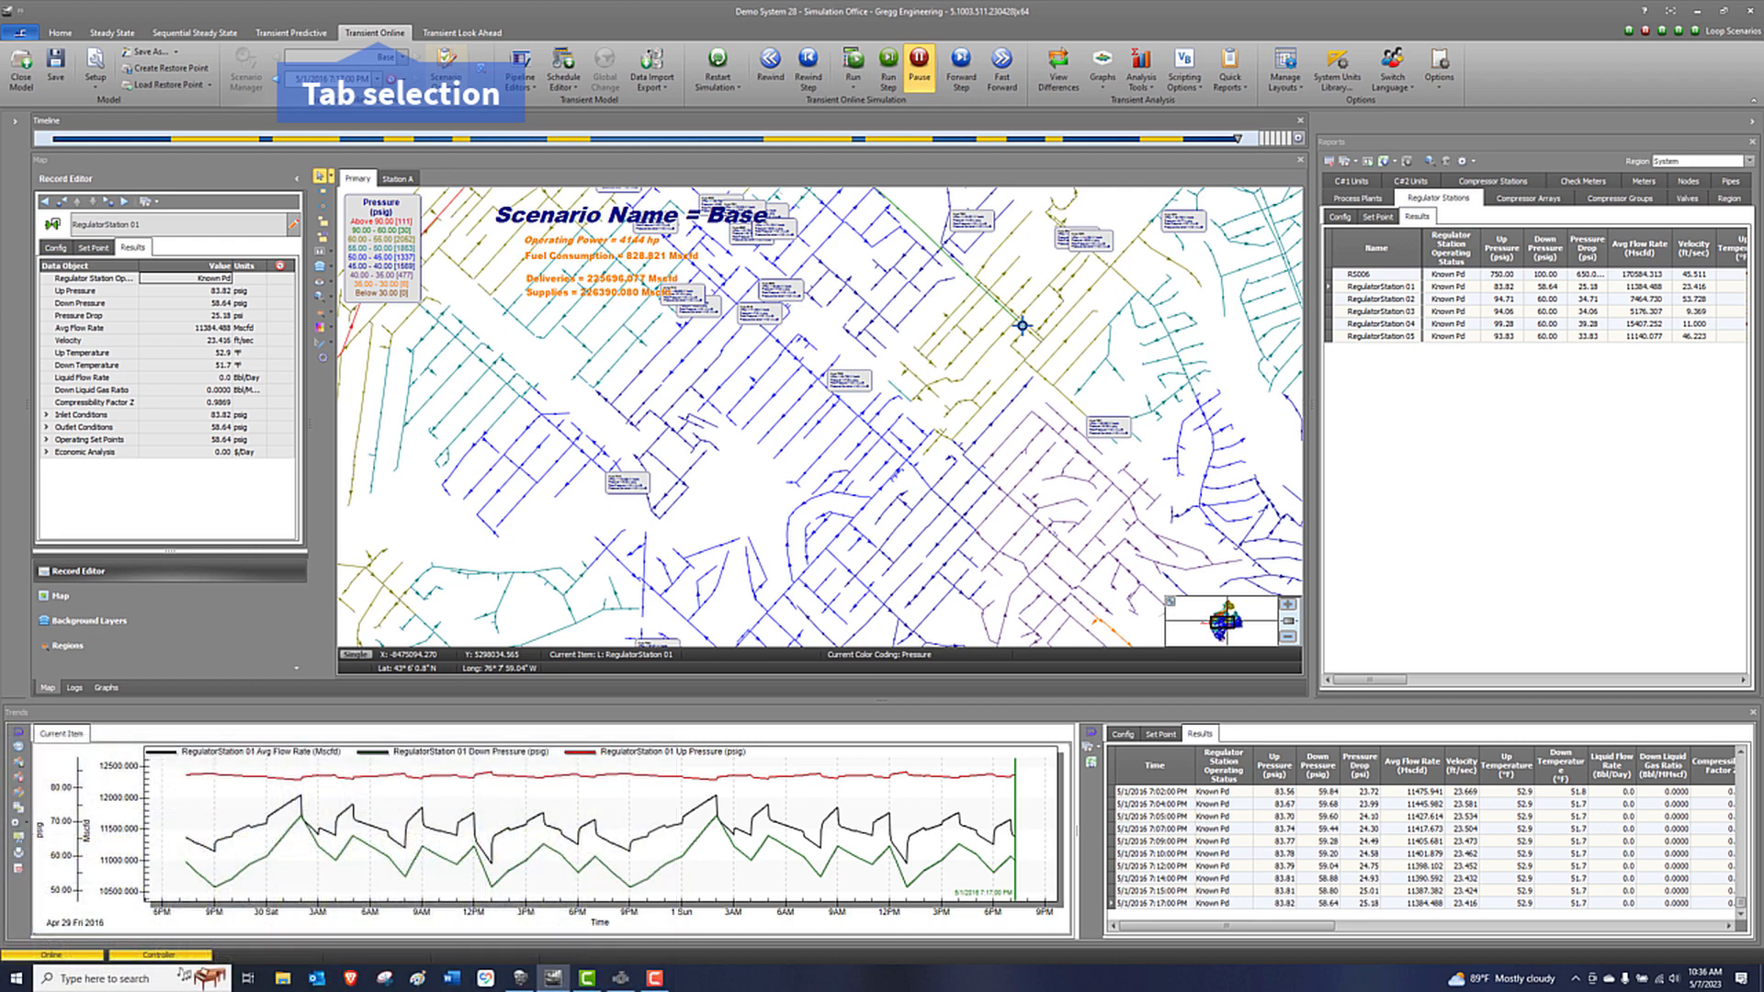
# Show the Transient Online trend chart for RegulatorStation 01 in the Base scenario.
pyautogui.click(459, 31)
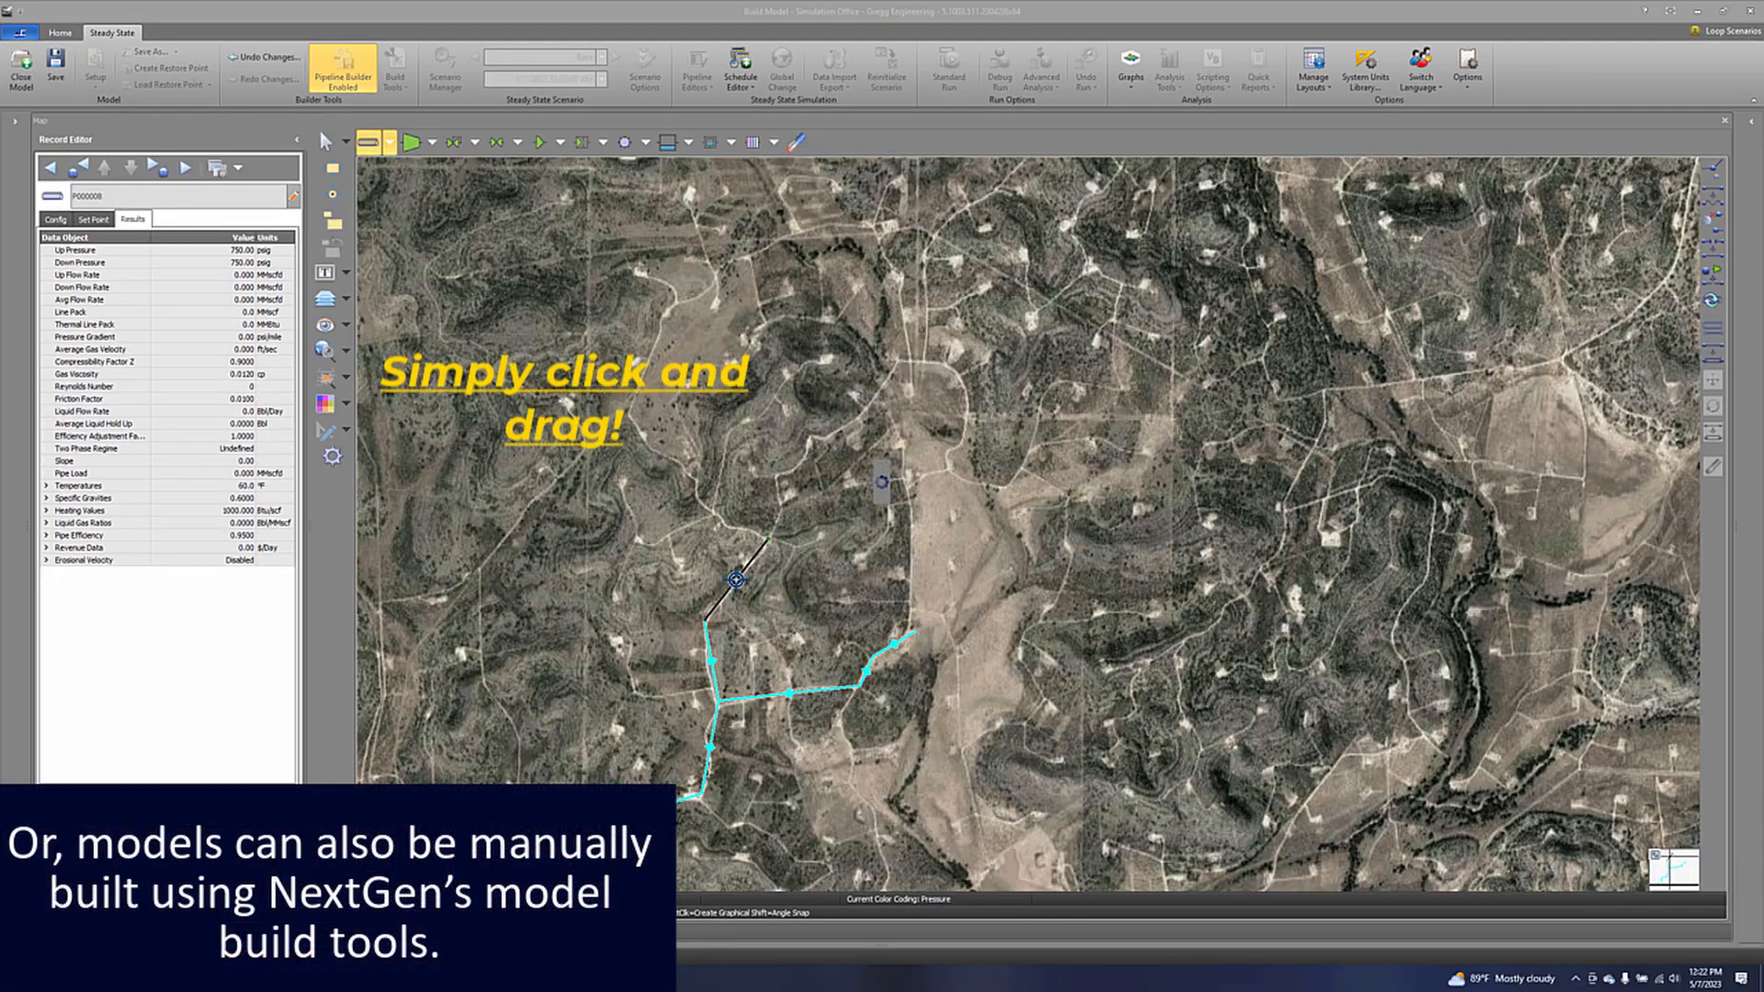
# Draw a new pipe segment across the satellite map with Pipeline Builder.
pyautogui.moveTo(737, 583); pyautogui.dragTo(776, 524)
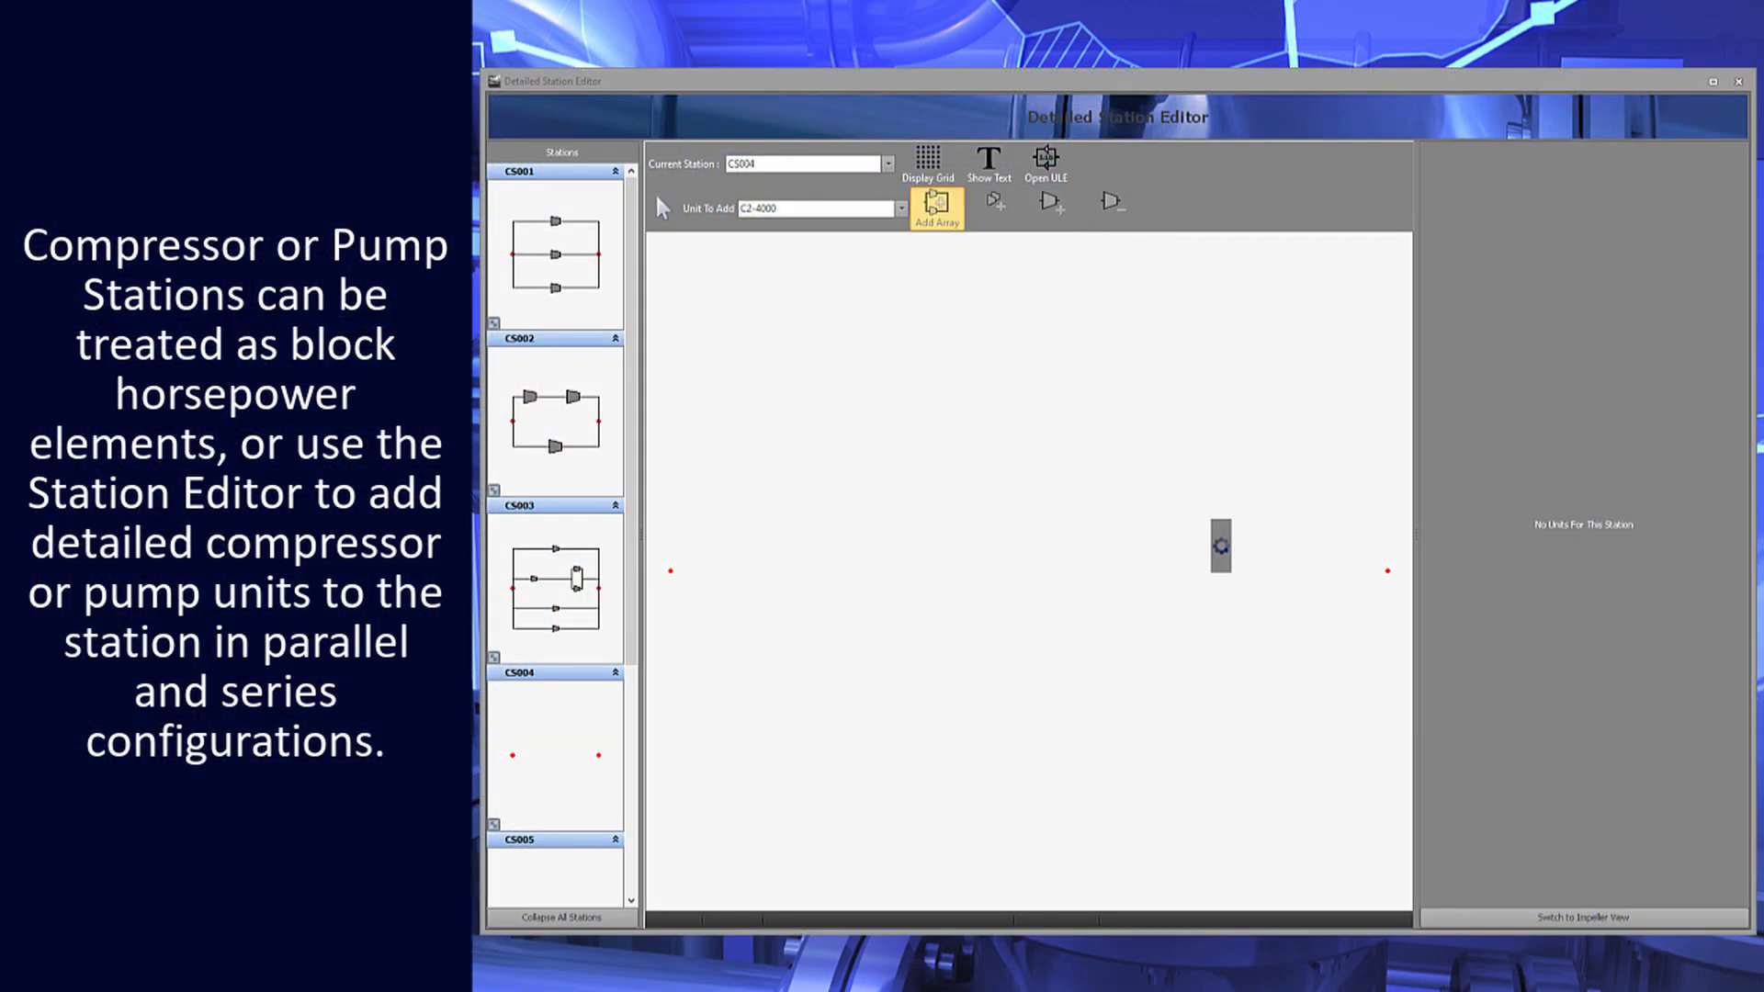
# Add C2-4000 compressor units to station CS004 in series and parallel paths.
pyautogui.click(936, 208)
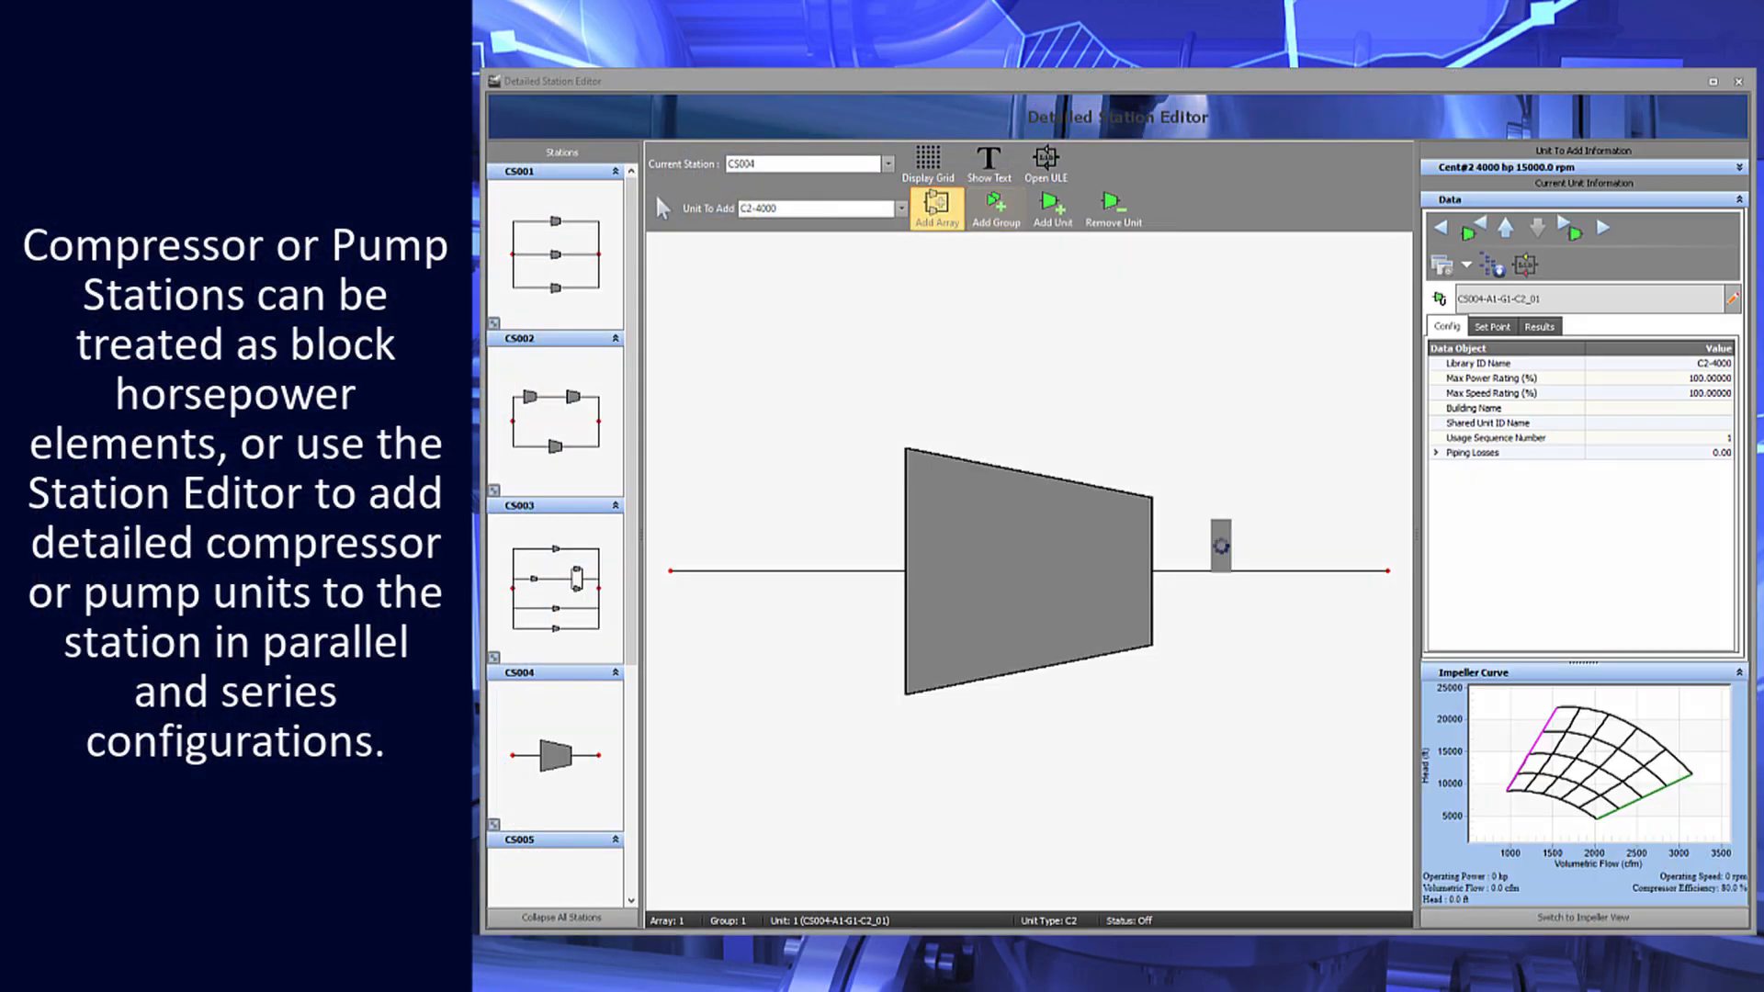
pyautogui.click(935, 208)
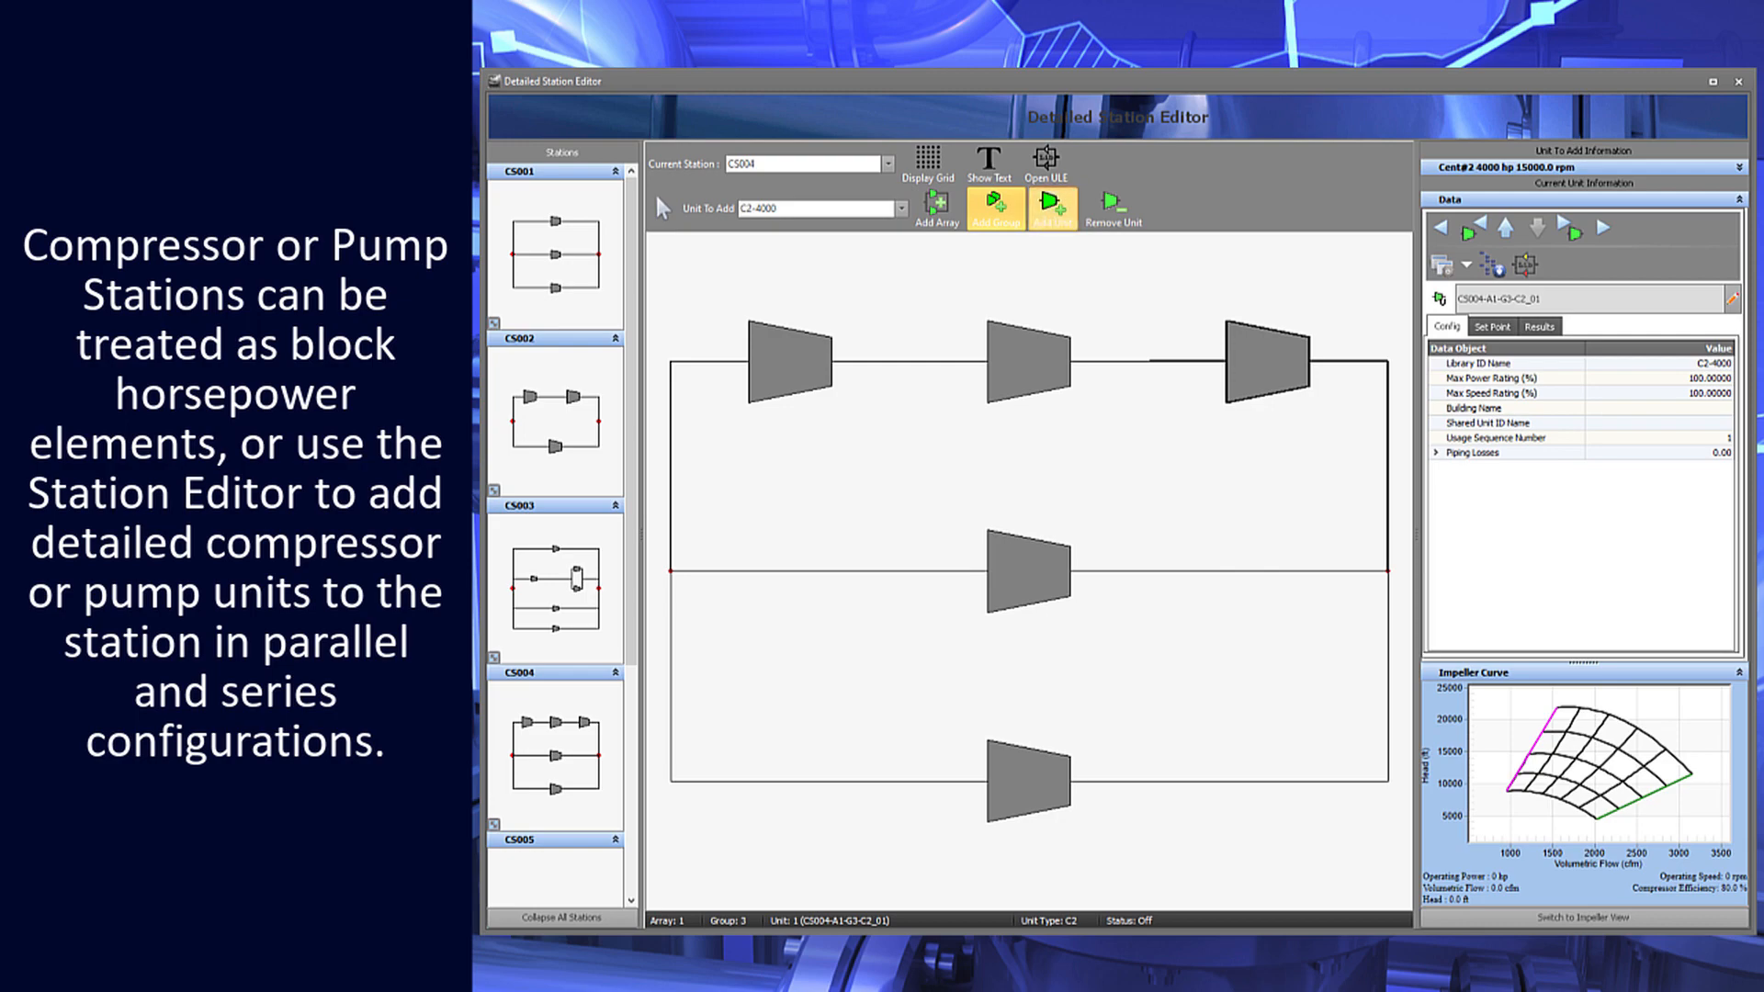
pyautogui.click(1051, 207)
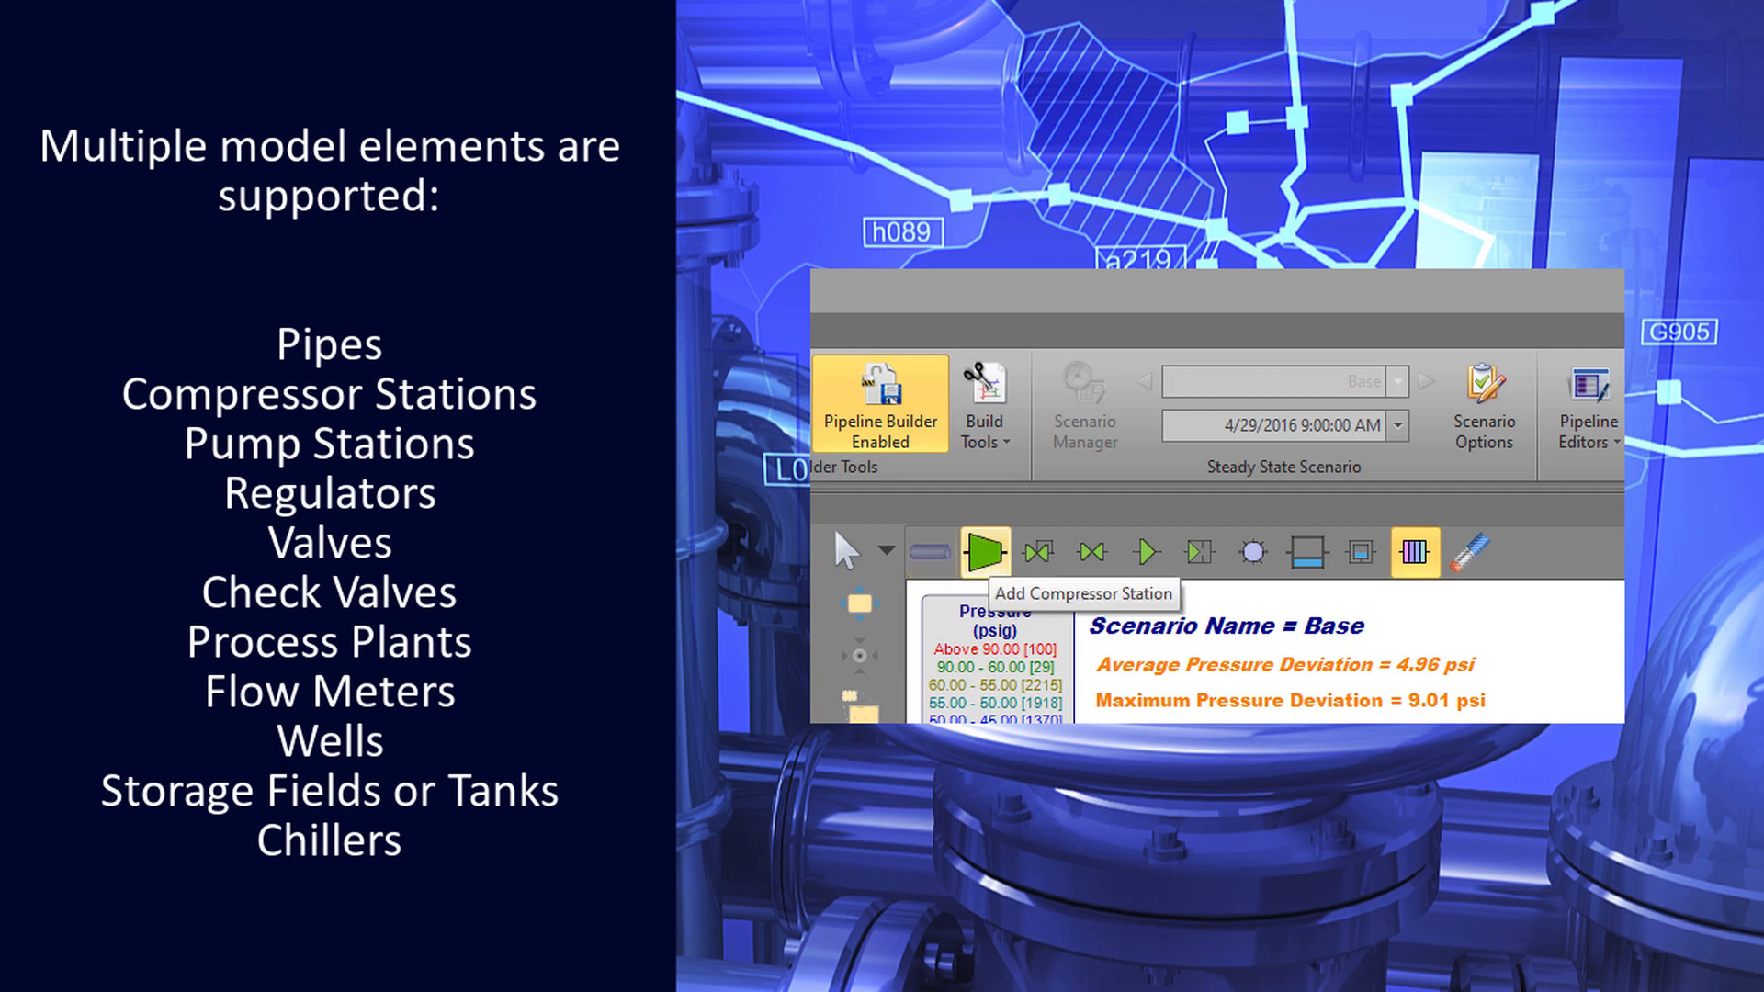
# Step through the builder toolbar choosing valve, another element and storage placement tools.
pyautogui.click(1089, 553)
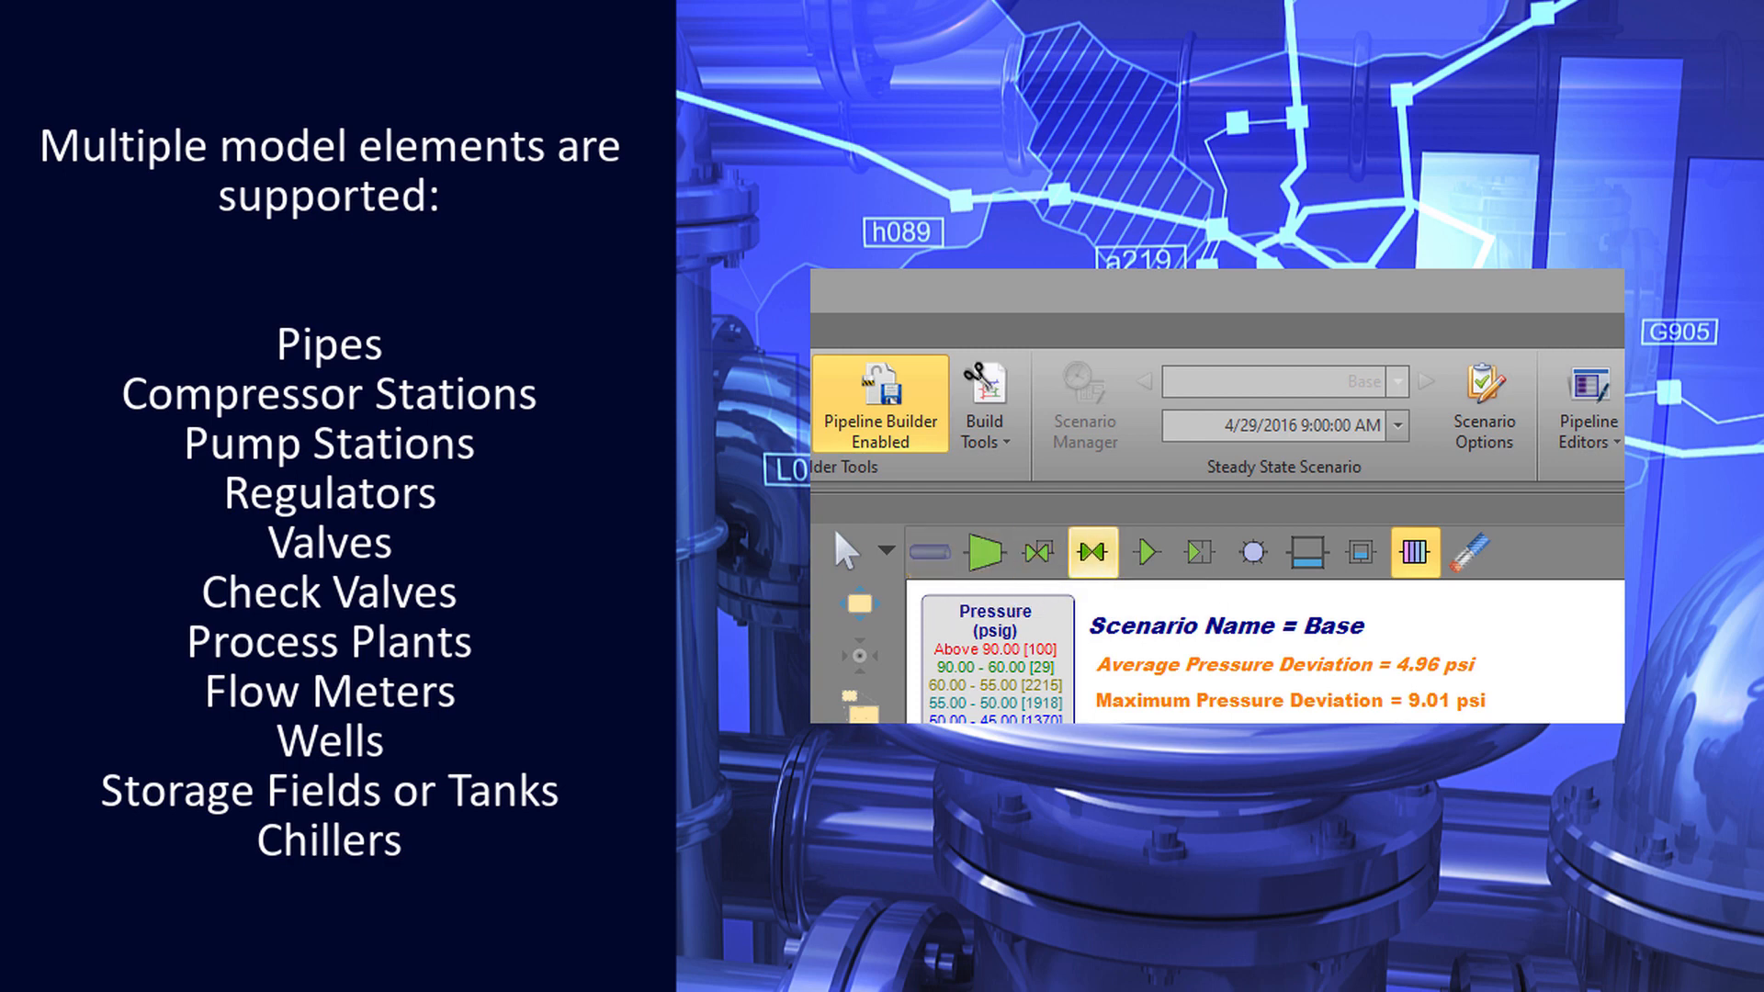
pyautogui.click(1200, 551)
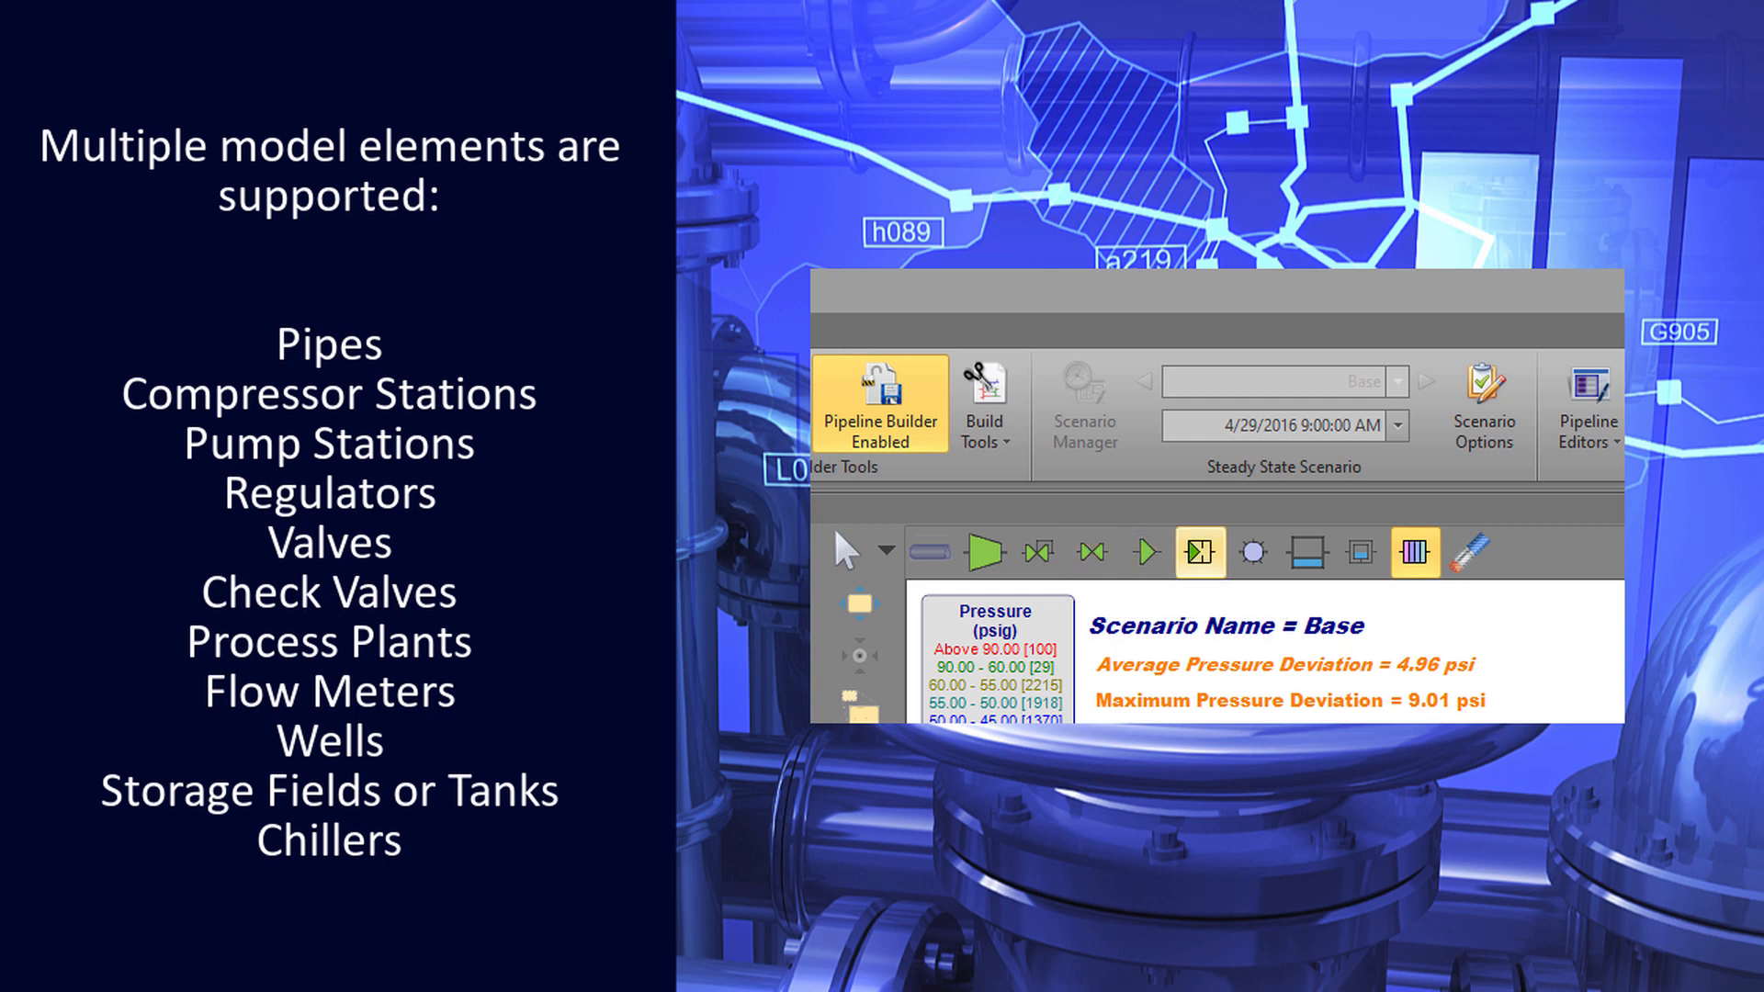
pyautogui.click(1307, 551)
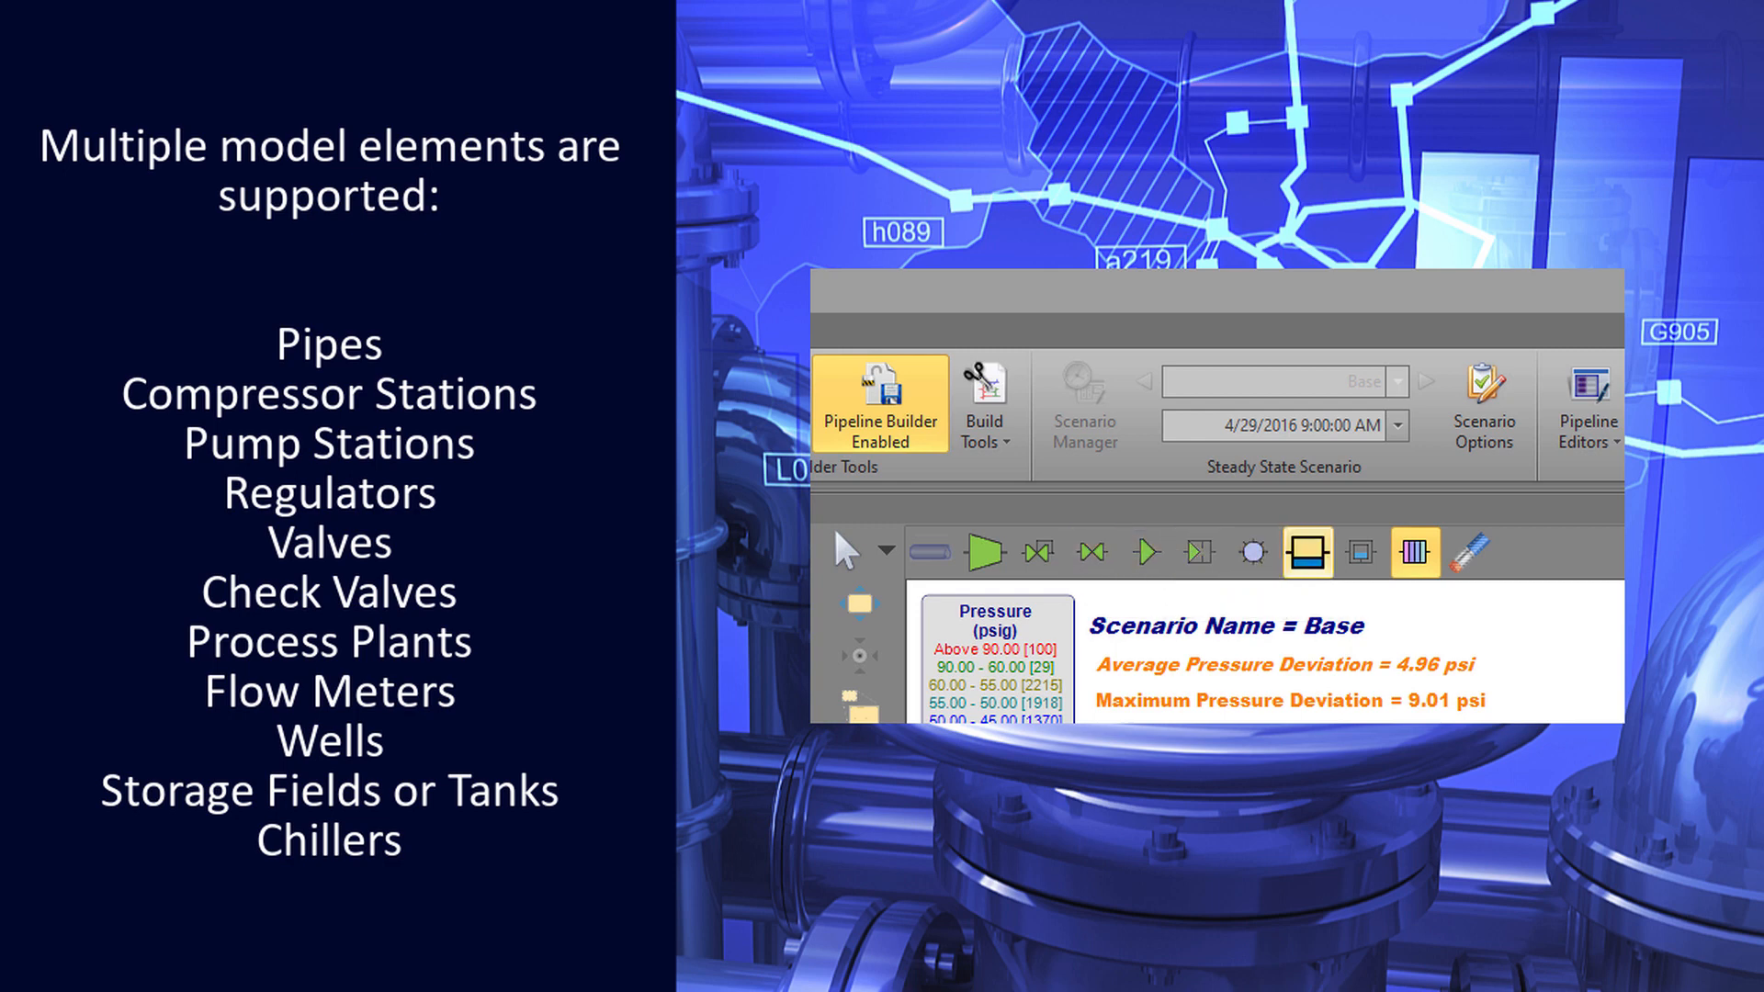
pyautogui.moveTo(1415, 551)
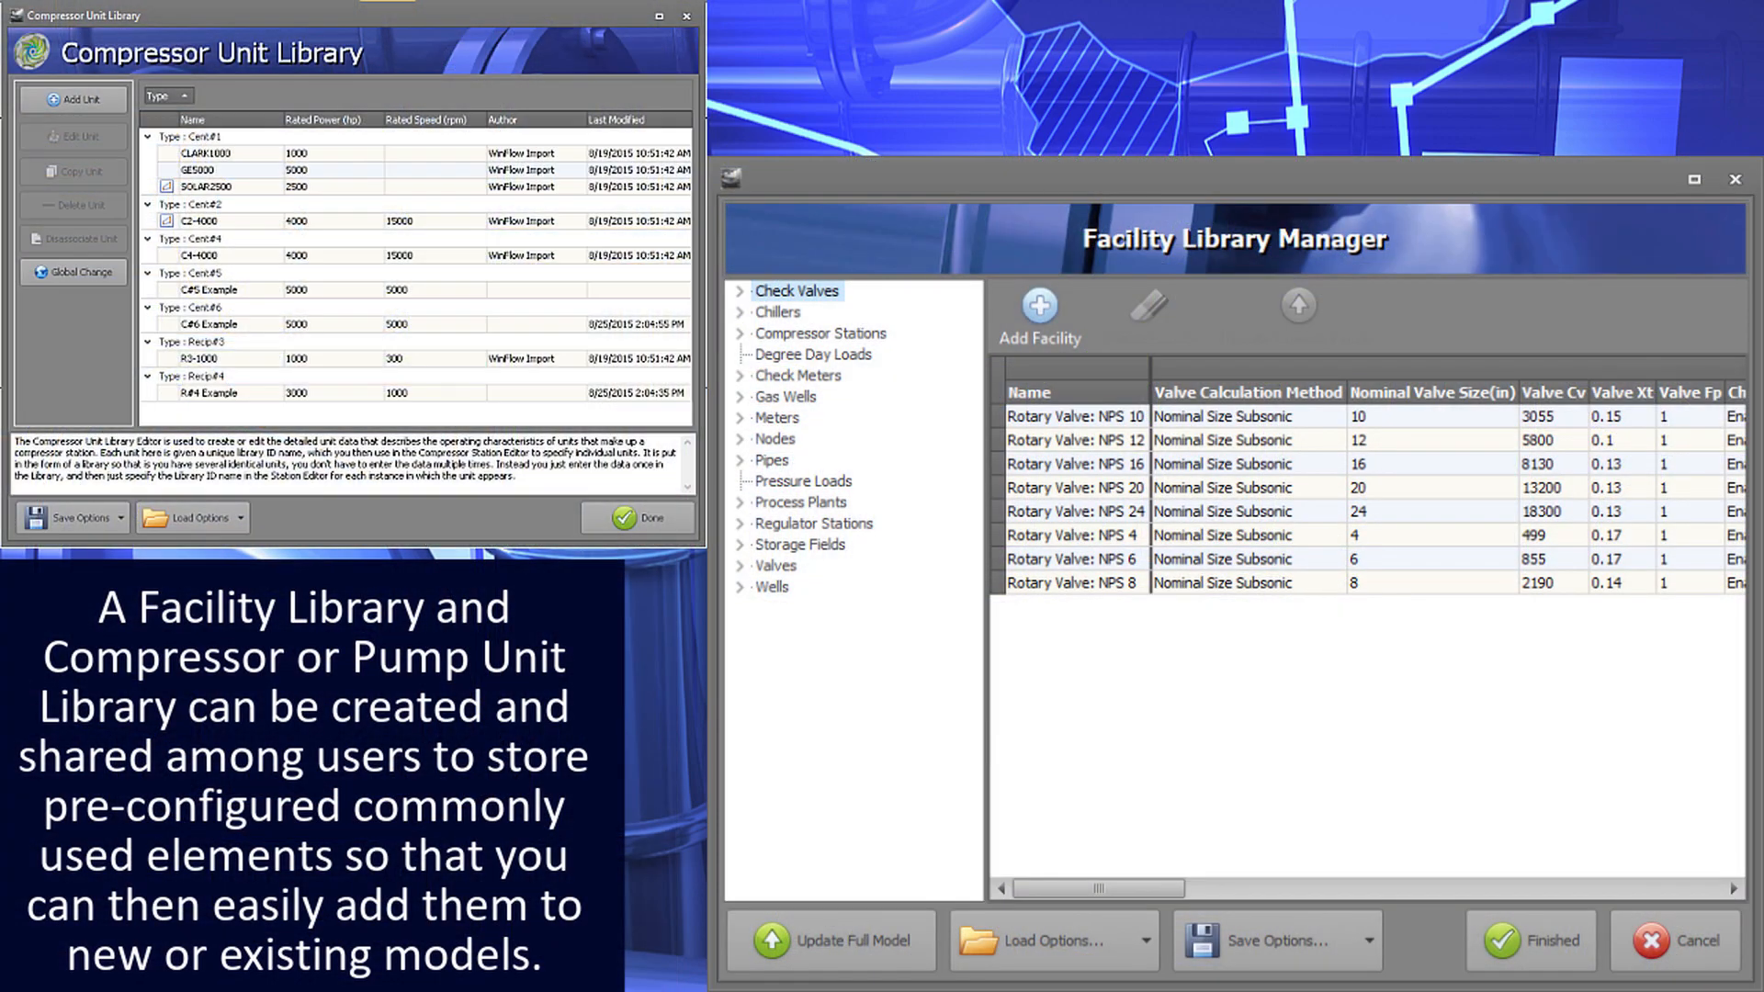
# Show the library properties of Valve: NPS 12 and then the Steel STD: 22 pipe.
pyautogui.click(774, 565)
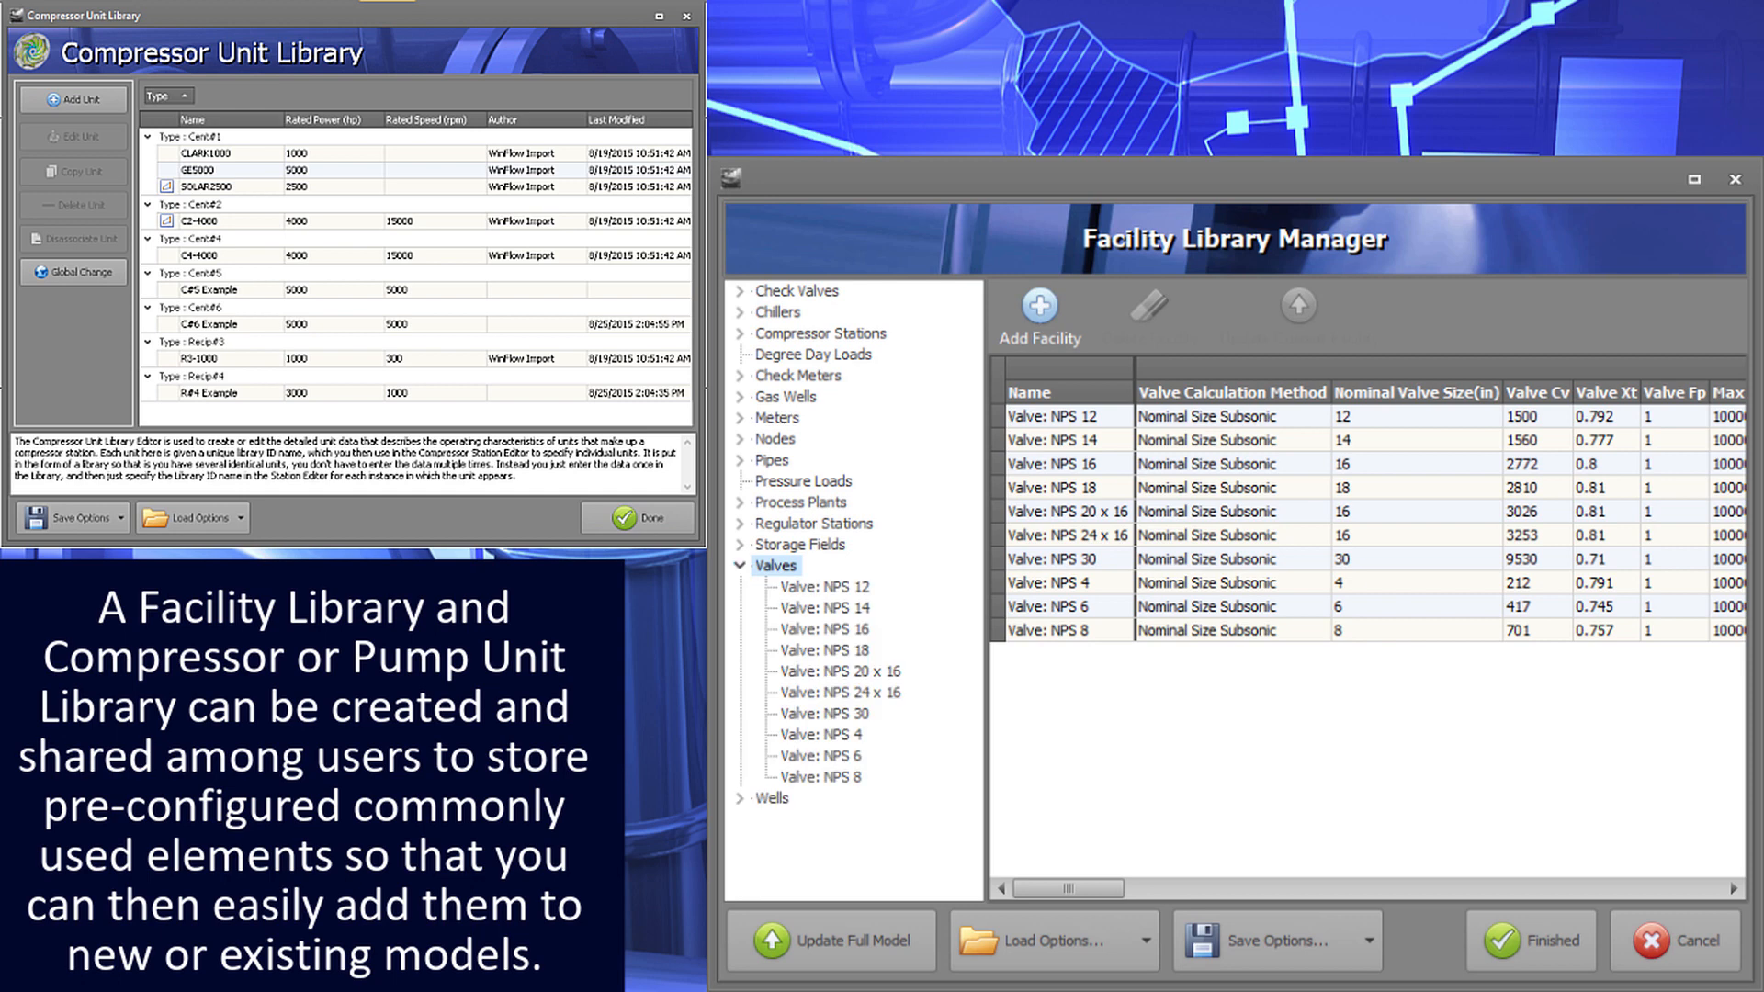
pyautogui.click(830, 586)
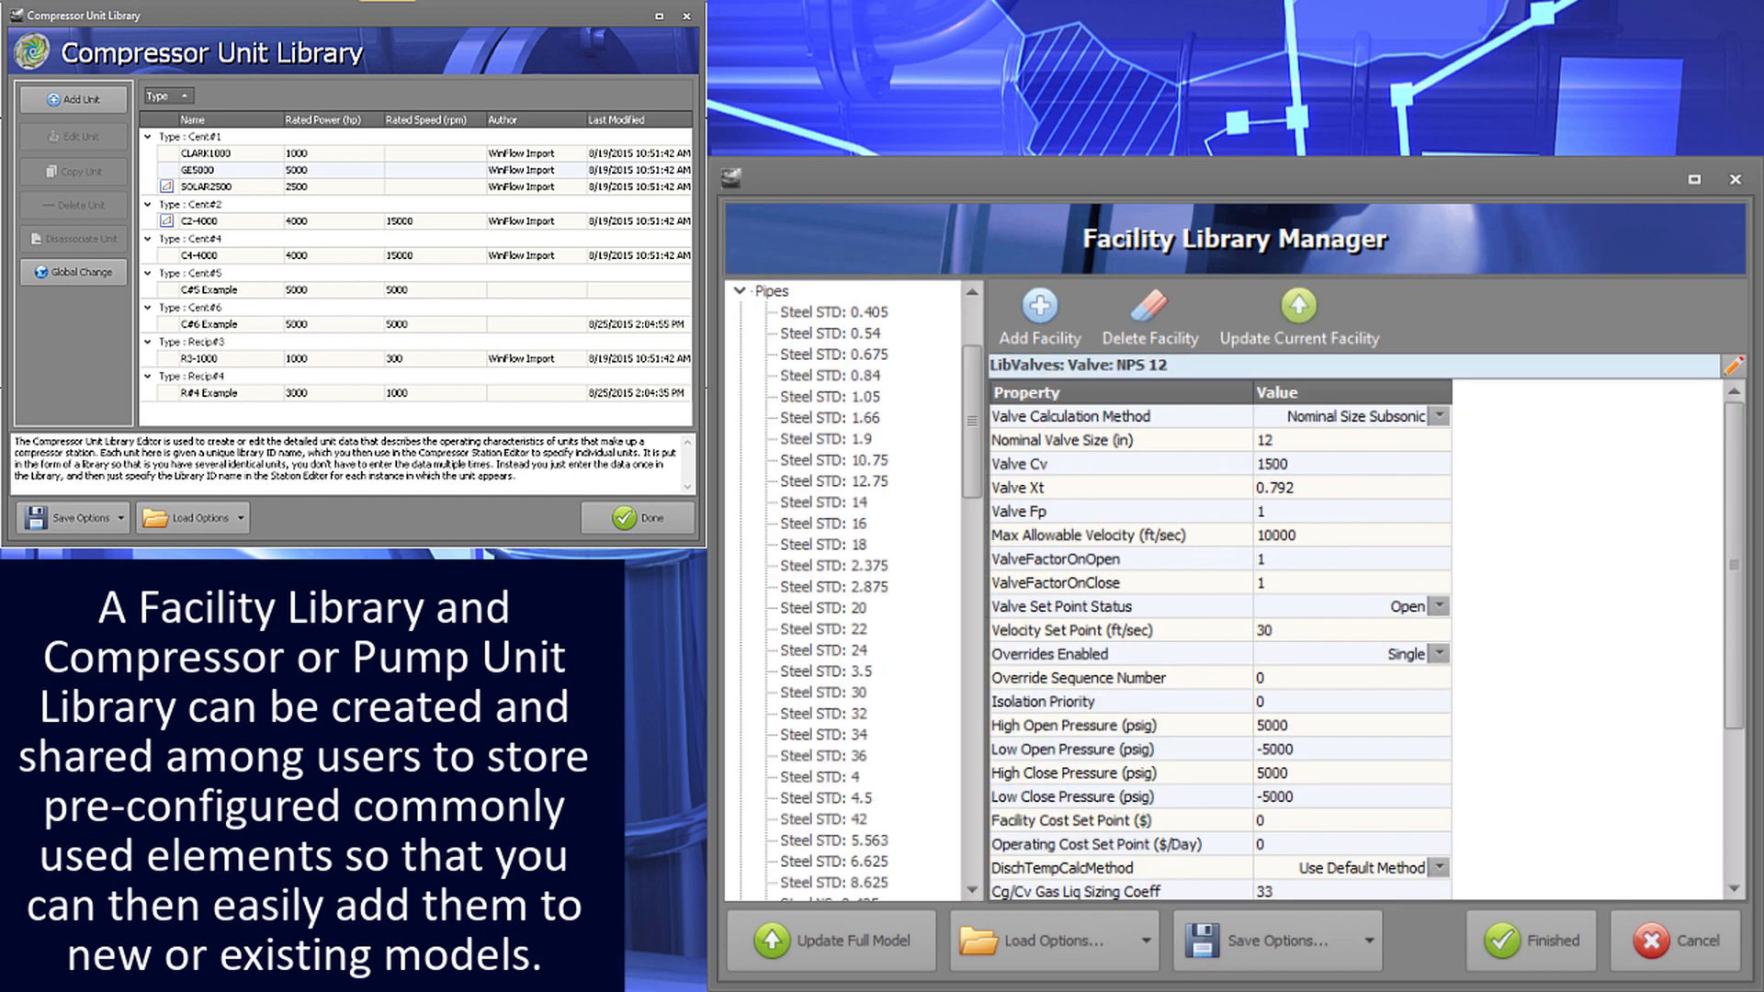
pyautogui.click(823, 629)
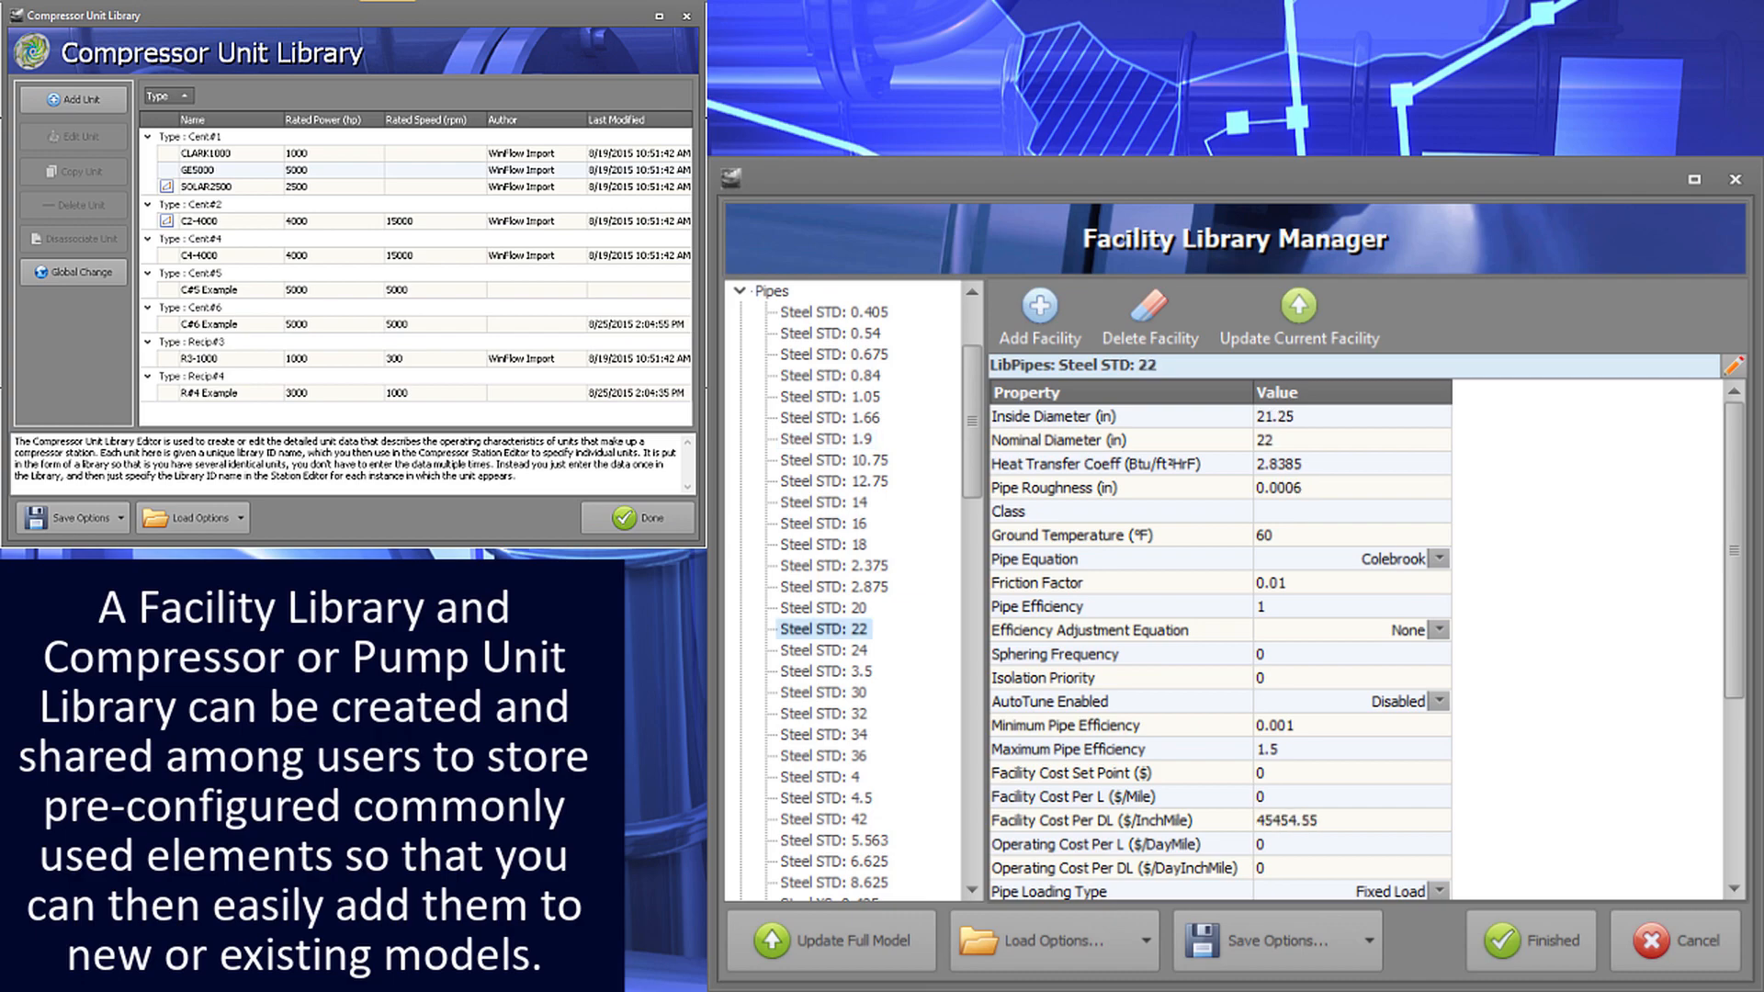
pyautogui.click(824, 755)
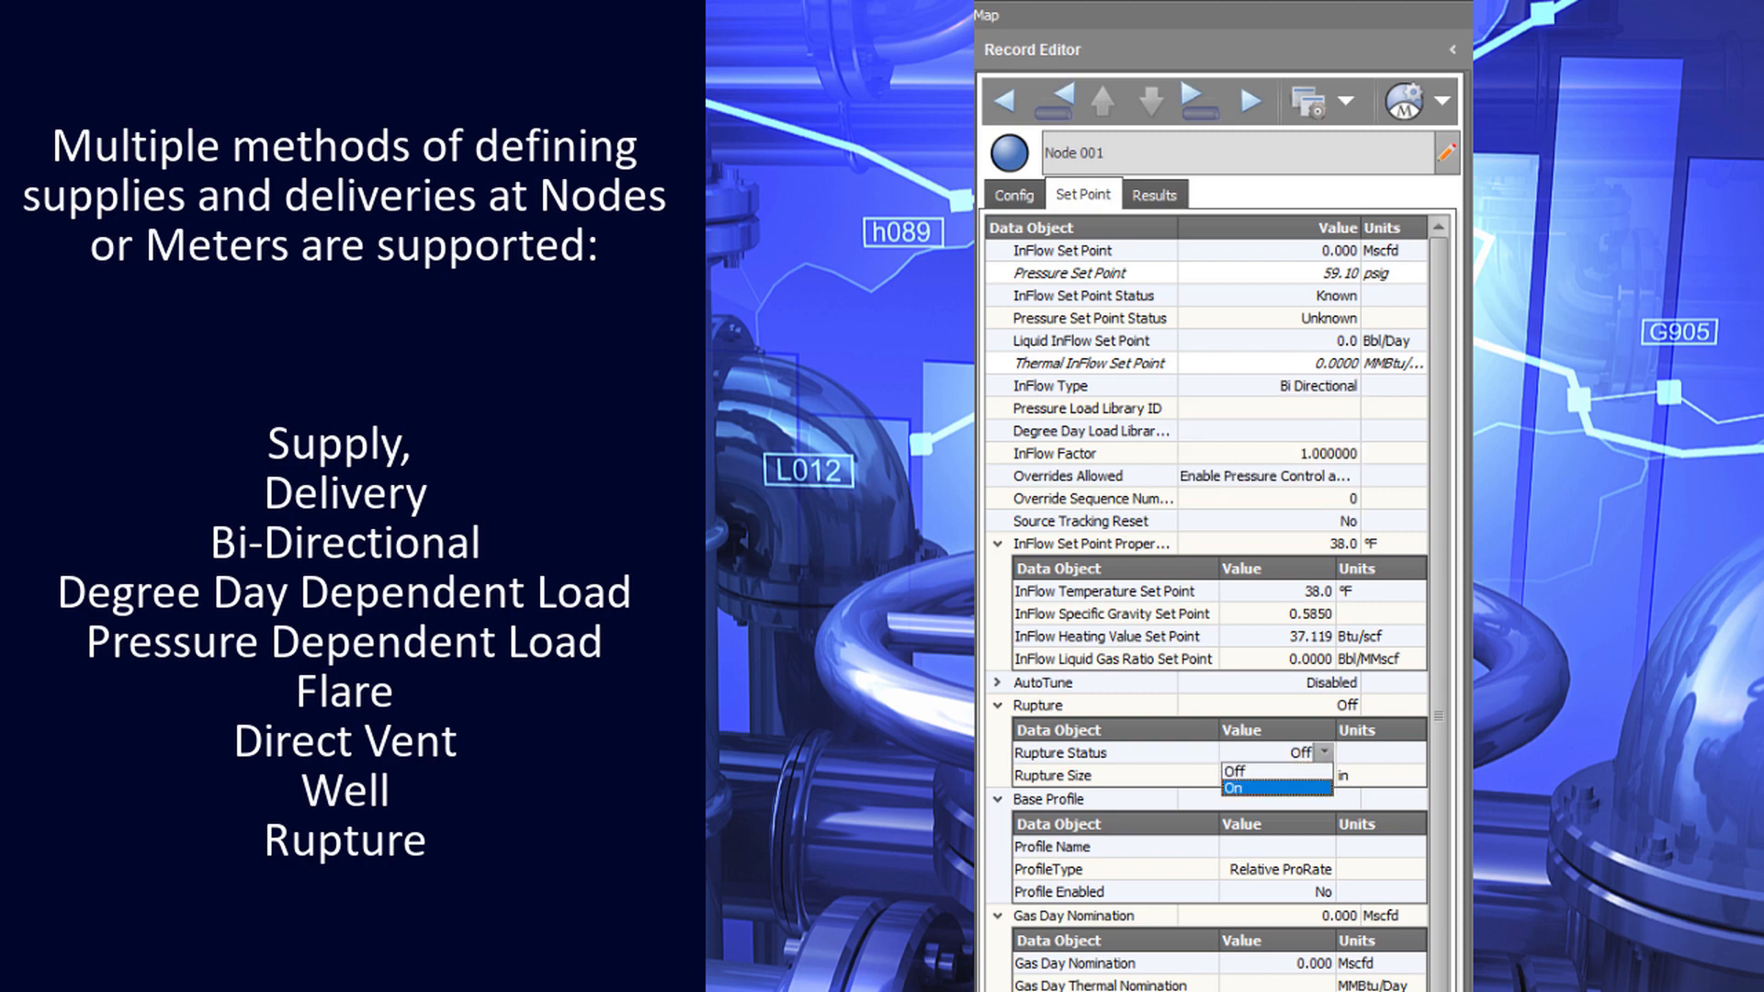
# Place Auto Text labels listing flow, pressure and power on Stations A, B, C2 and D.
pyautogui.click(1231, 789)
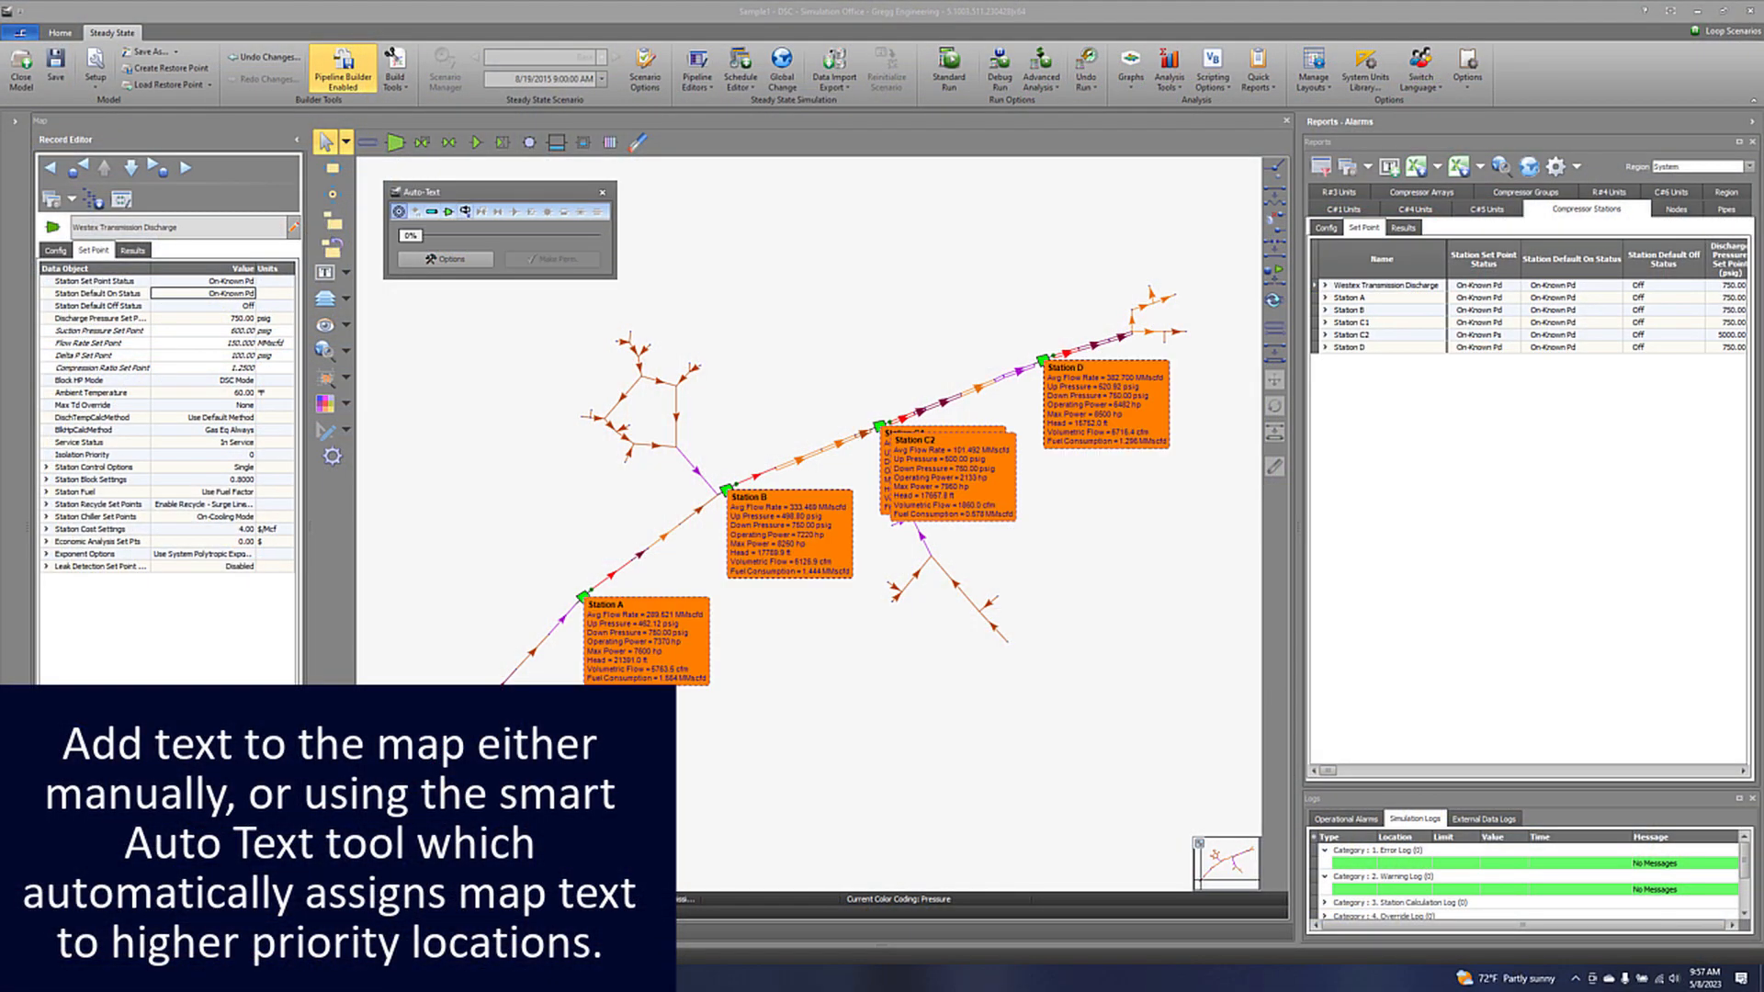
# Load the Demo System 28 model and view the Westex Station map in Steady State.
pyautogui.click(448, 212)
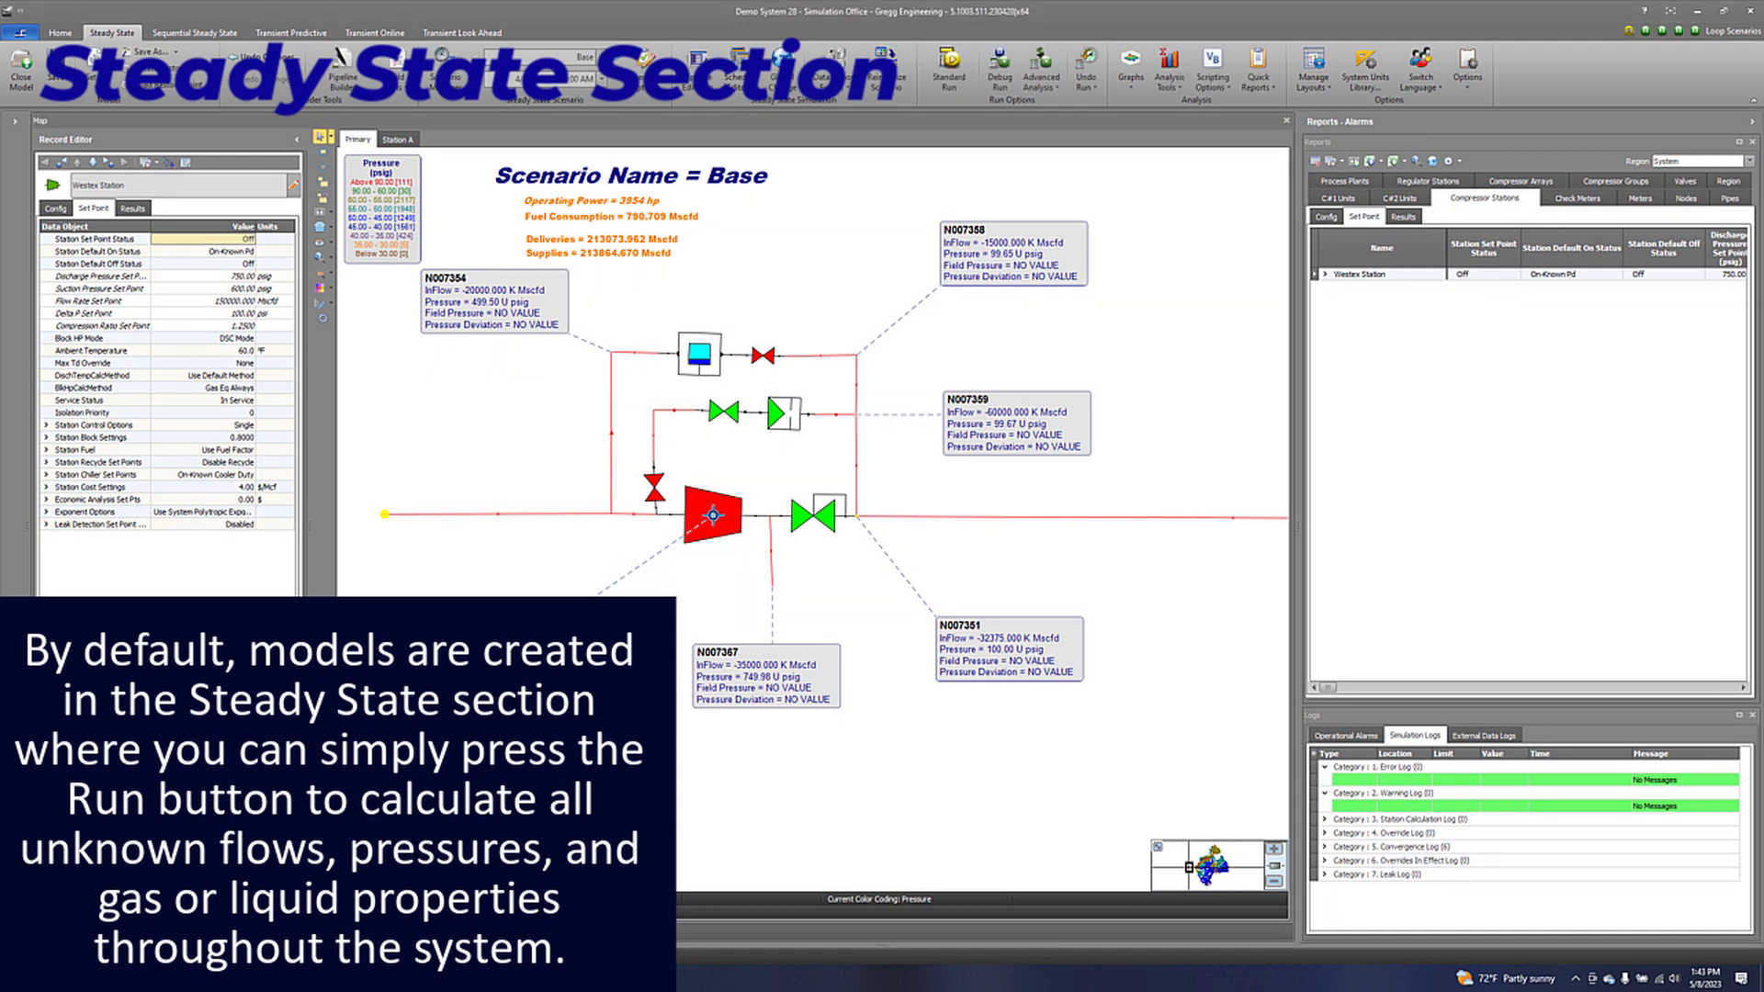
# Run the Base scenario with Standard Run and dismiss the Run Succeeded dialog.
pyautogui.click(948, 68)
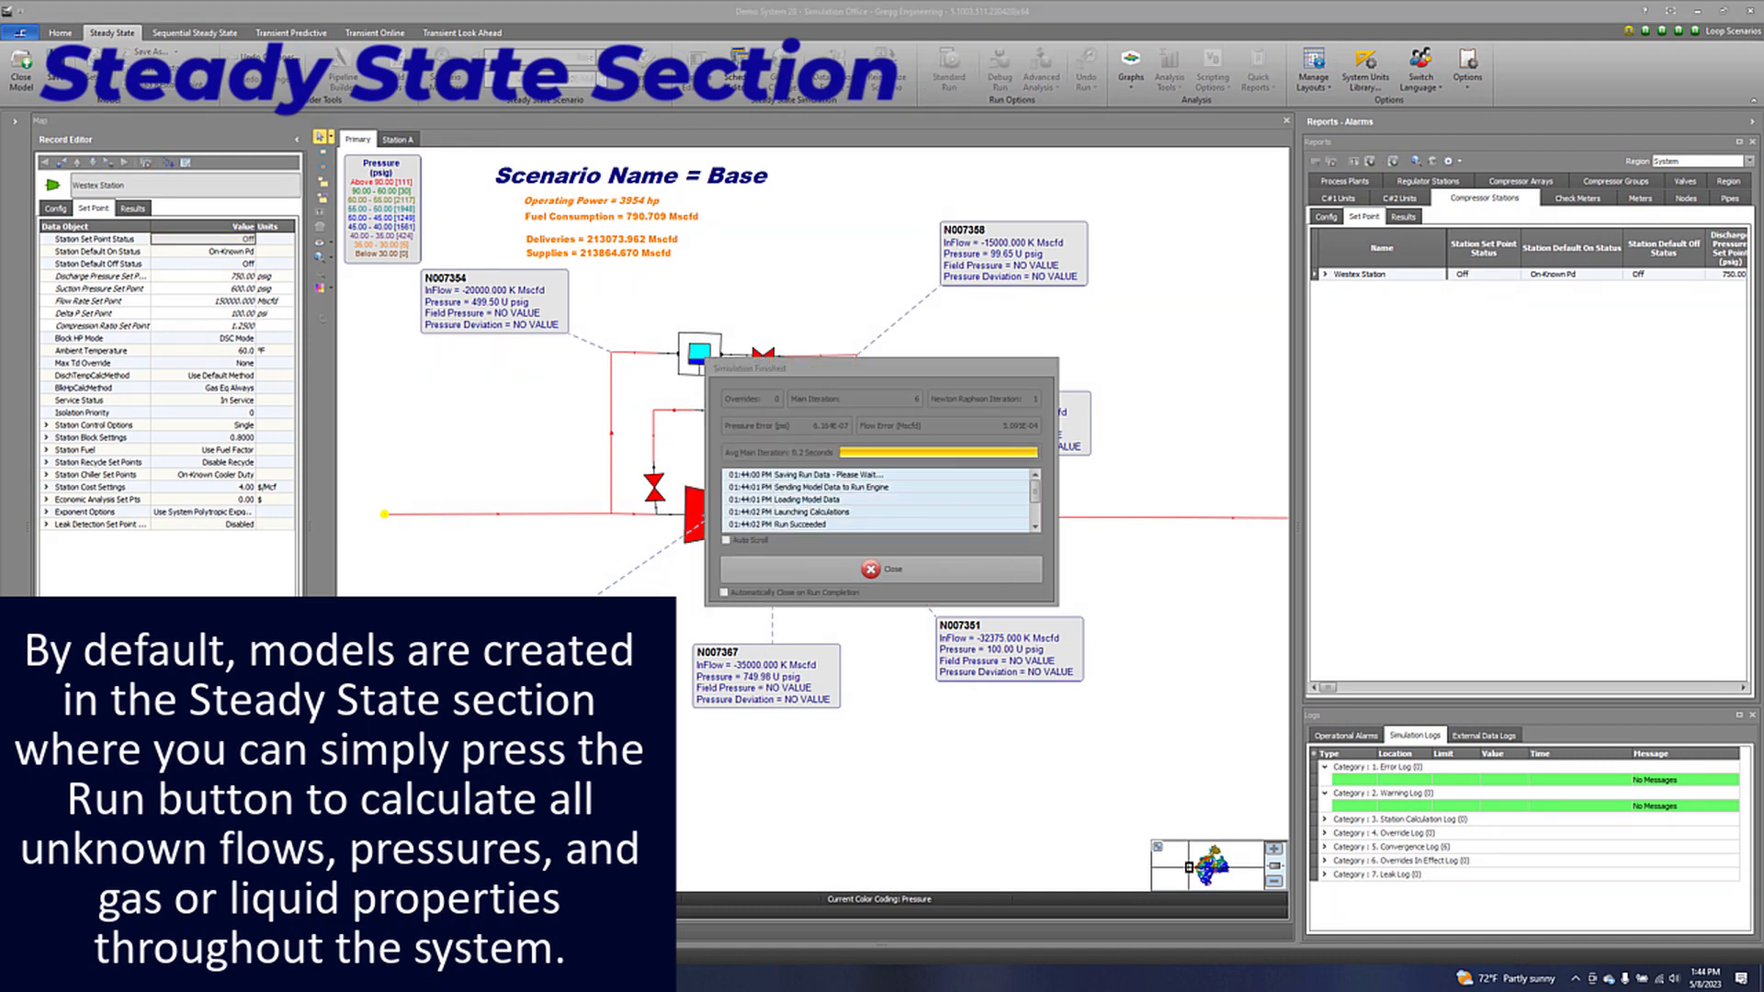
pyautogui.click(880, 567)
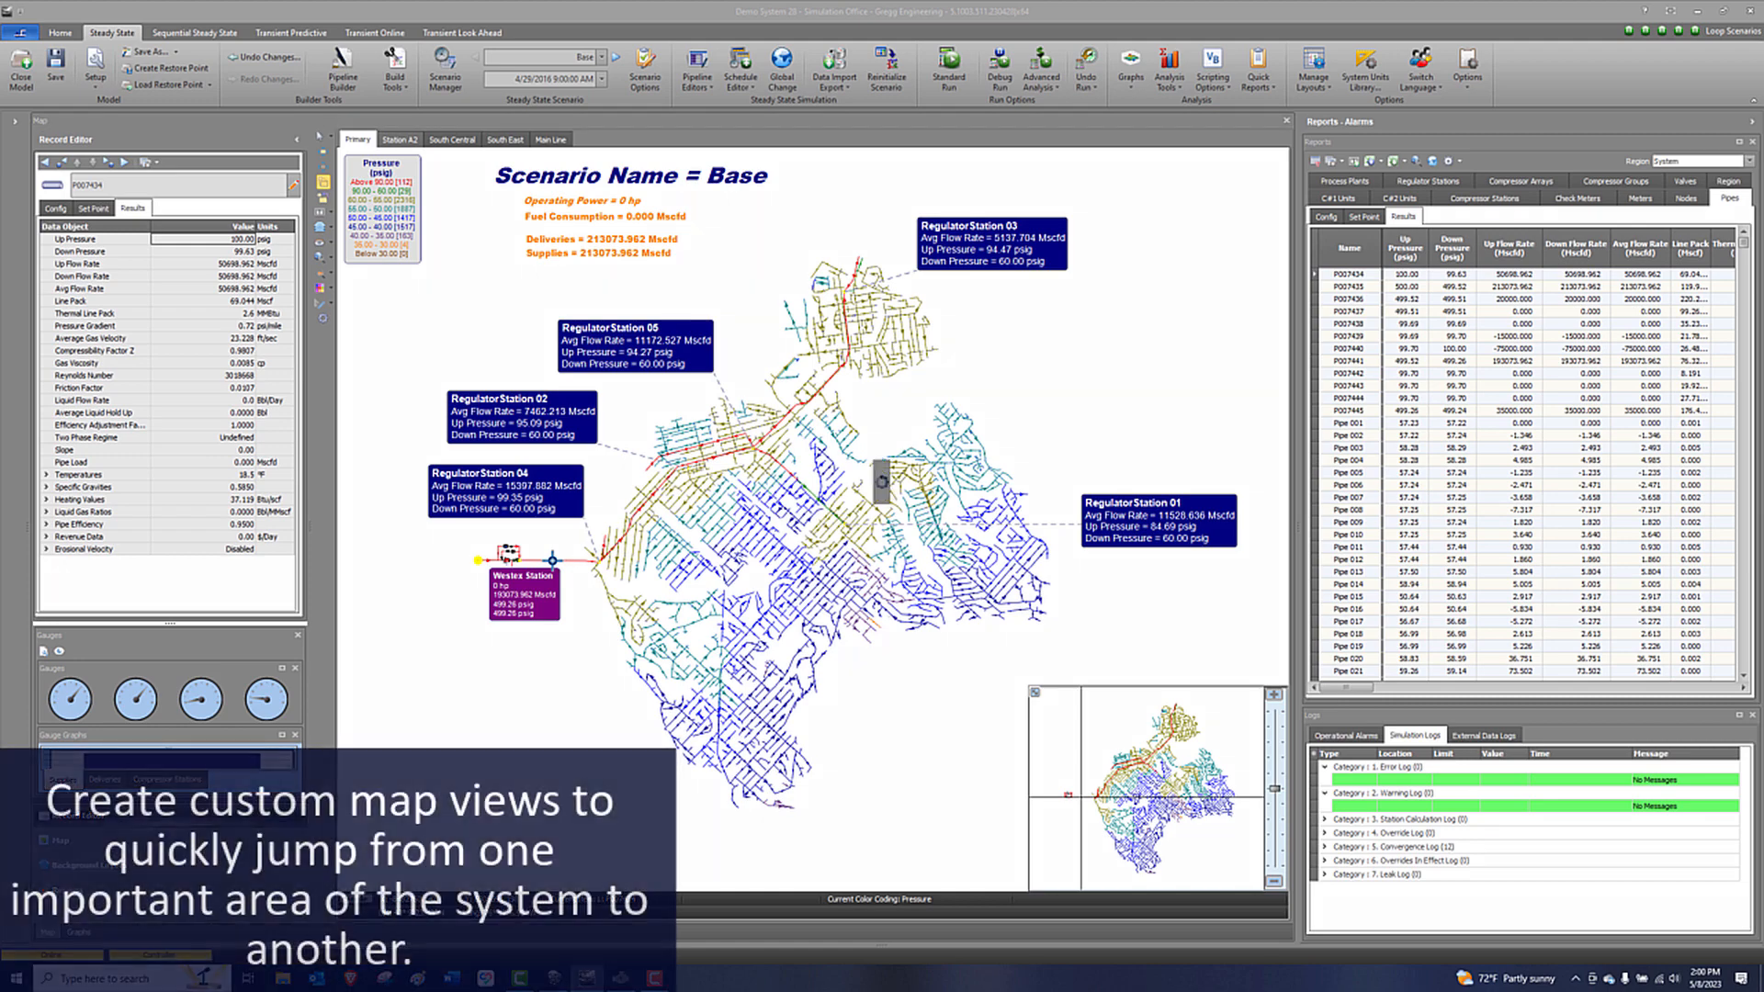
# Show the full-width Nodes report and the Manage Layouts gallery of steady state and transient layouts.
pyautogui.click(452, 138)
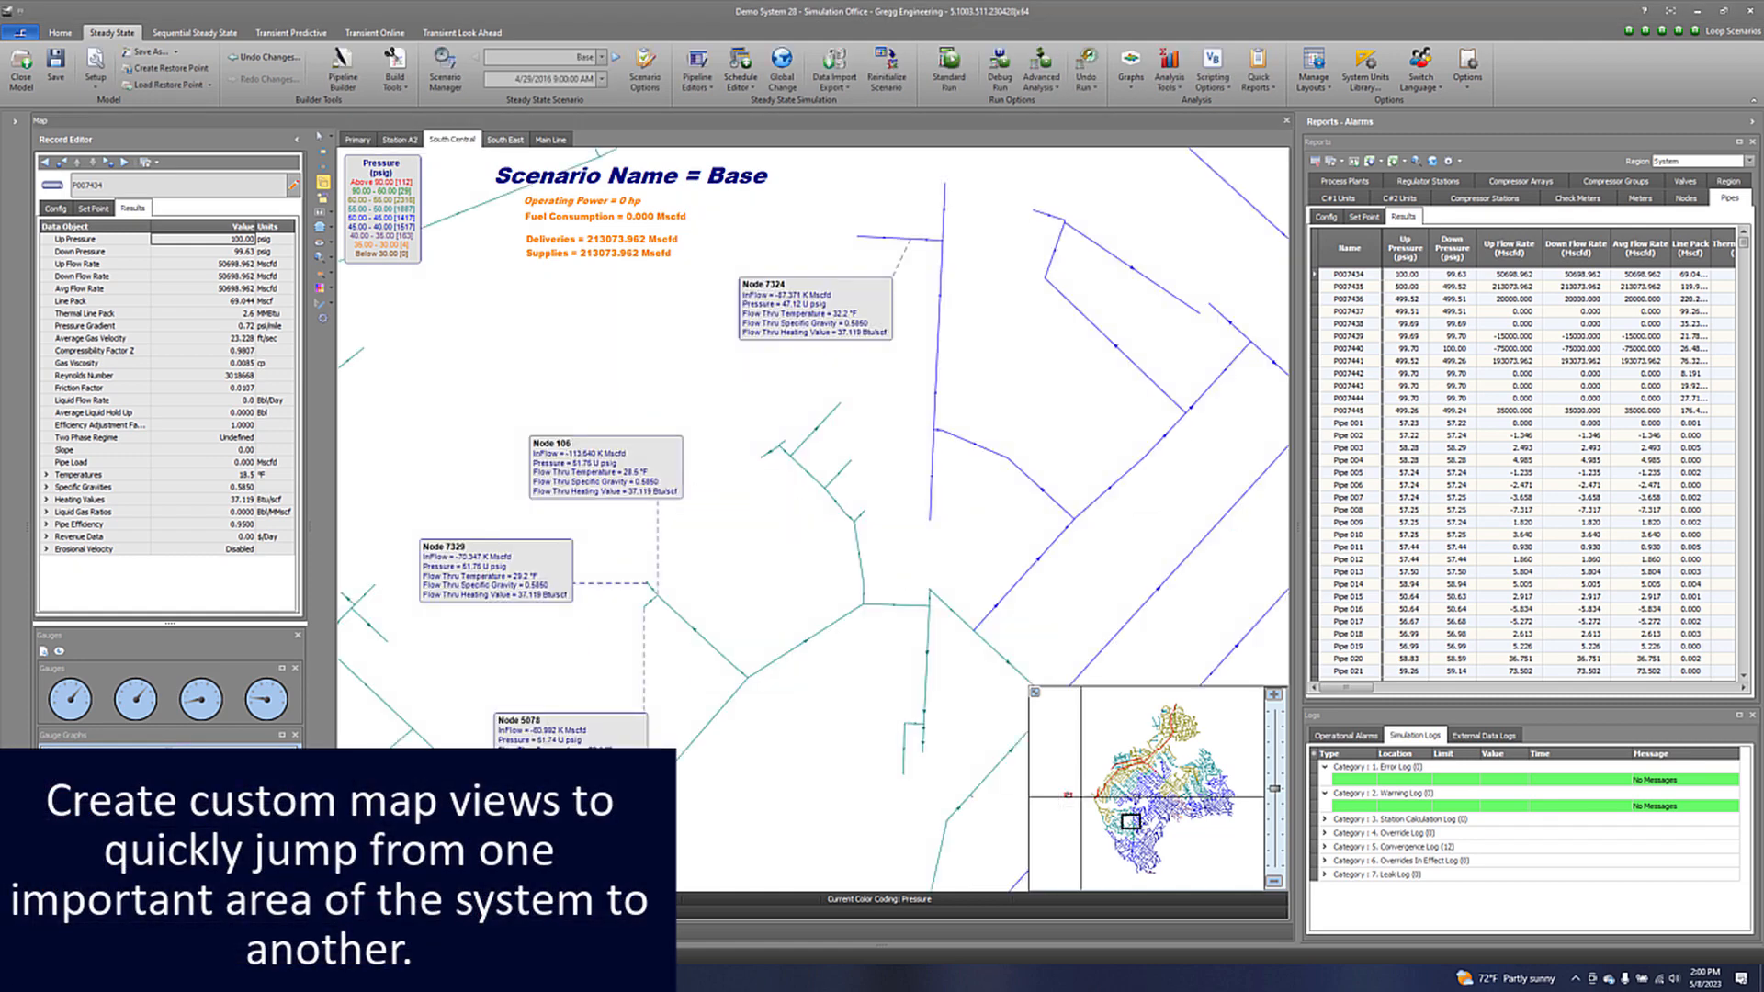
pyautogui.click(506, 139)
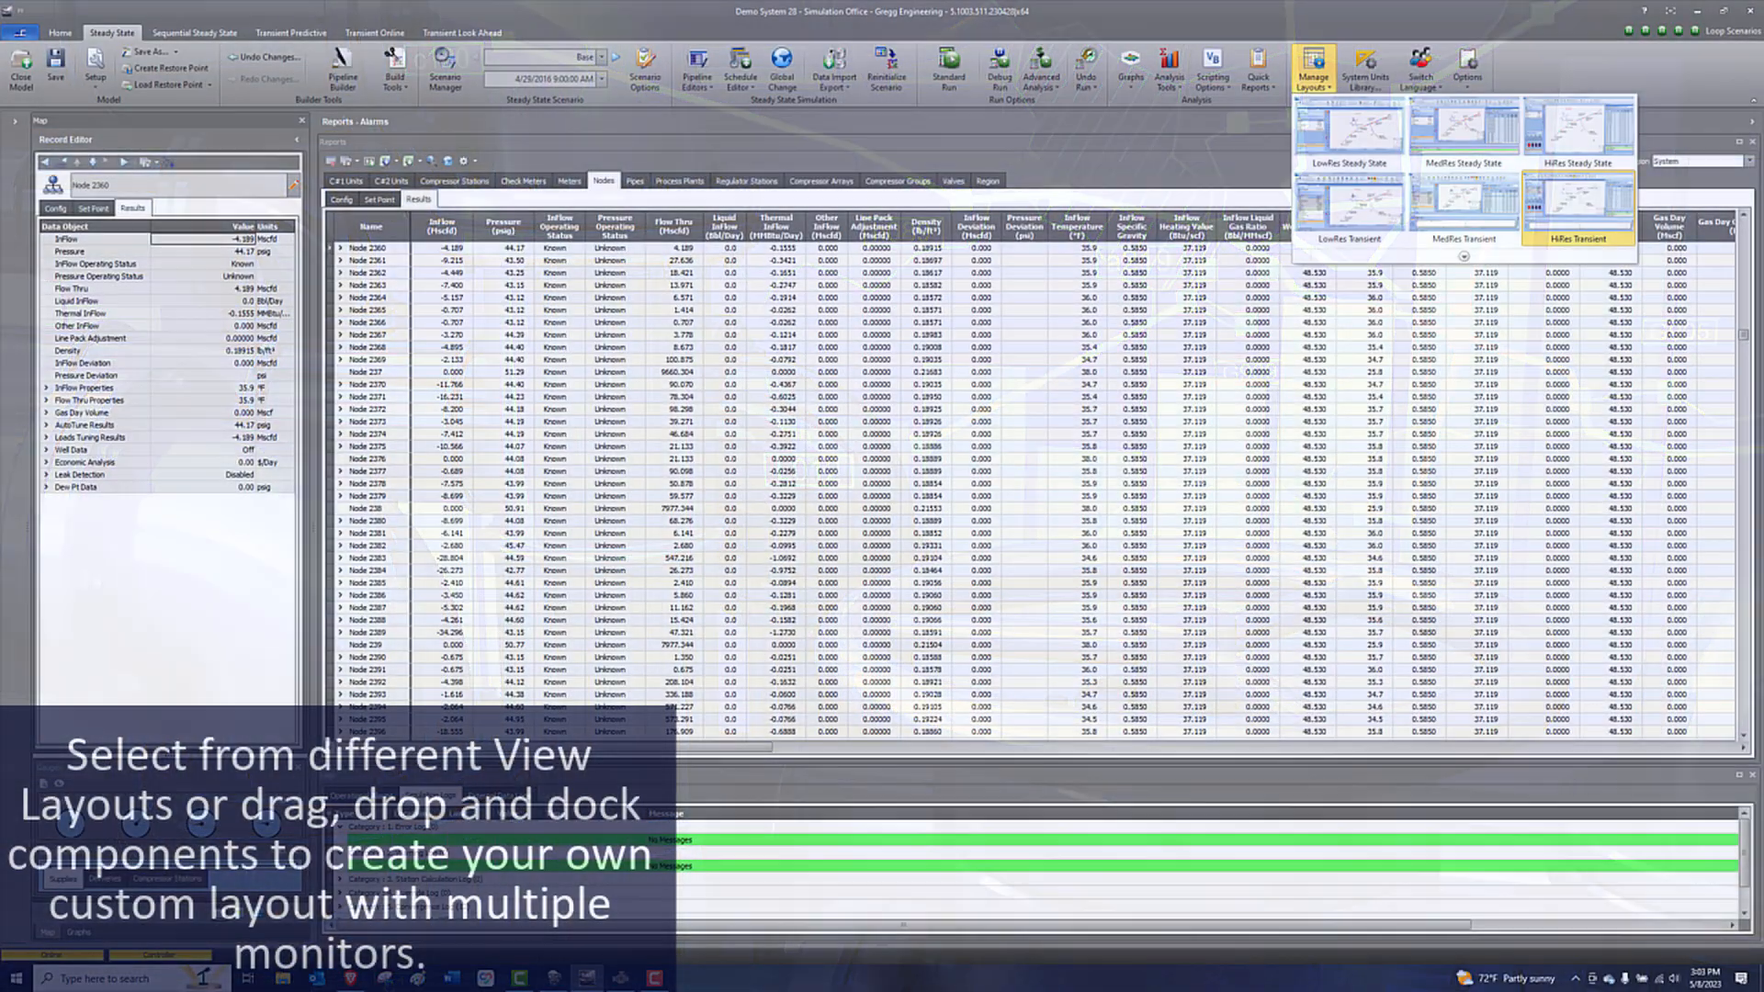
# Restore a standard layout showing the Westex Station map beside the station set points.
pyautogui.click(1581, 202)
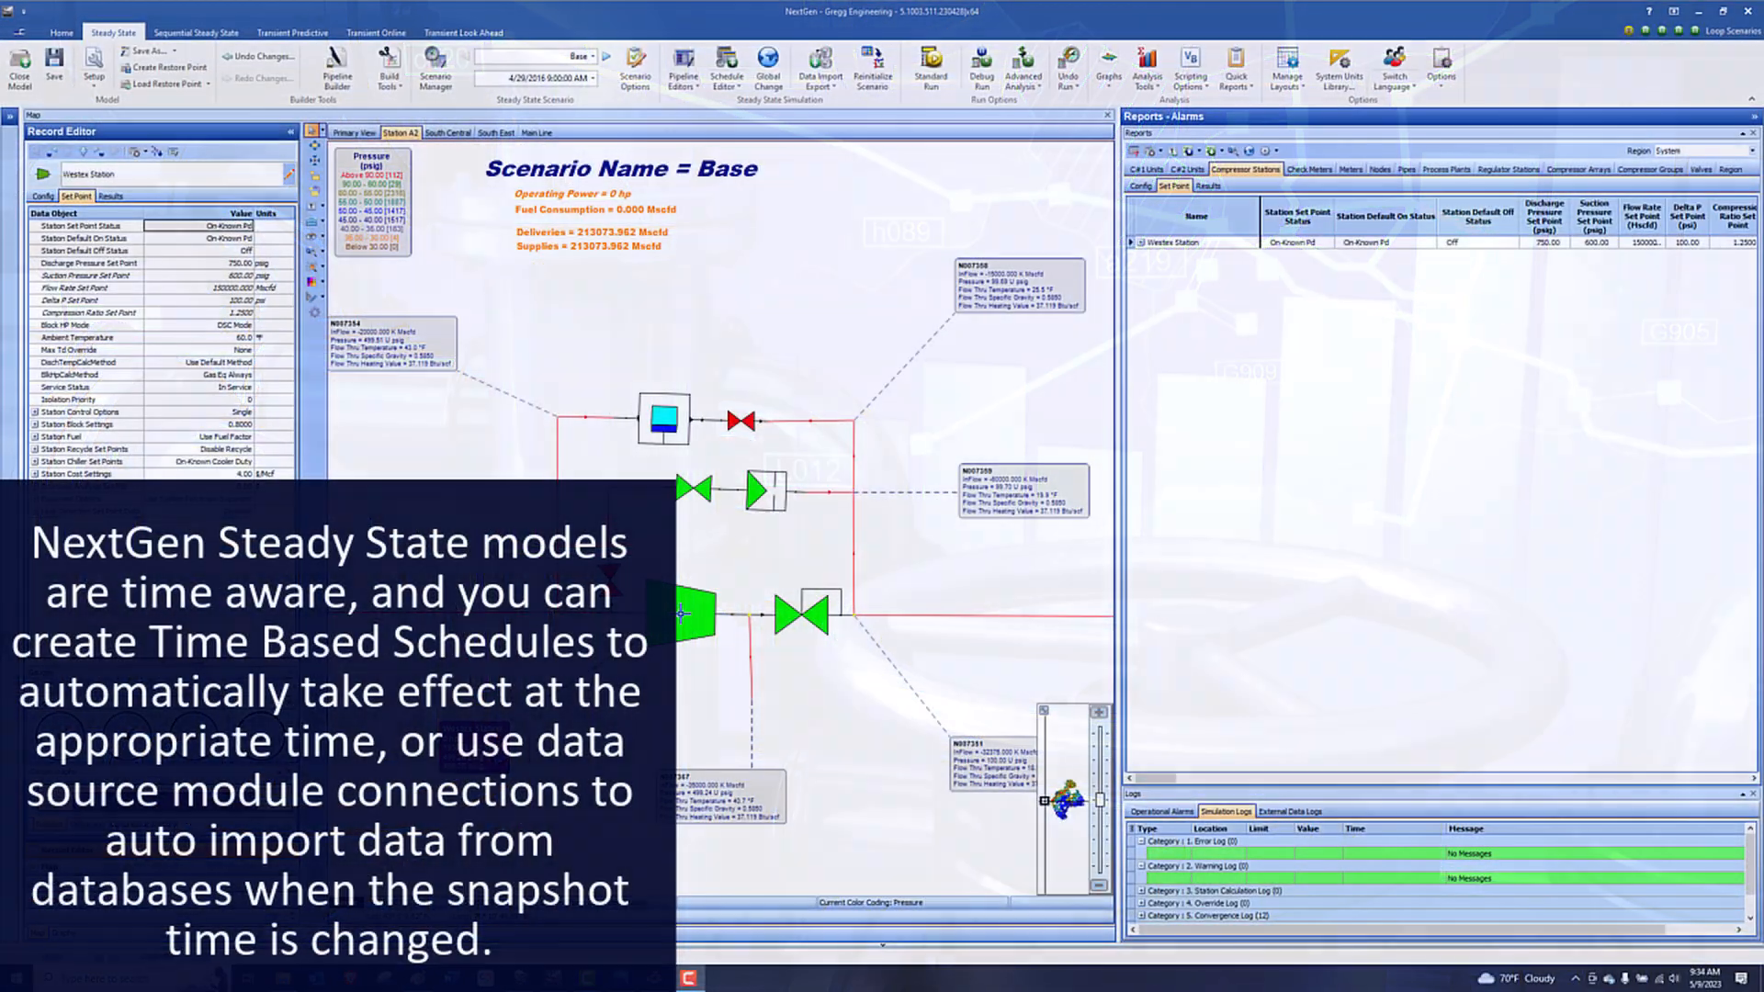
# Adjust the snapshot time, review Scenario Options and switch from Base to the April Forecast scenario.
pyautogui.click(594, 77)
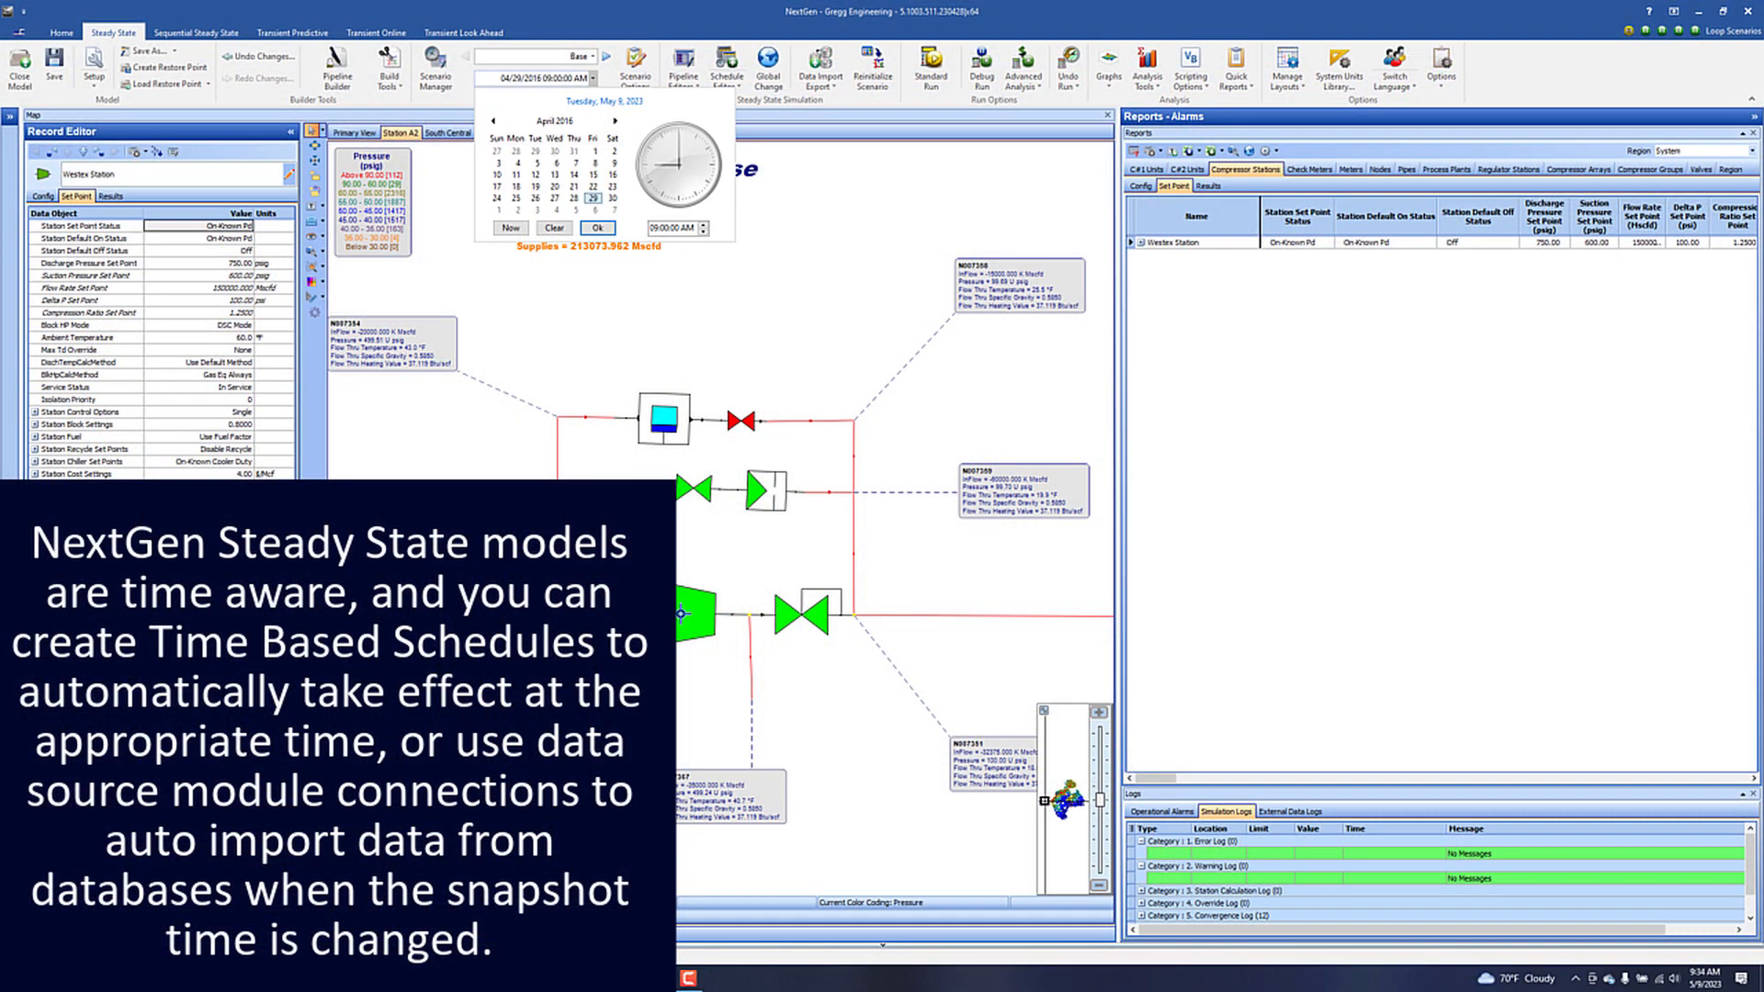
pyautogui.click(615, 121)
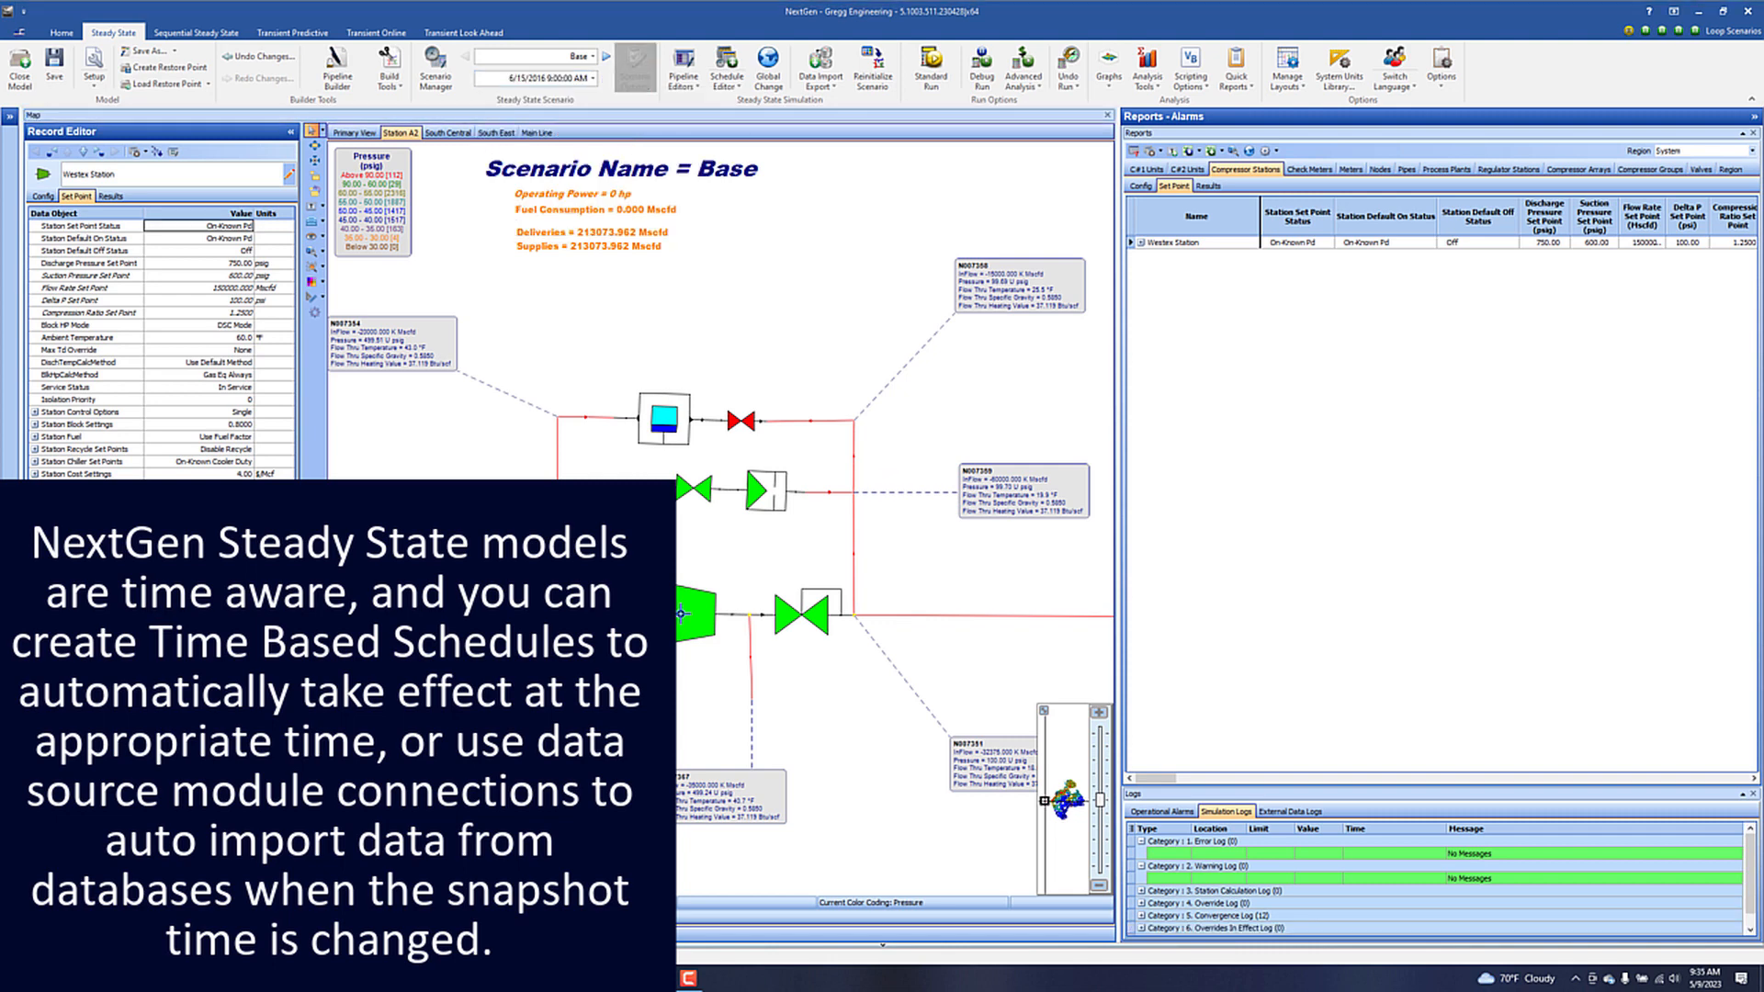
pyautogui.click(634, 68)
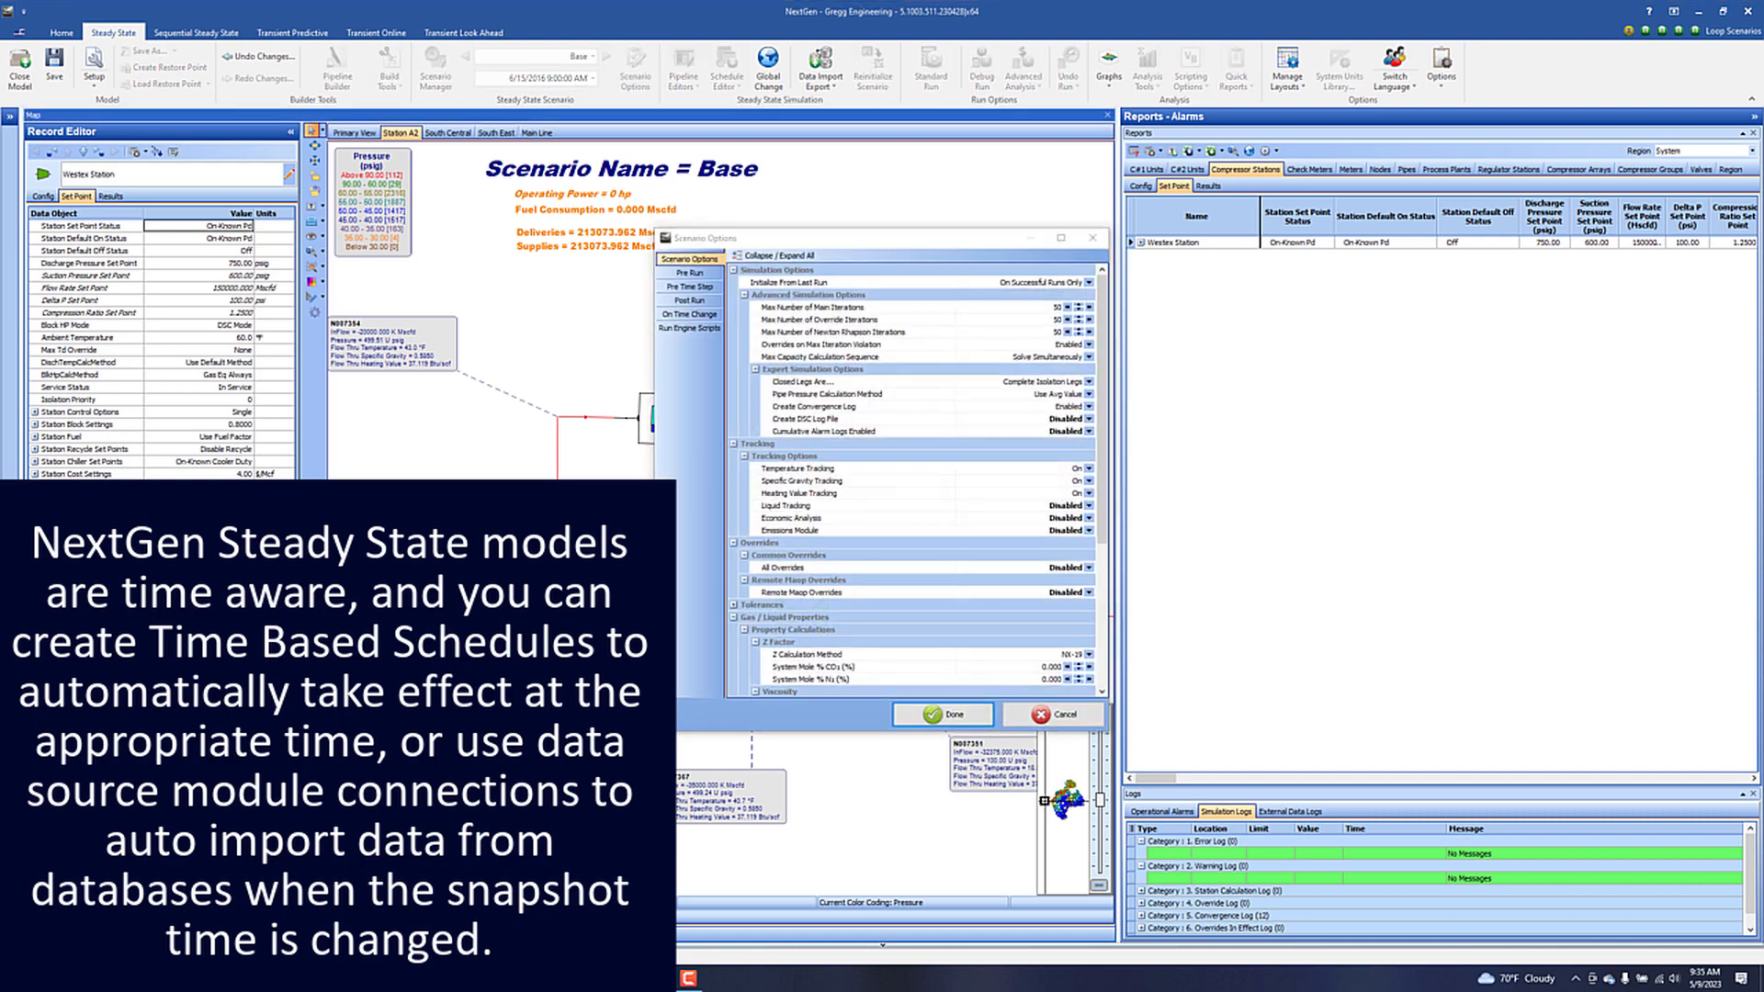
pyautogui.click(687, 287)
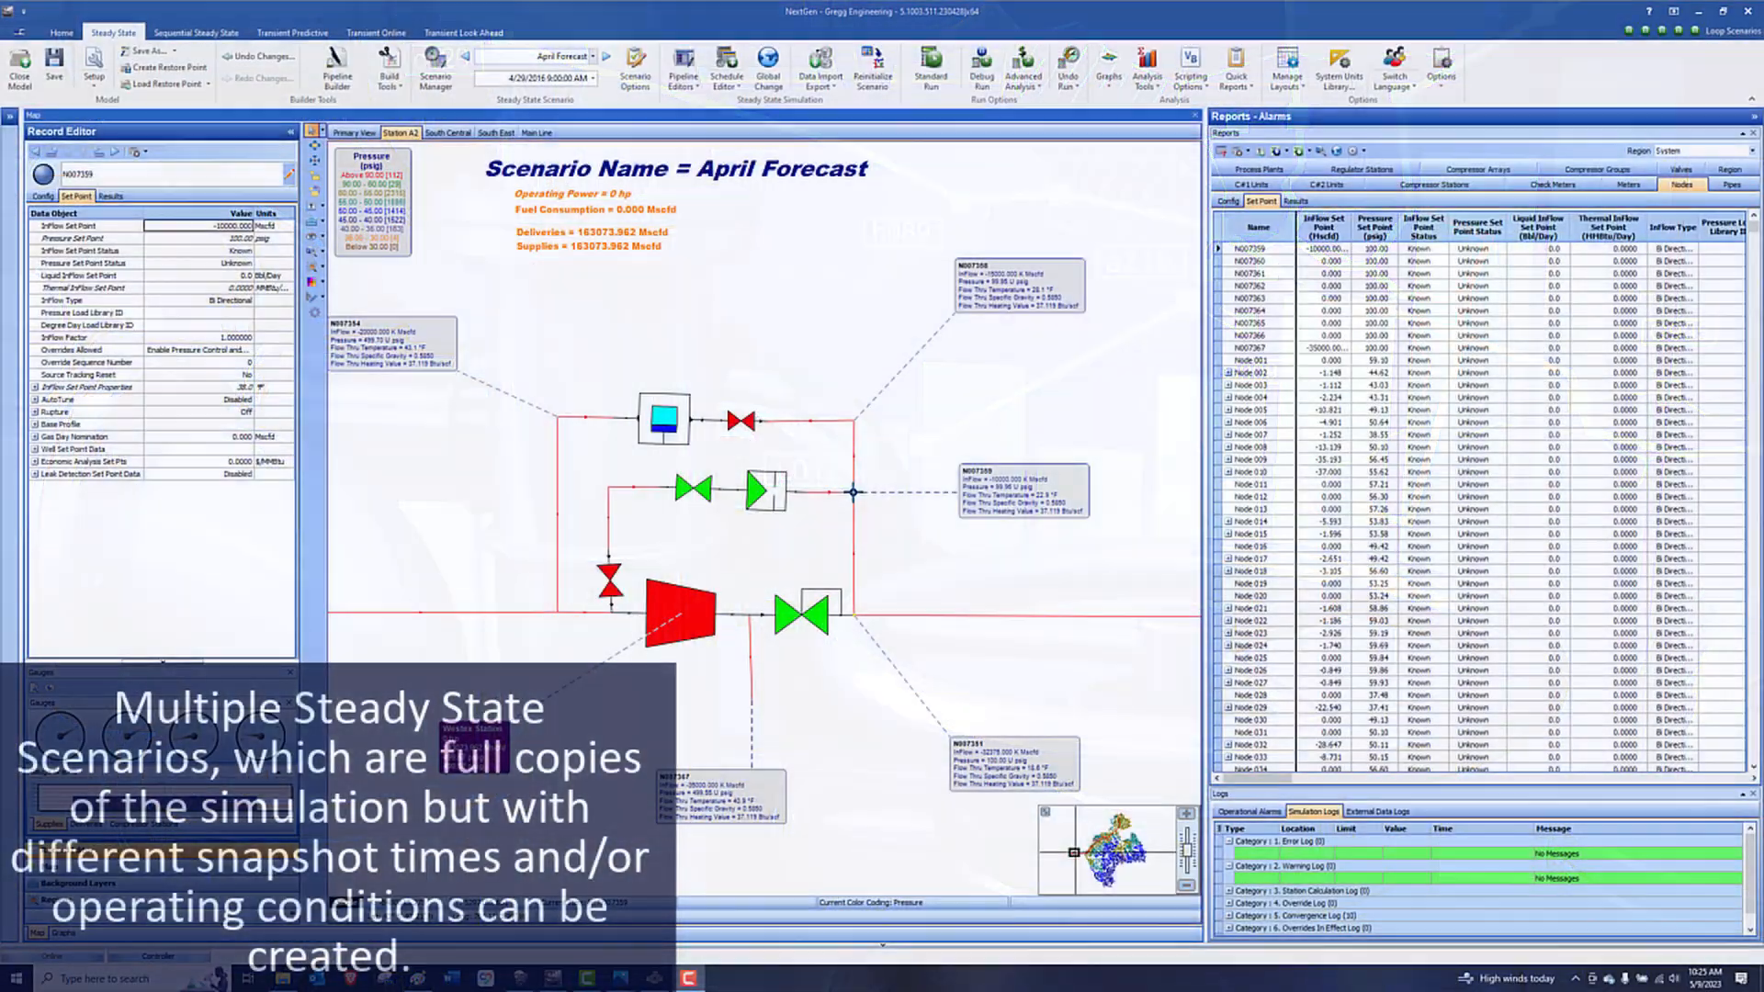
# Bring up the Scenario Manager listing the Base scenario with its supplies and deliveries summary.
pyautogui.click(600, 57)
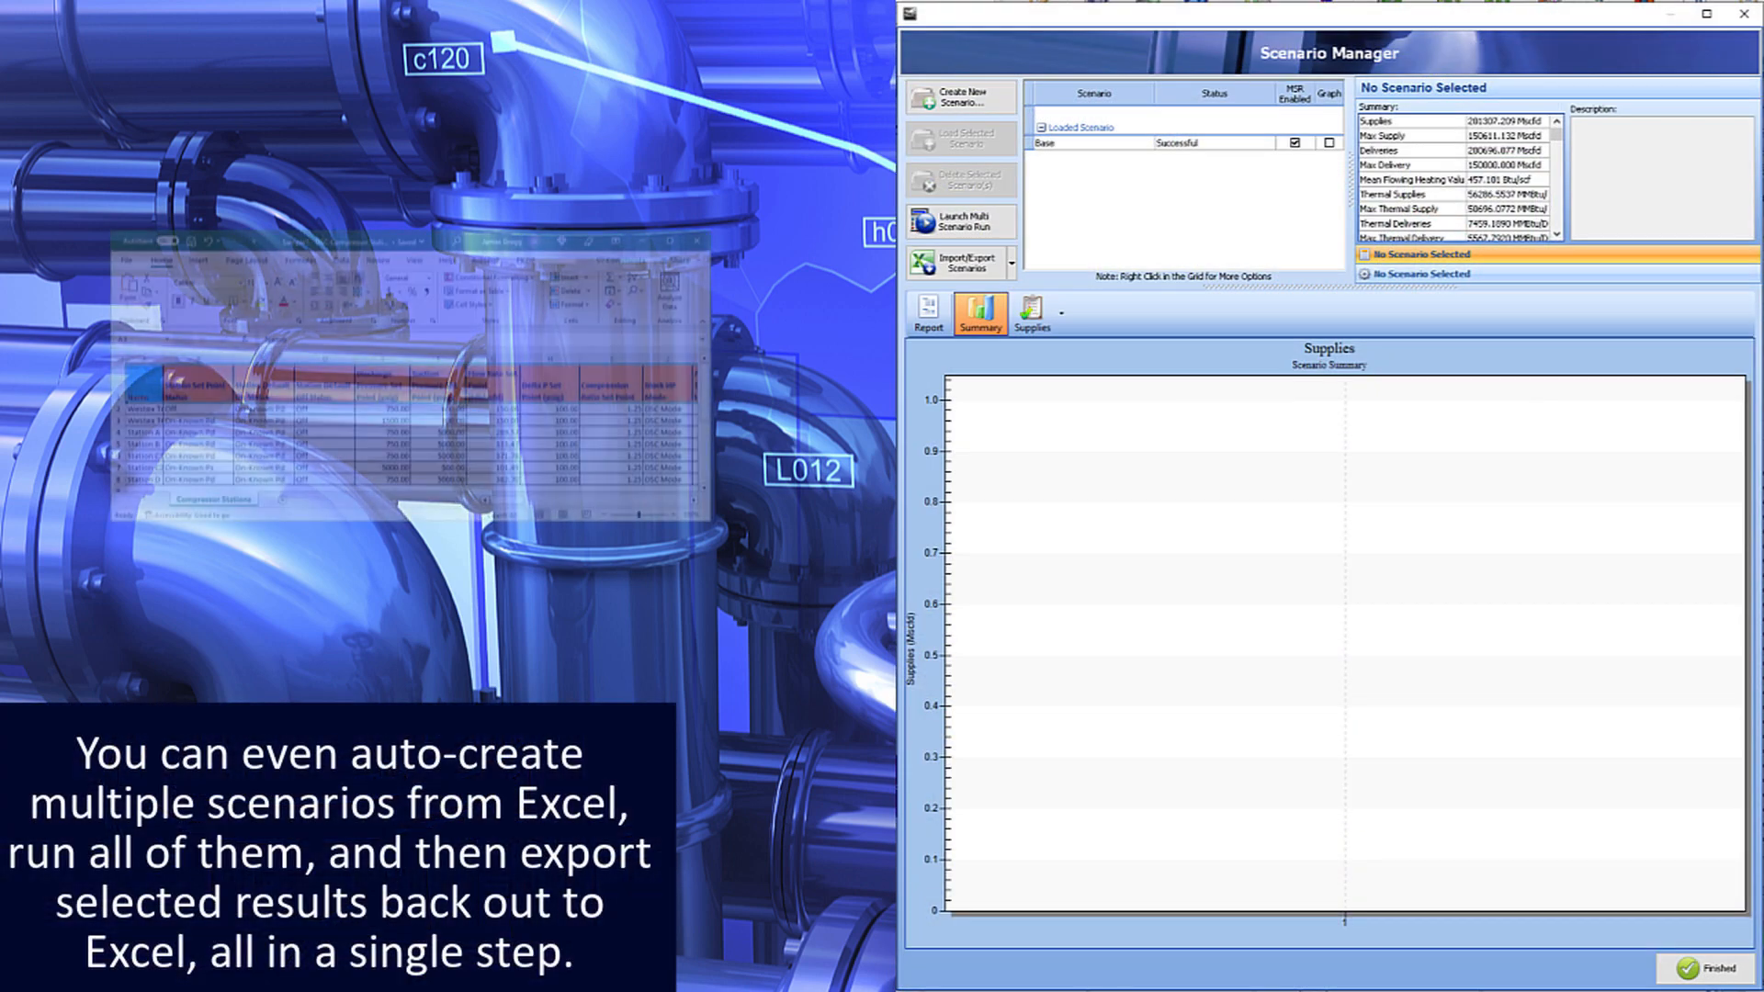
# Compare scenario supplies, then set Sequential Steady State initialization from Base with a 12-month tape and daily snapshots.
pyautogui.click(960, 221)
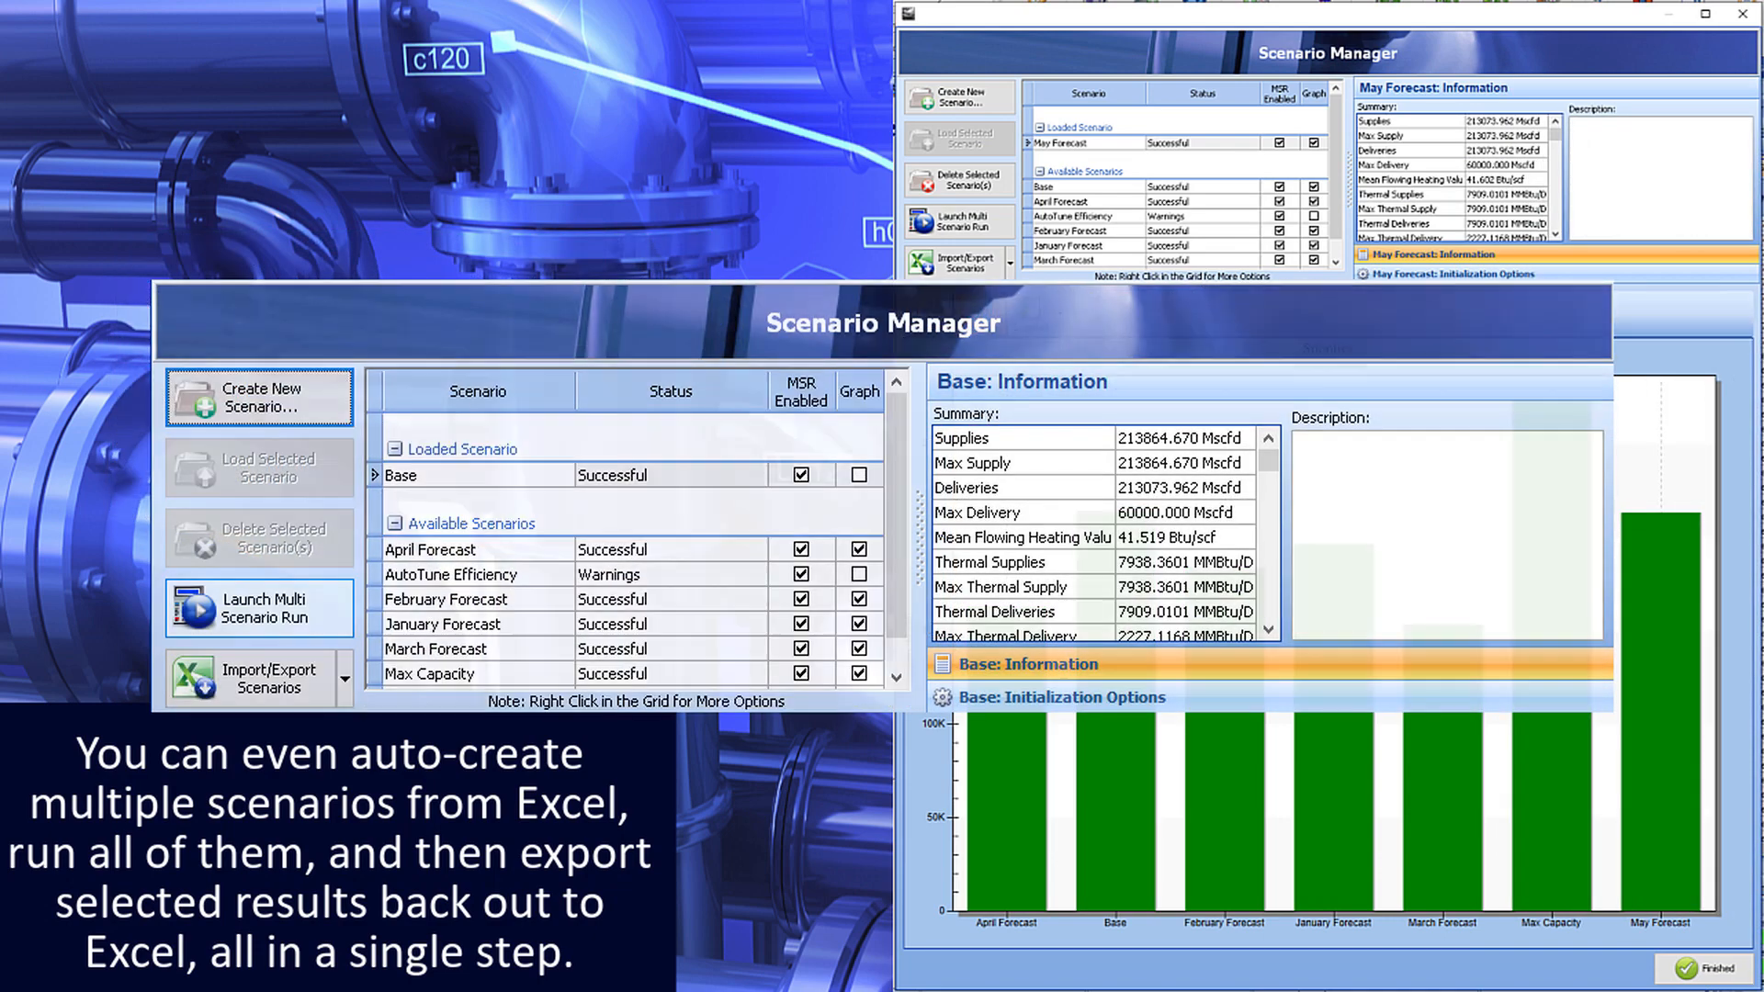
pyautogui.click(257, 608)
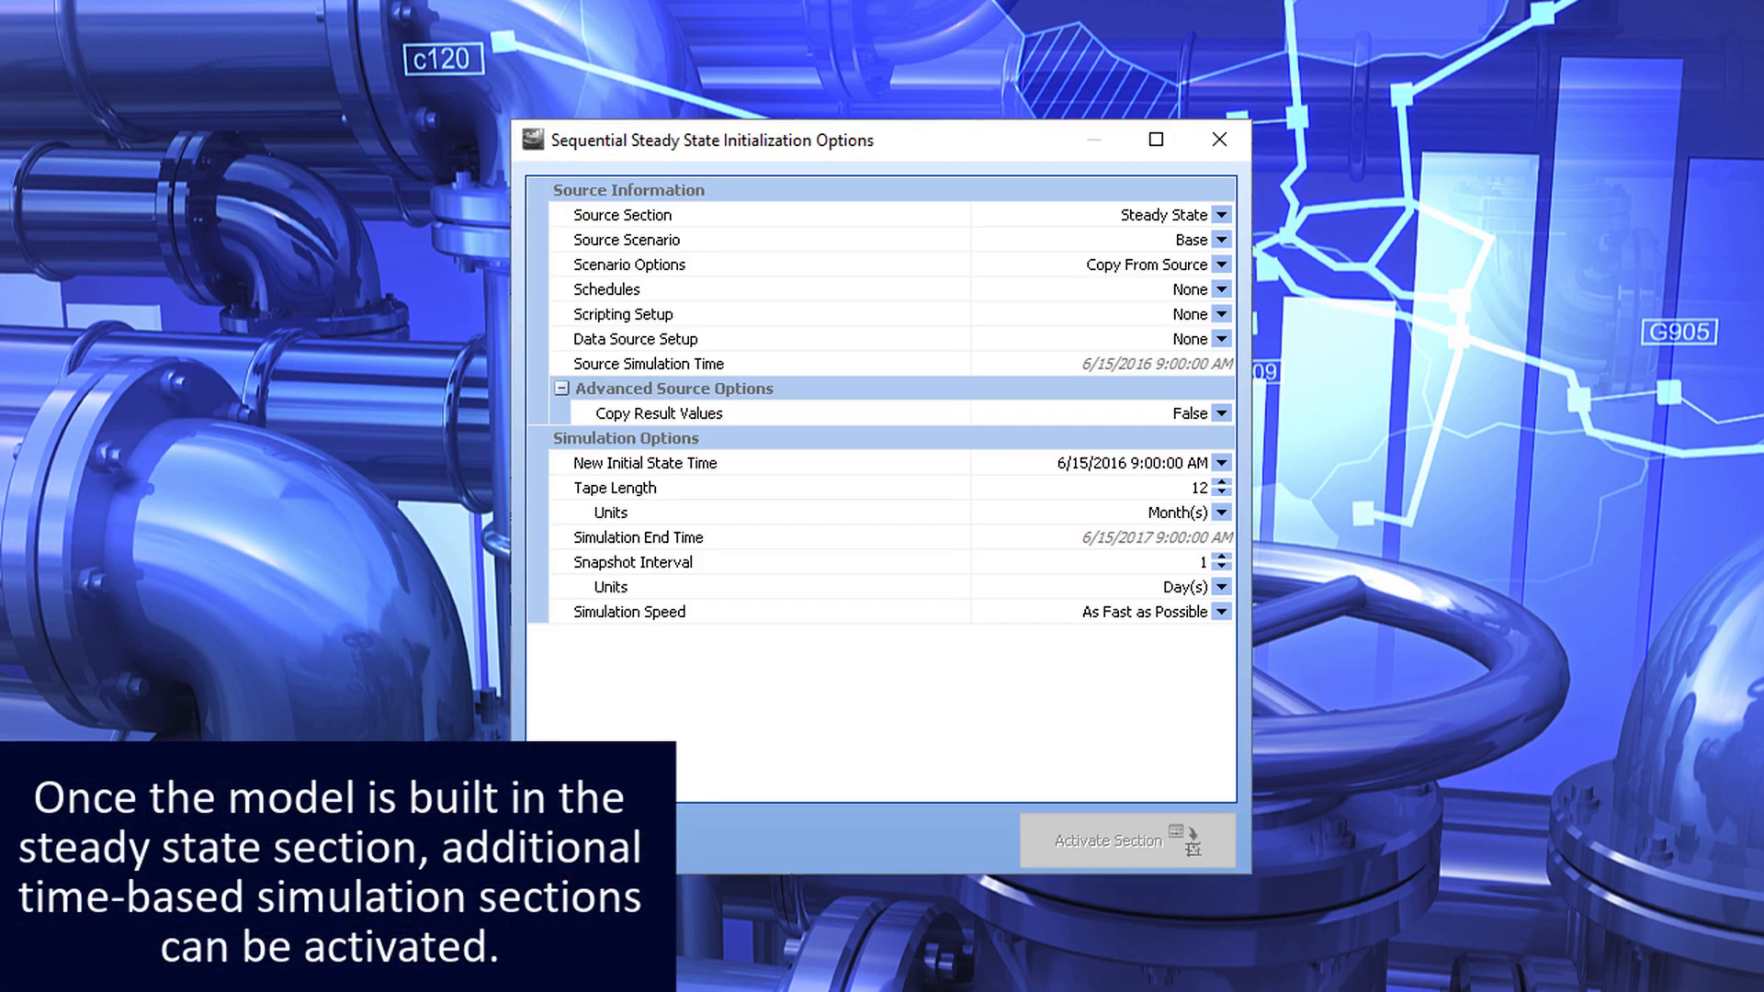
# Activate the transient sections and show the Transient Predictive Base network with its Schedule Editor.
pyautogui.click(1125, 840)
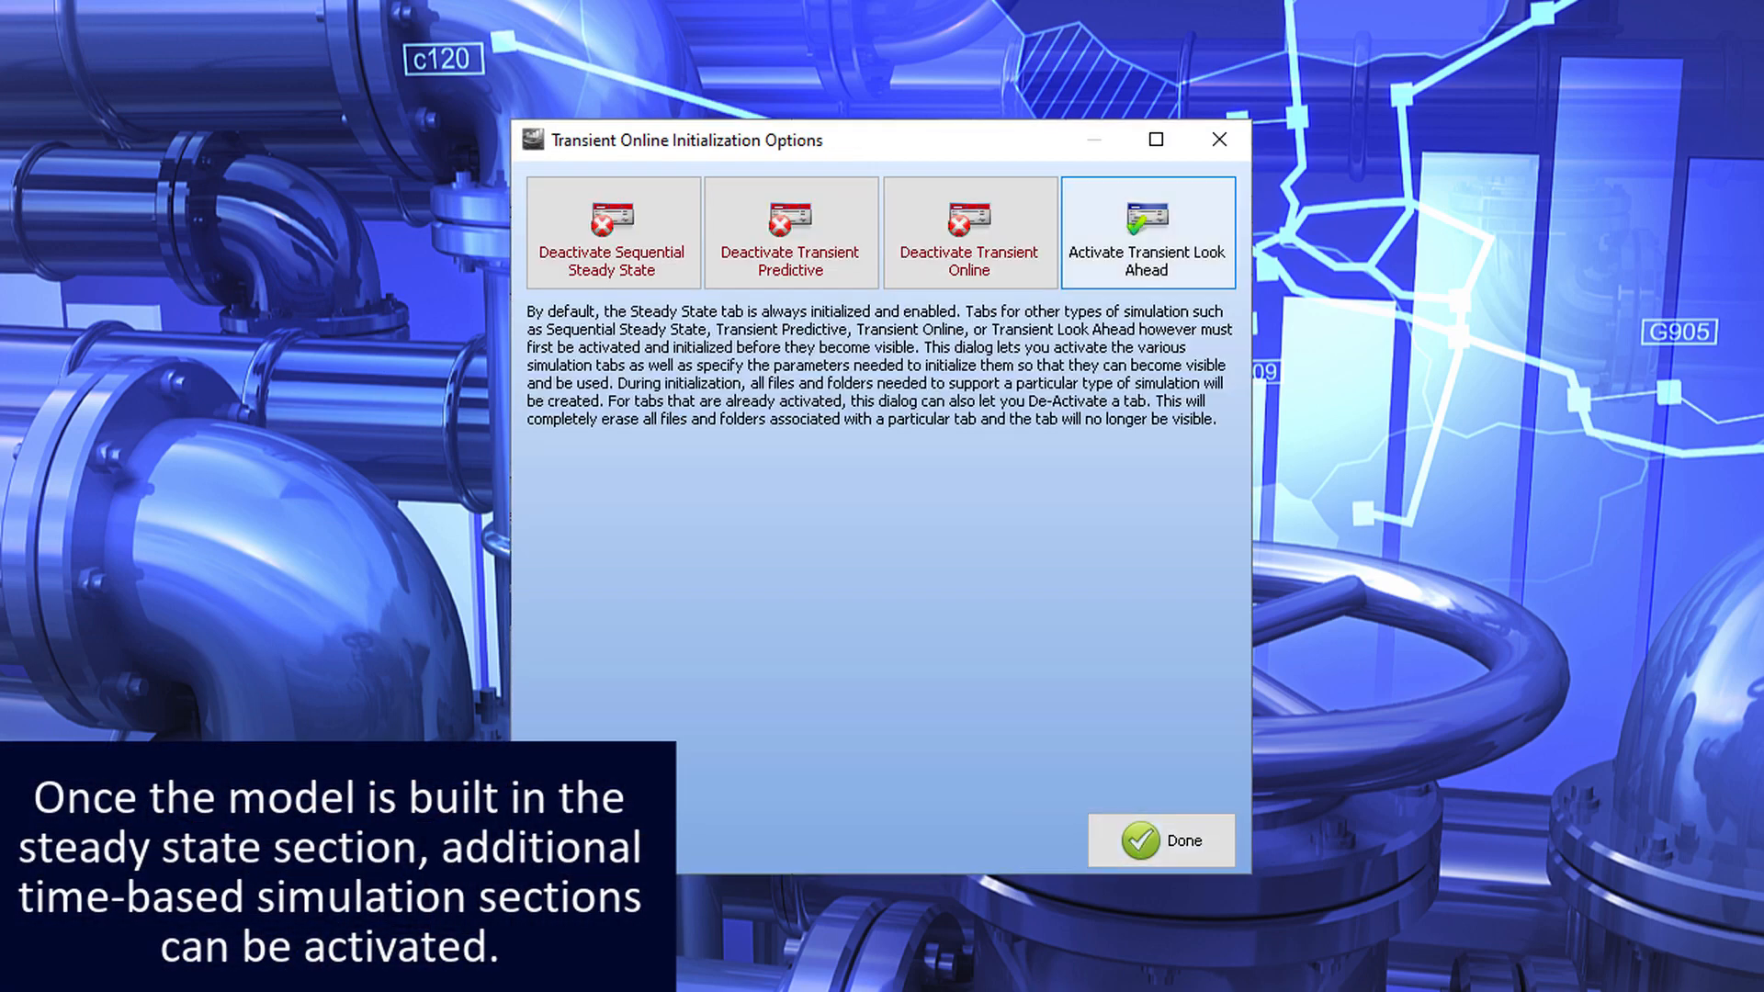
pyautogui.click(1162, 840)
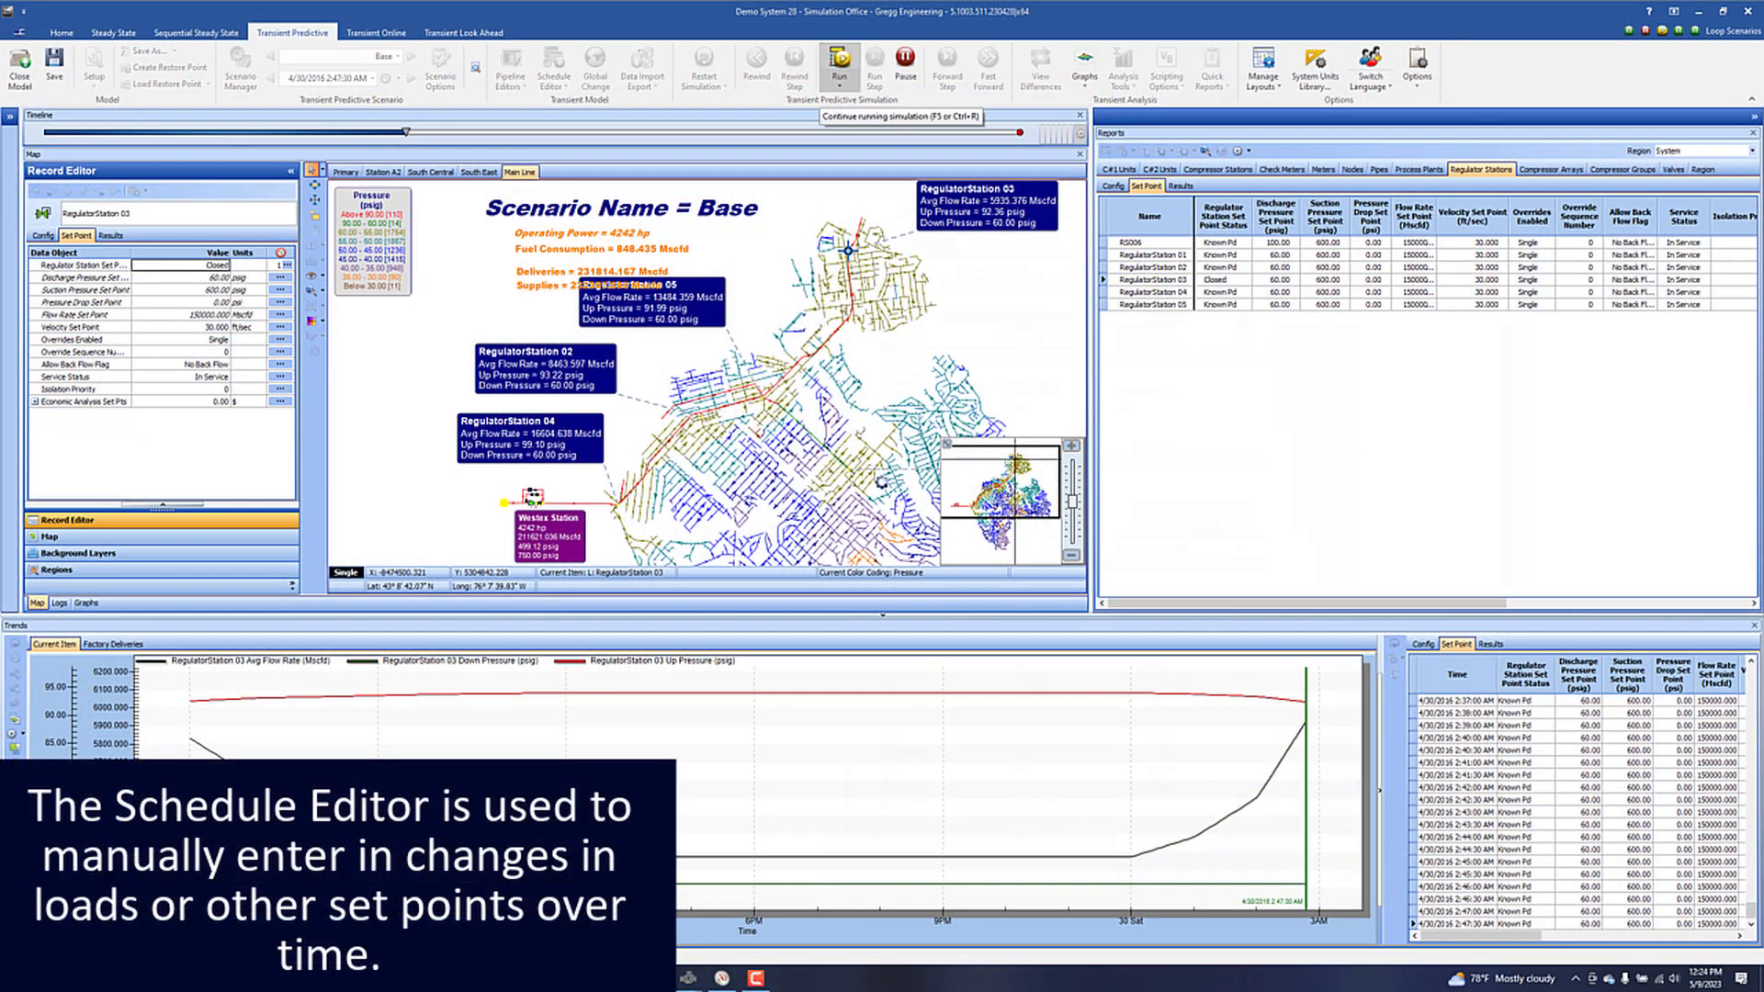
pyautogui.click(553, 65)
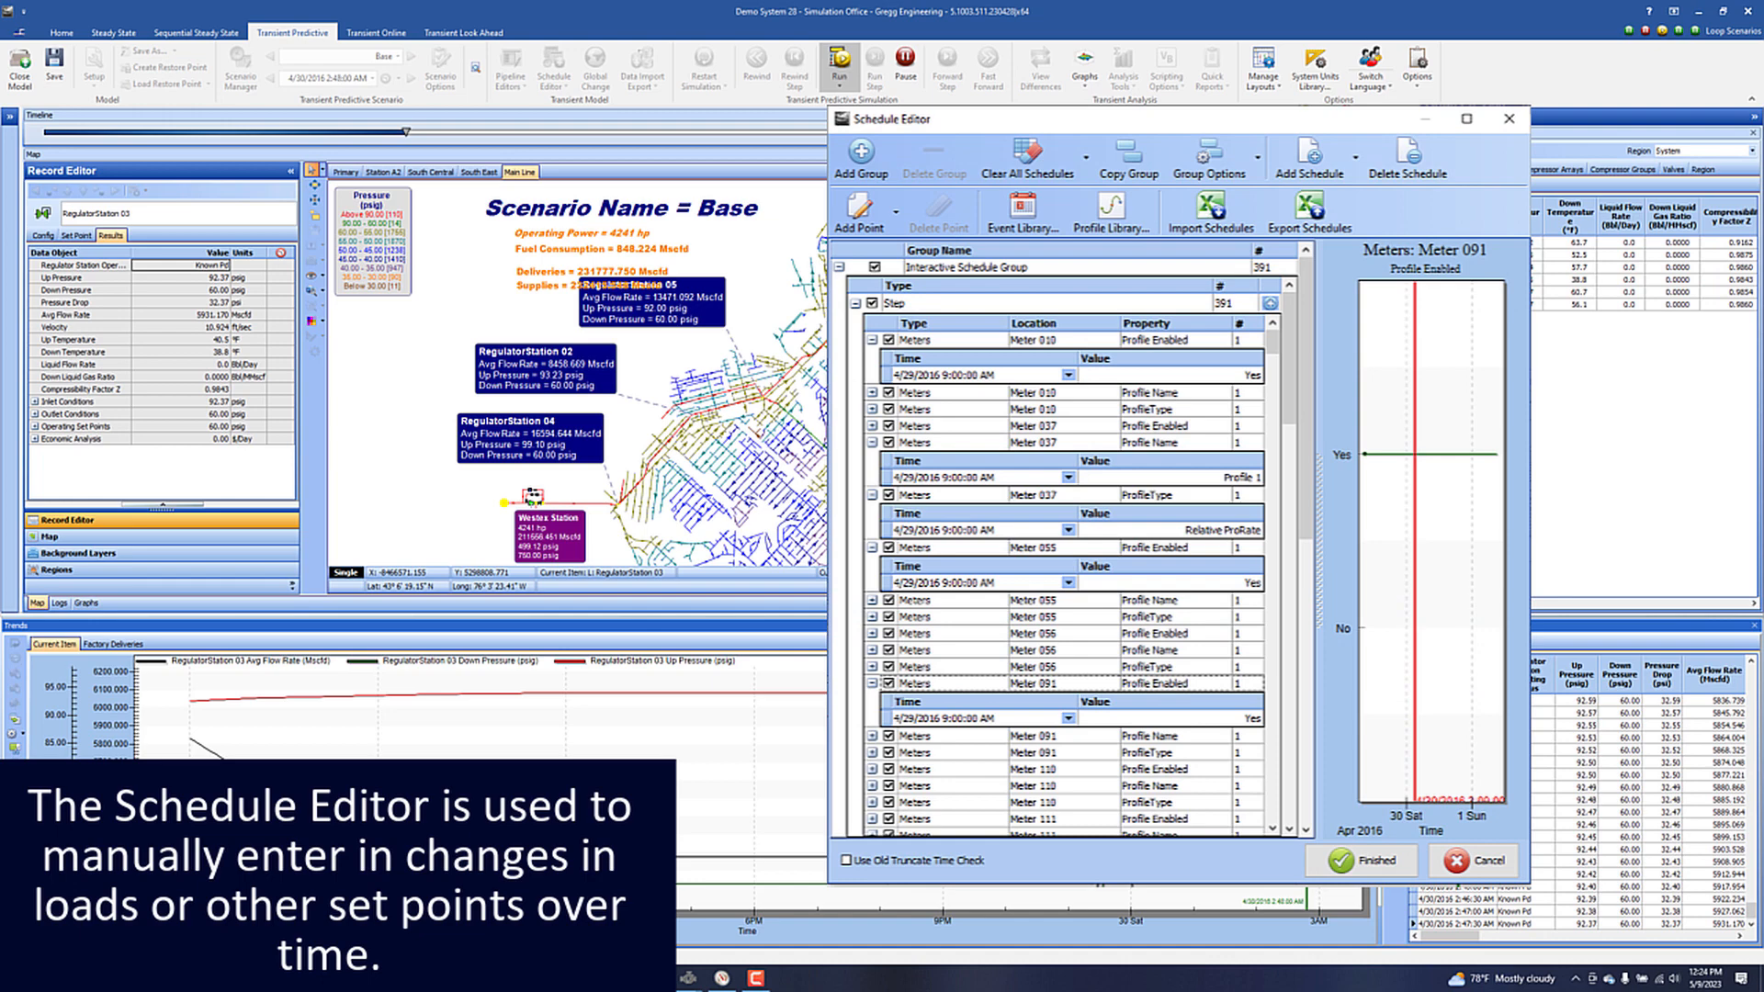
pyautogui.click(840, 63)
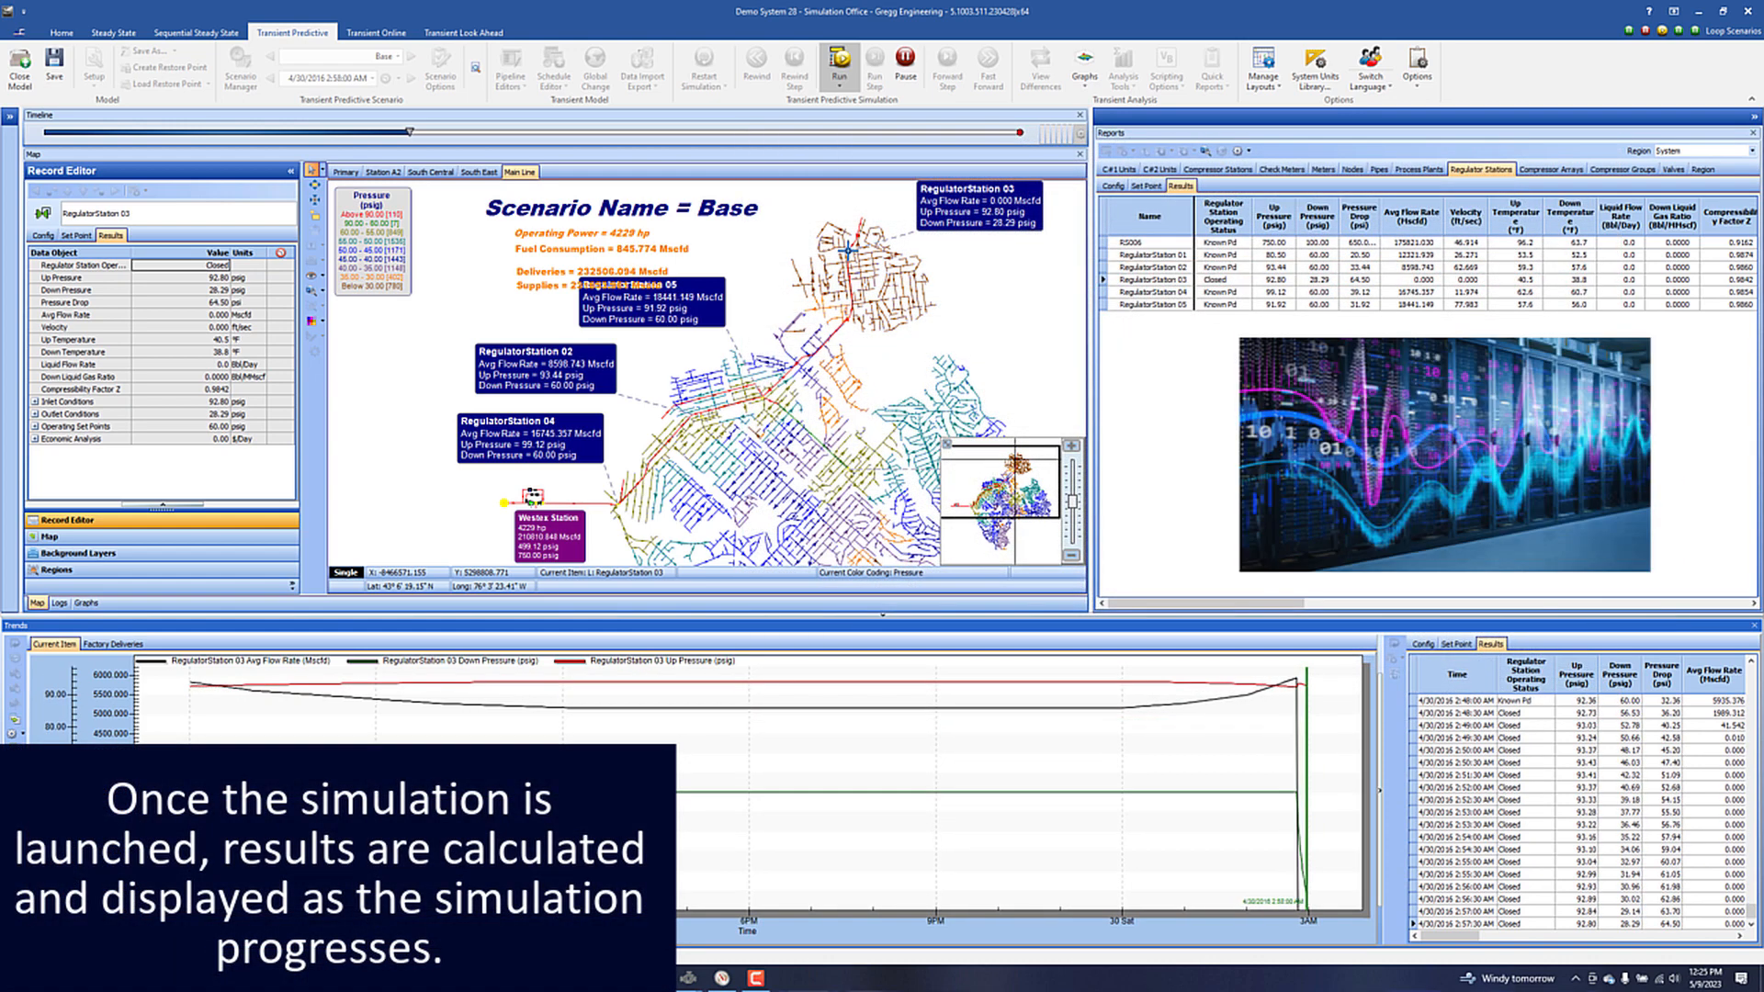
# Review Regulator Station 03 set points and results, then compare line pack across the four transient scenarios in Scenario Manager.
pyautogui.click(840, 66)
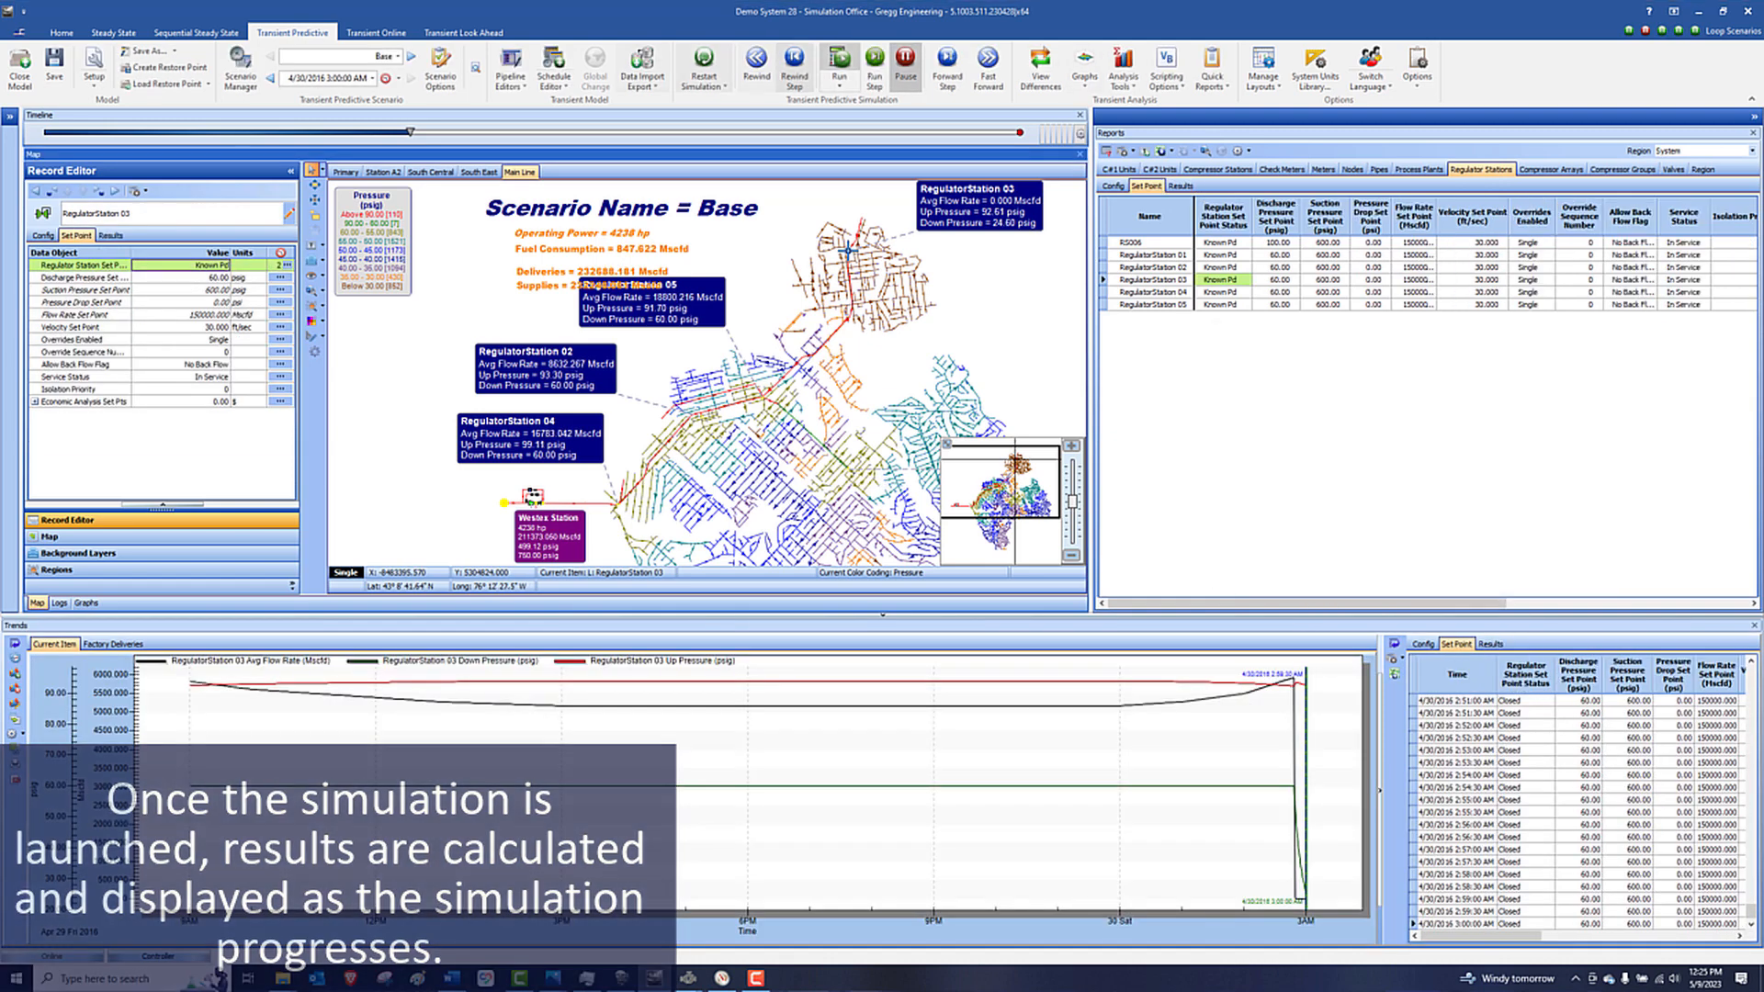
pyautogui.click(838, 64)
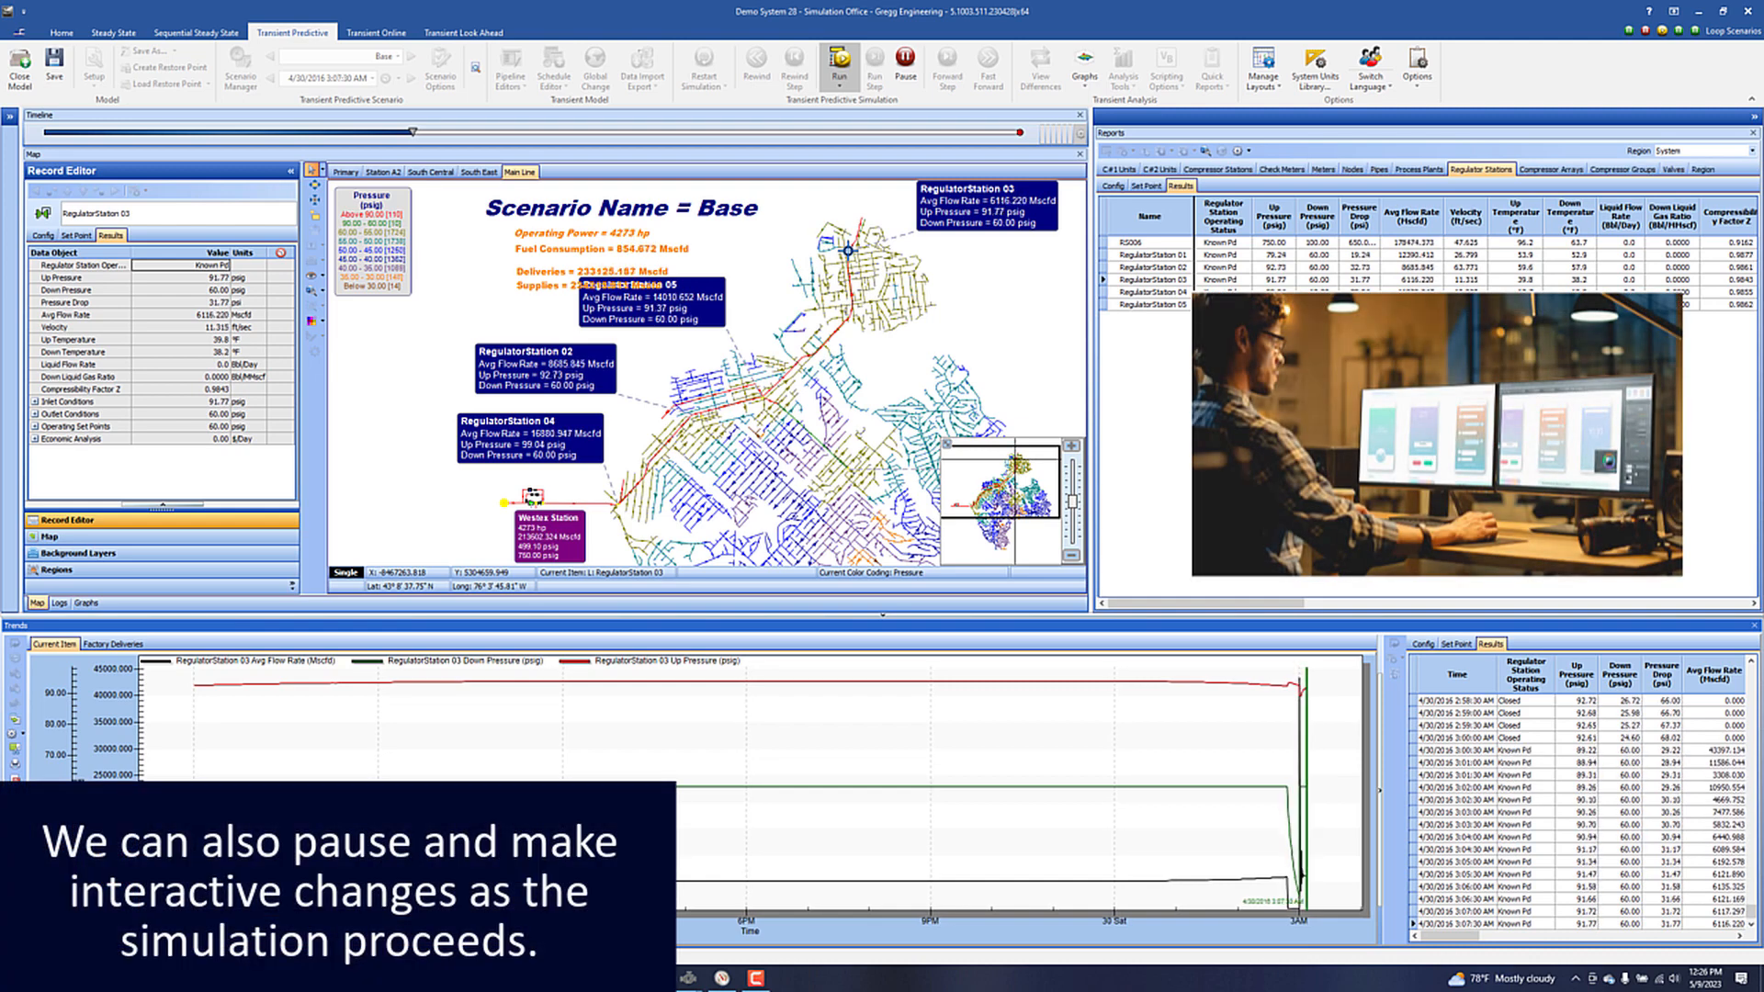
pyautogui.click(904, 63)
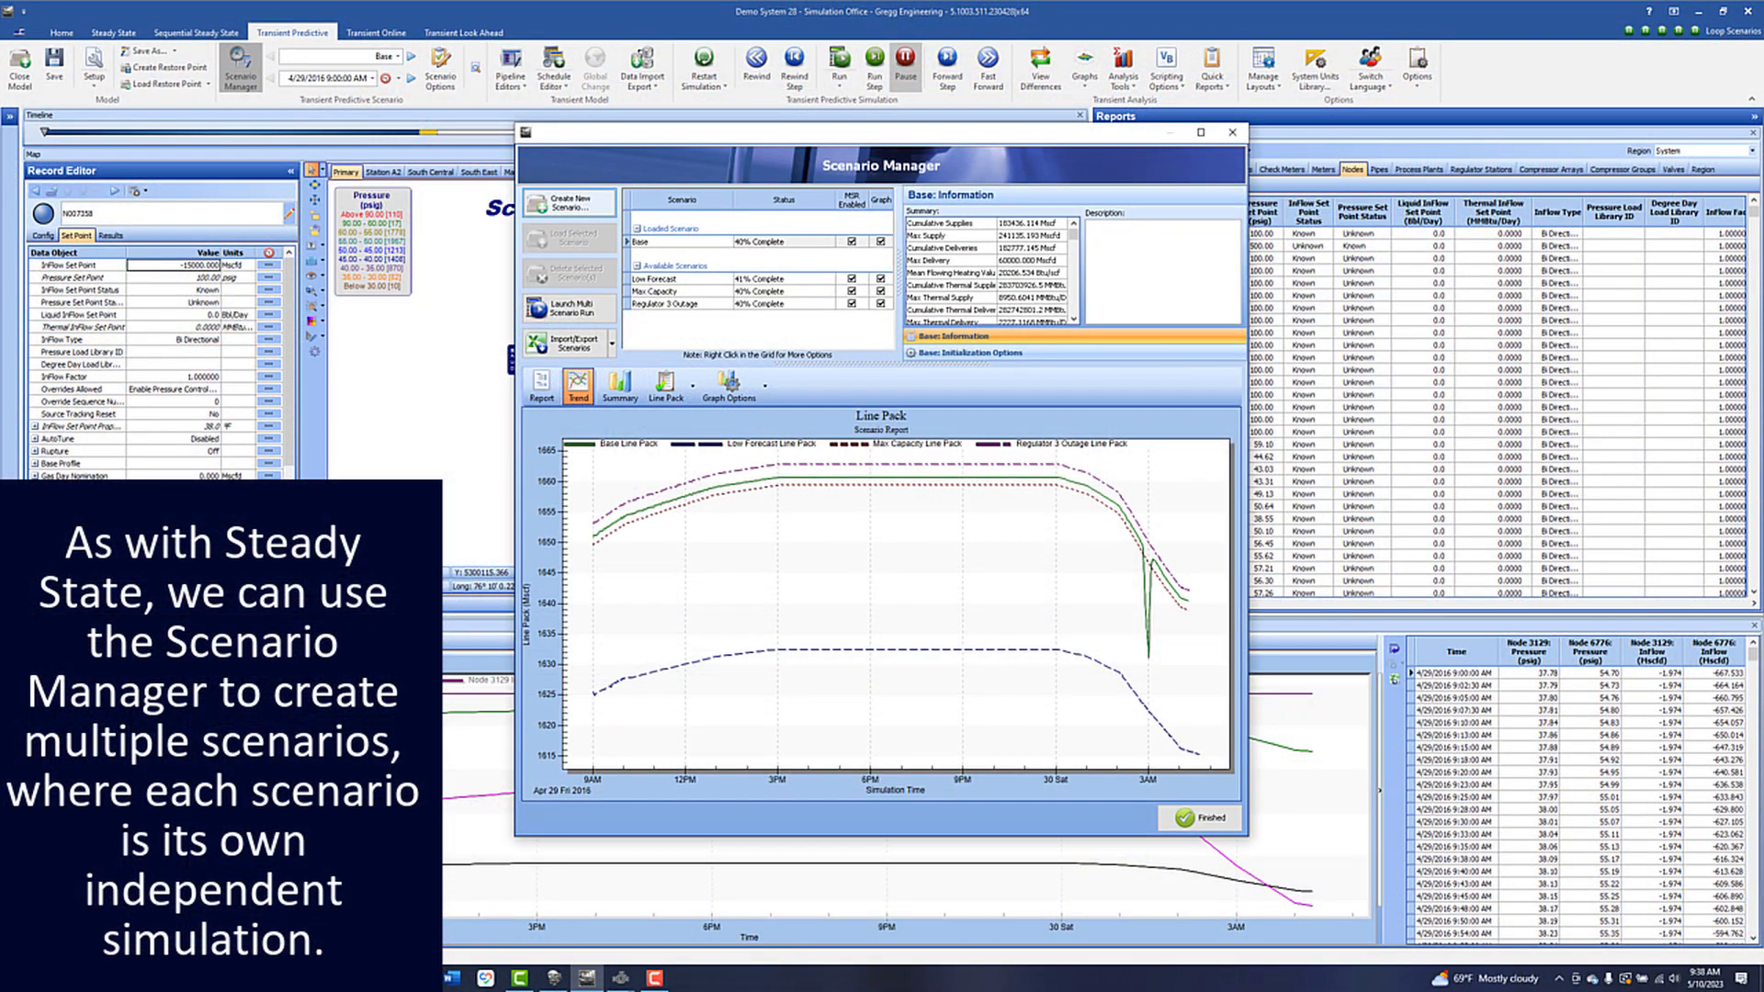
# Create the new scenario Scenario 0001 with its initialization options and list it among the scenarios.
pyautogui.click(570, 197)
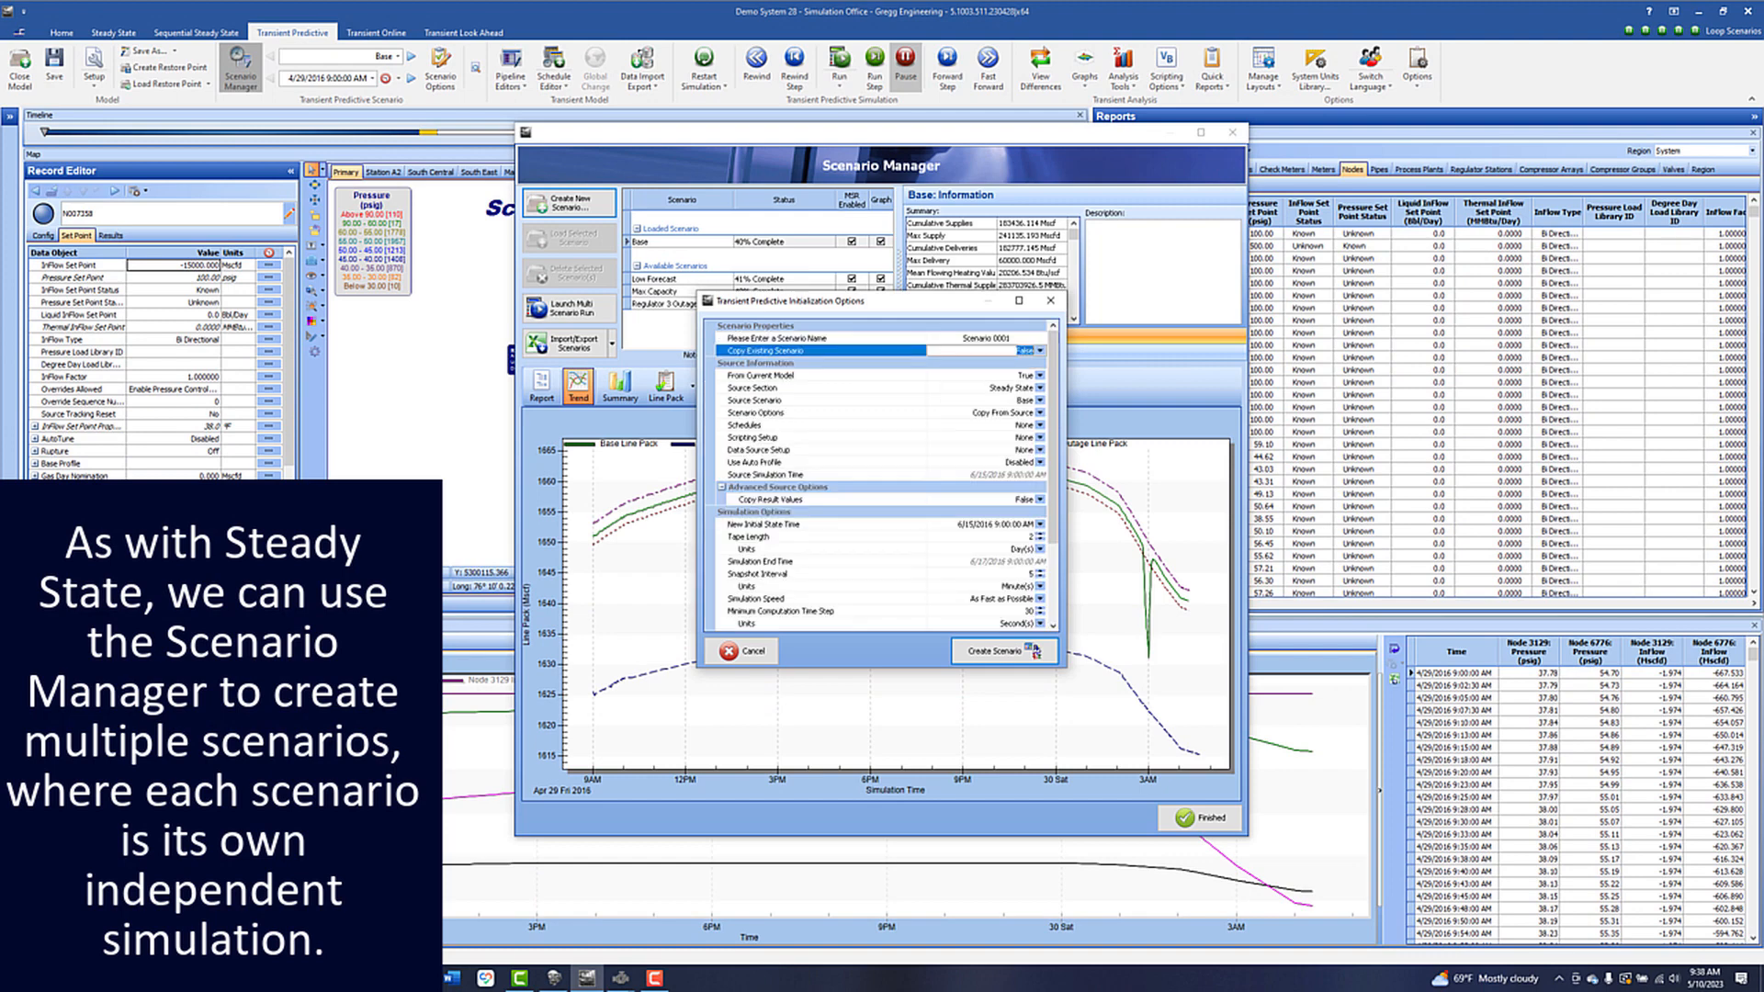
pyautogui.click(1005, 651)
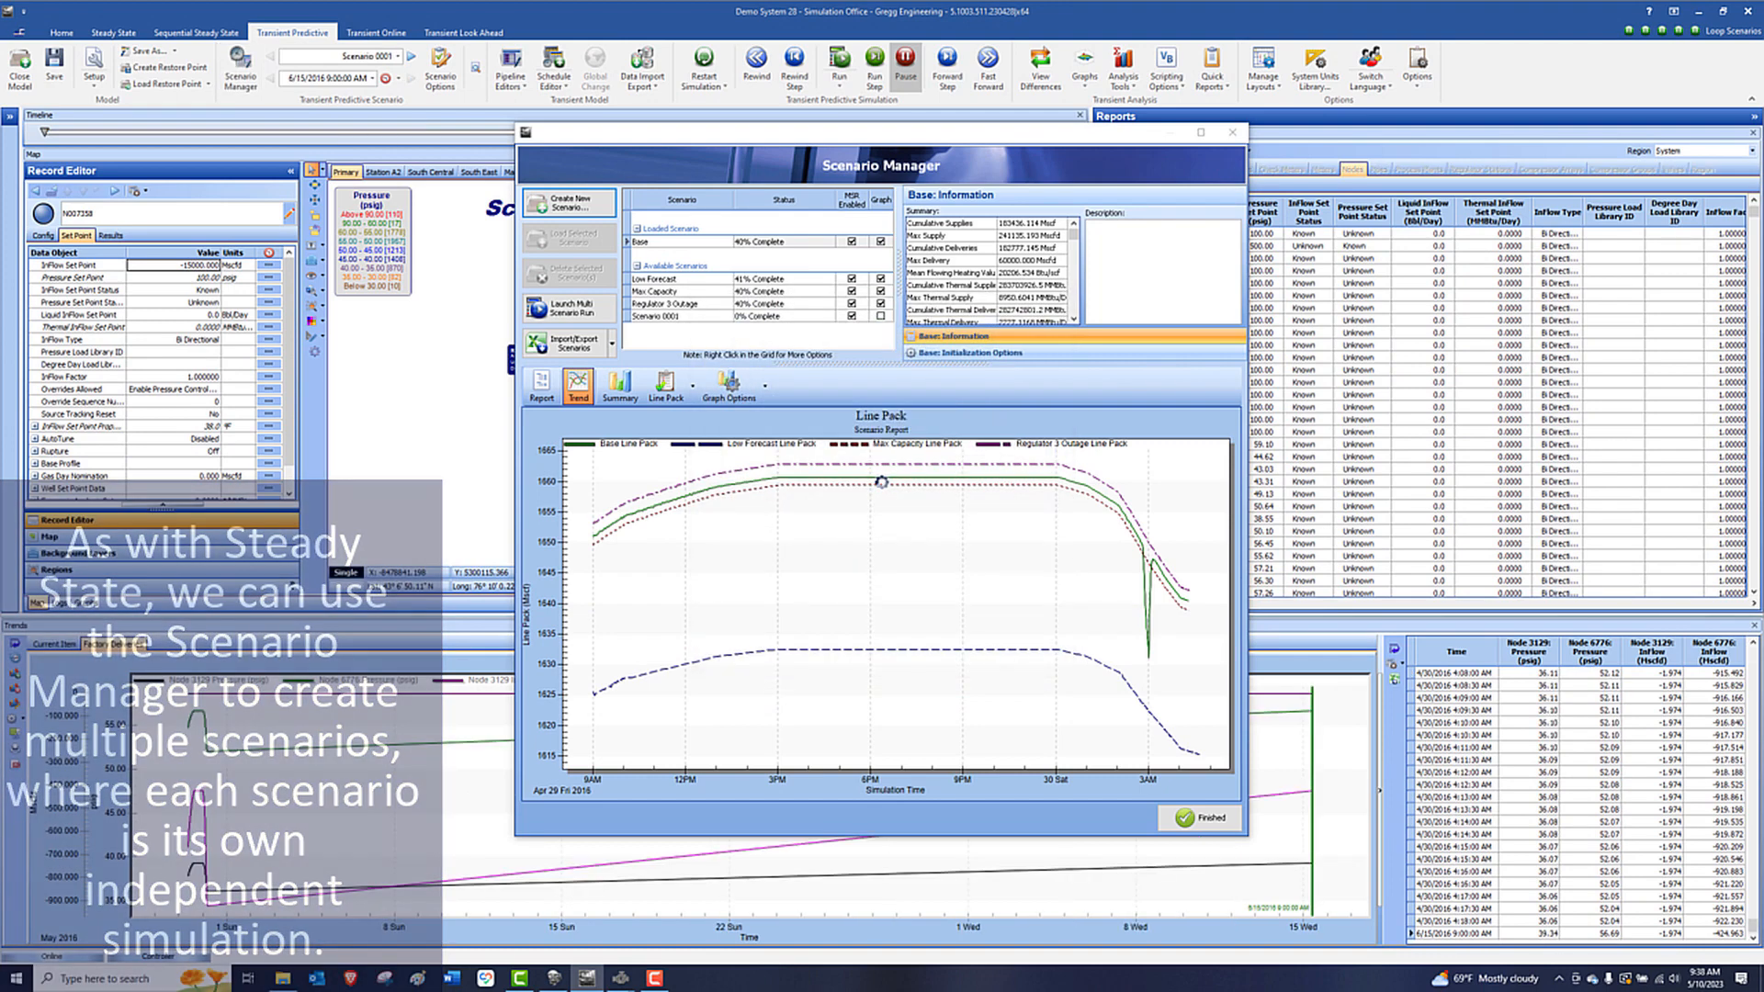
pyautogui.click(772, 314)
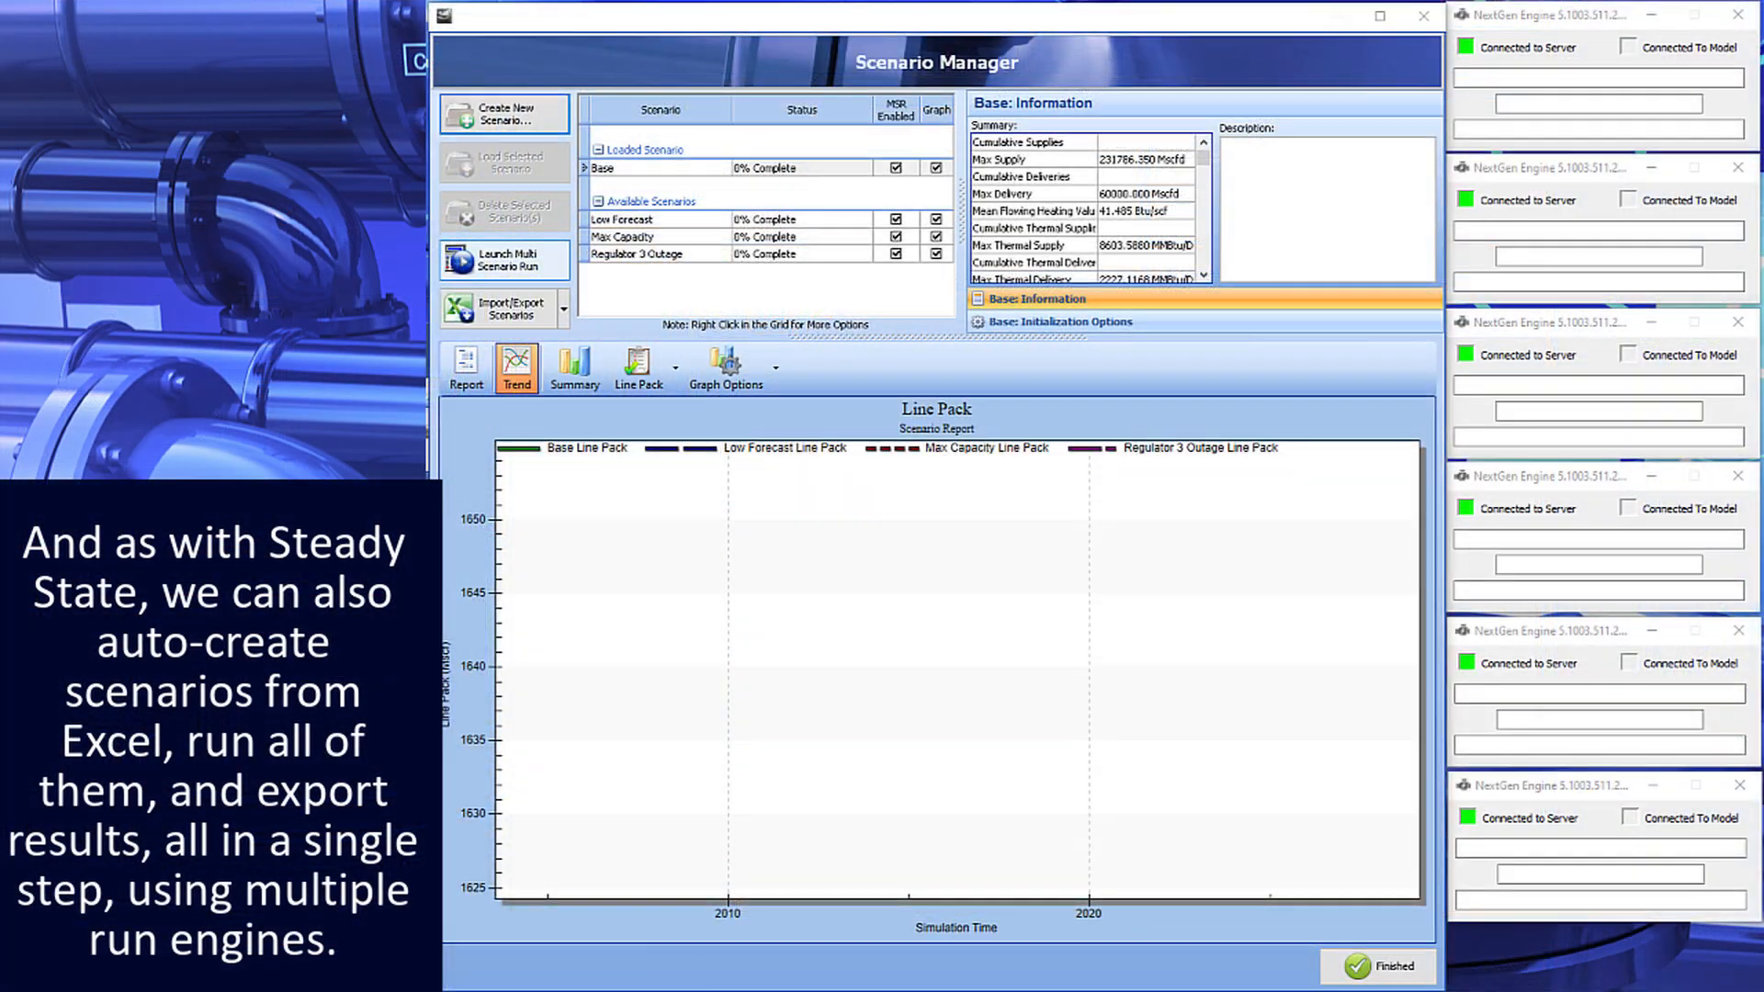
# Launch a multi-scenario run of Base, Low Forecast, Max Capacity and Regulator 3 Outage on several engines.
pyautogui.click(504, 259)
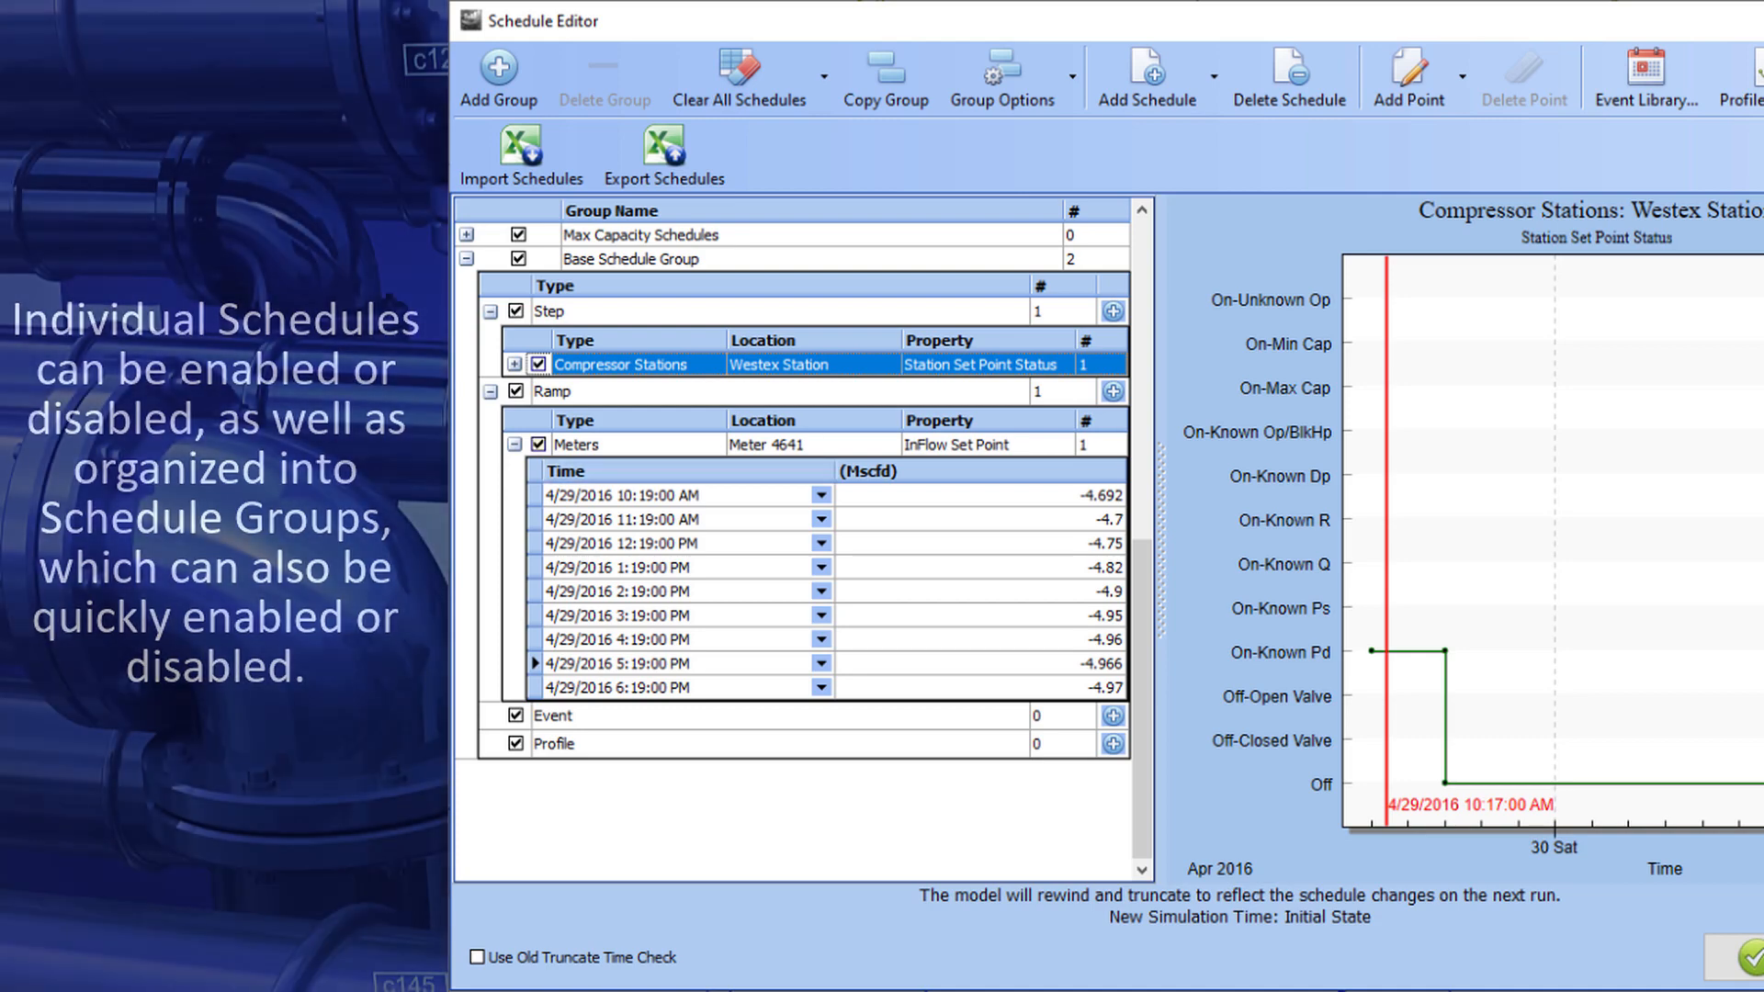
# Schedule the Mainline Flow Reversal Event to start 4/29/2016 at 10:19:00 AM.
pyautogui.click(1643, 77)
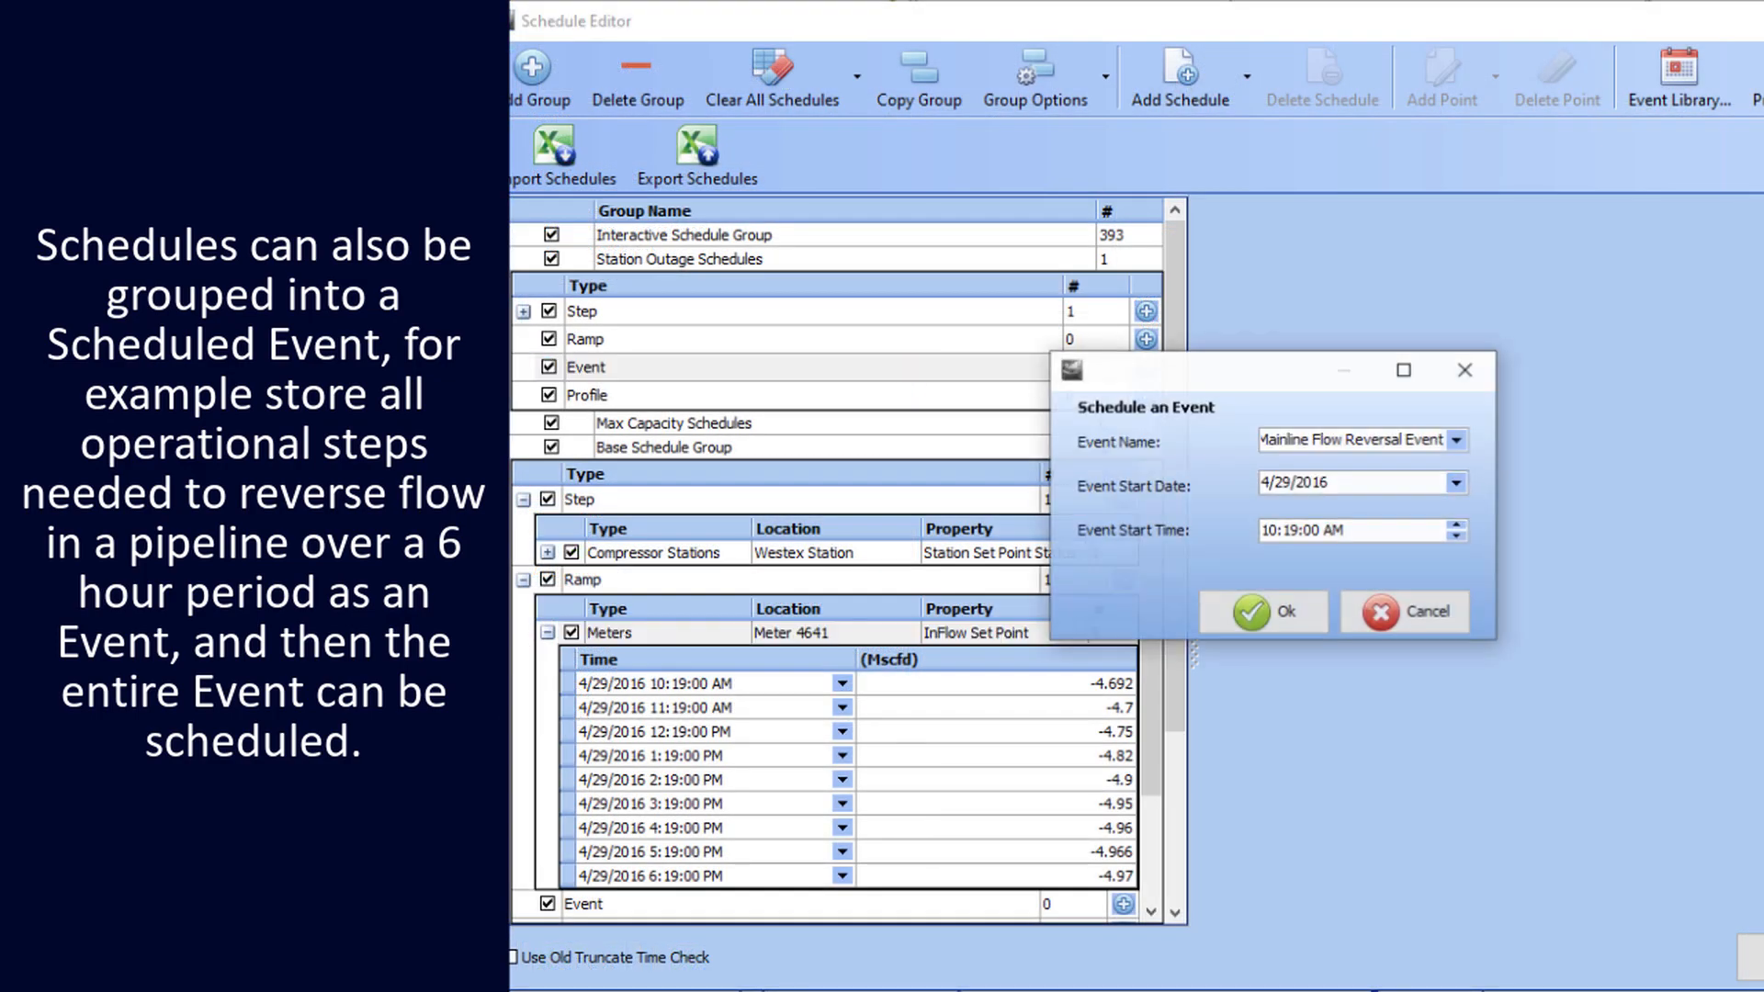
pyautogui.click(1457, 483)
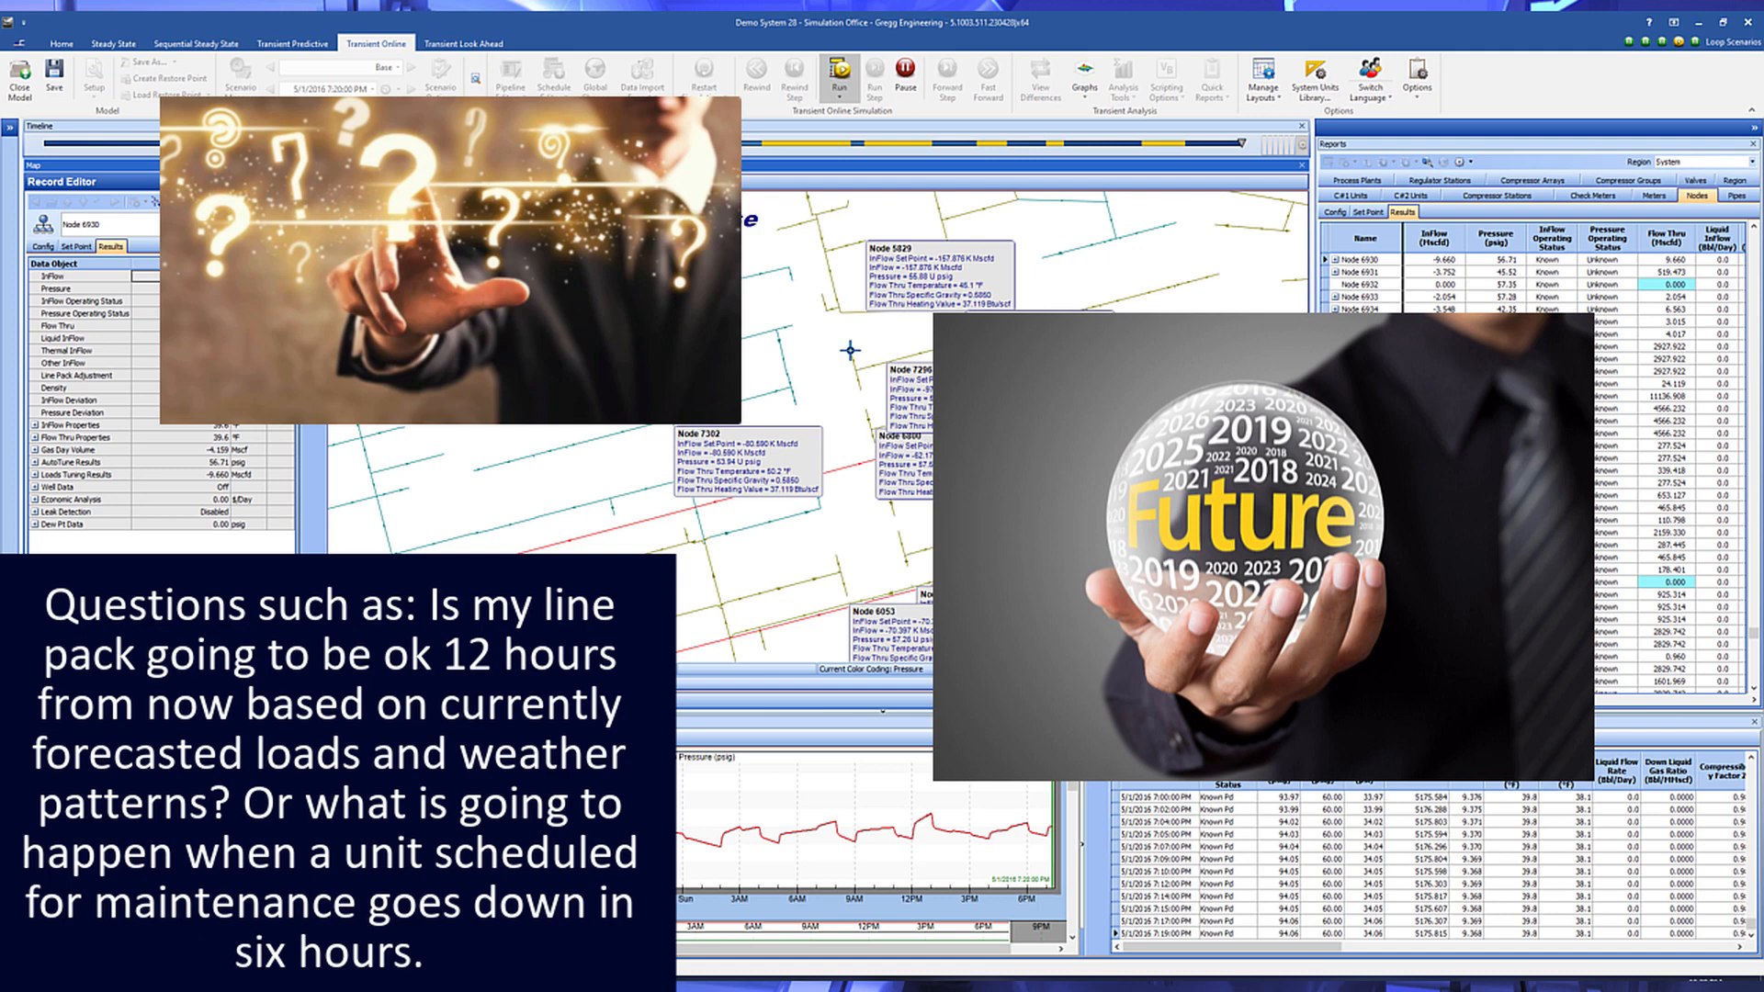
# Switch to the Transient Online section showing Node 6930's results and the node results table.
pyautogui.click(462, 42)
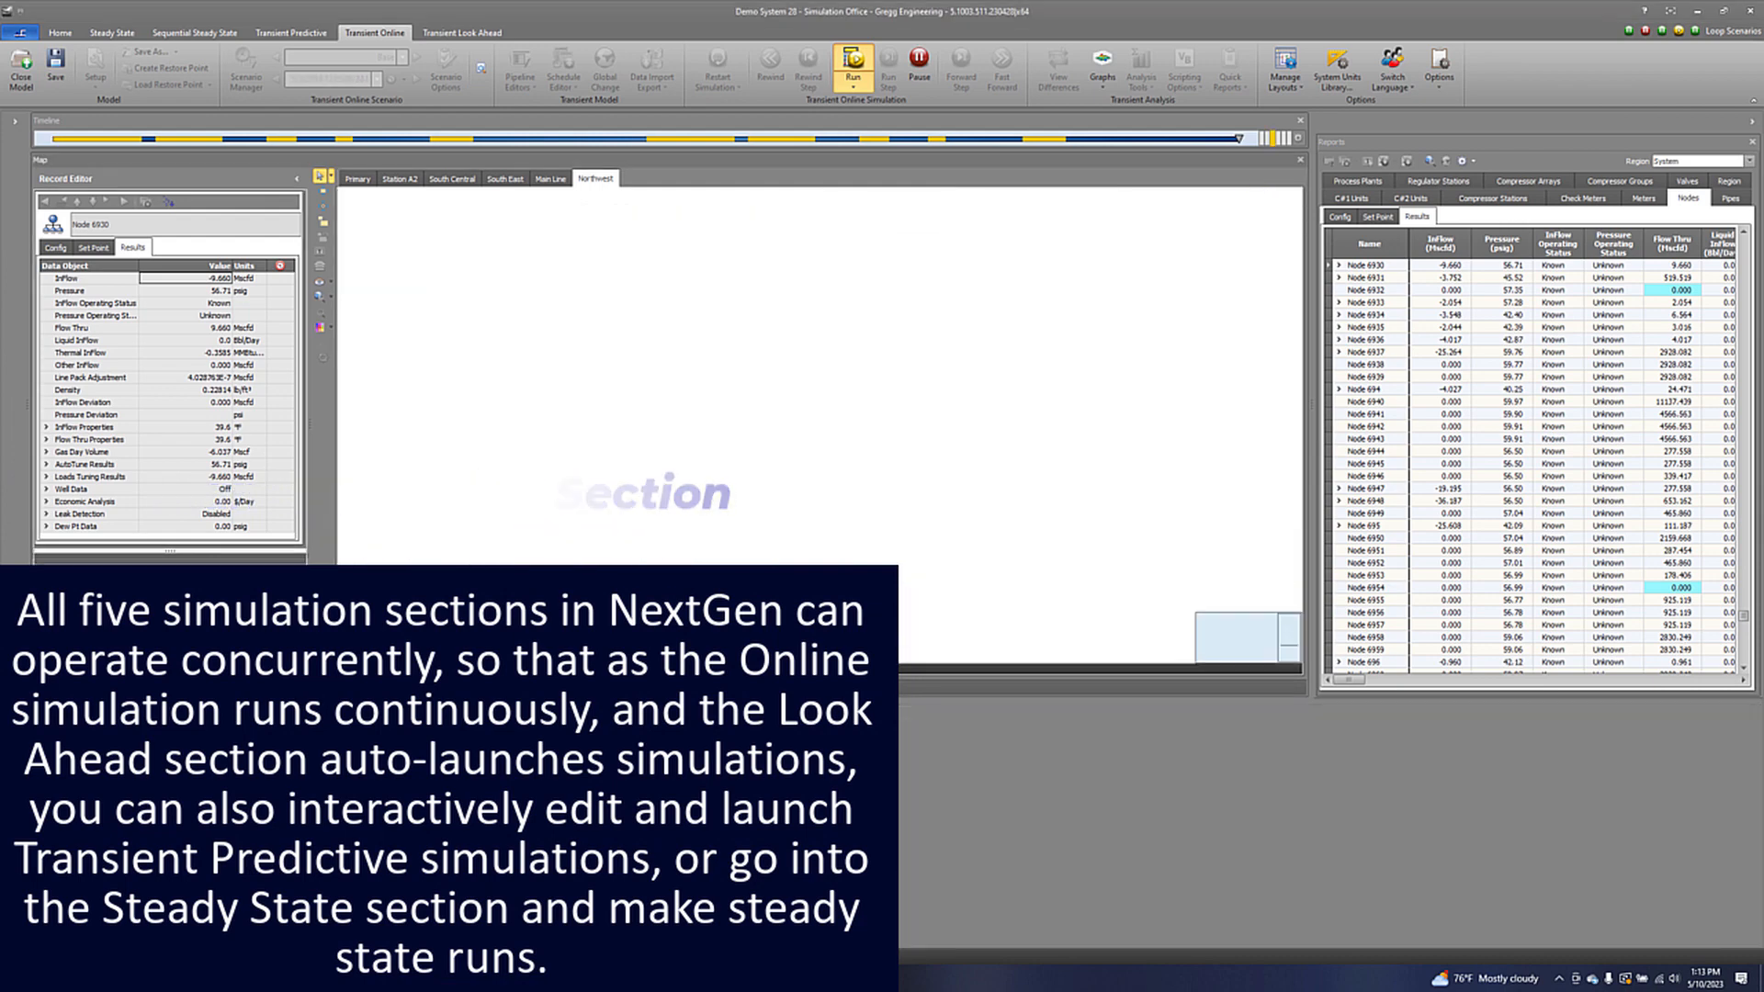
# Cycle through Transient Look Ahead and Transient Predictive, then land on Steady State with the Base scenario map.
pyautogui.click(461, 31)
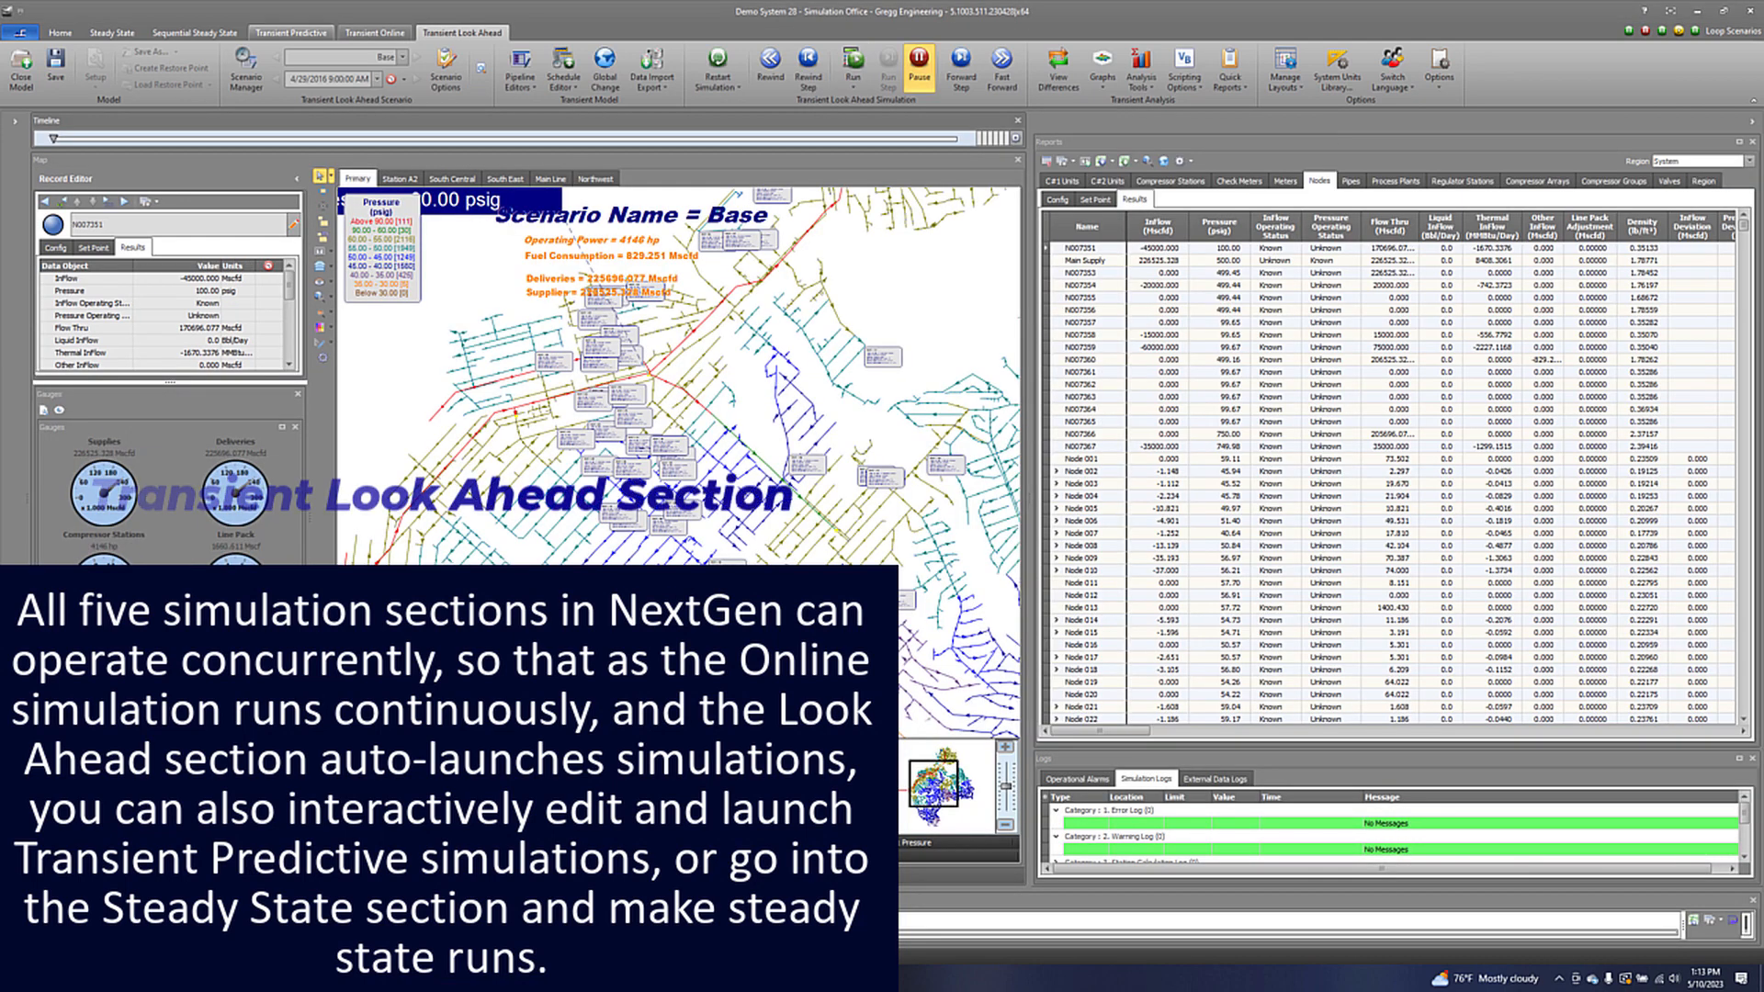
pyautogui.click(290, 31)
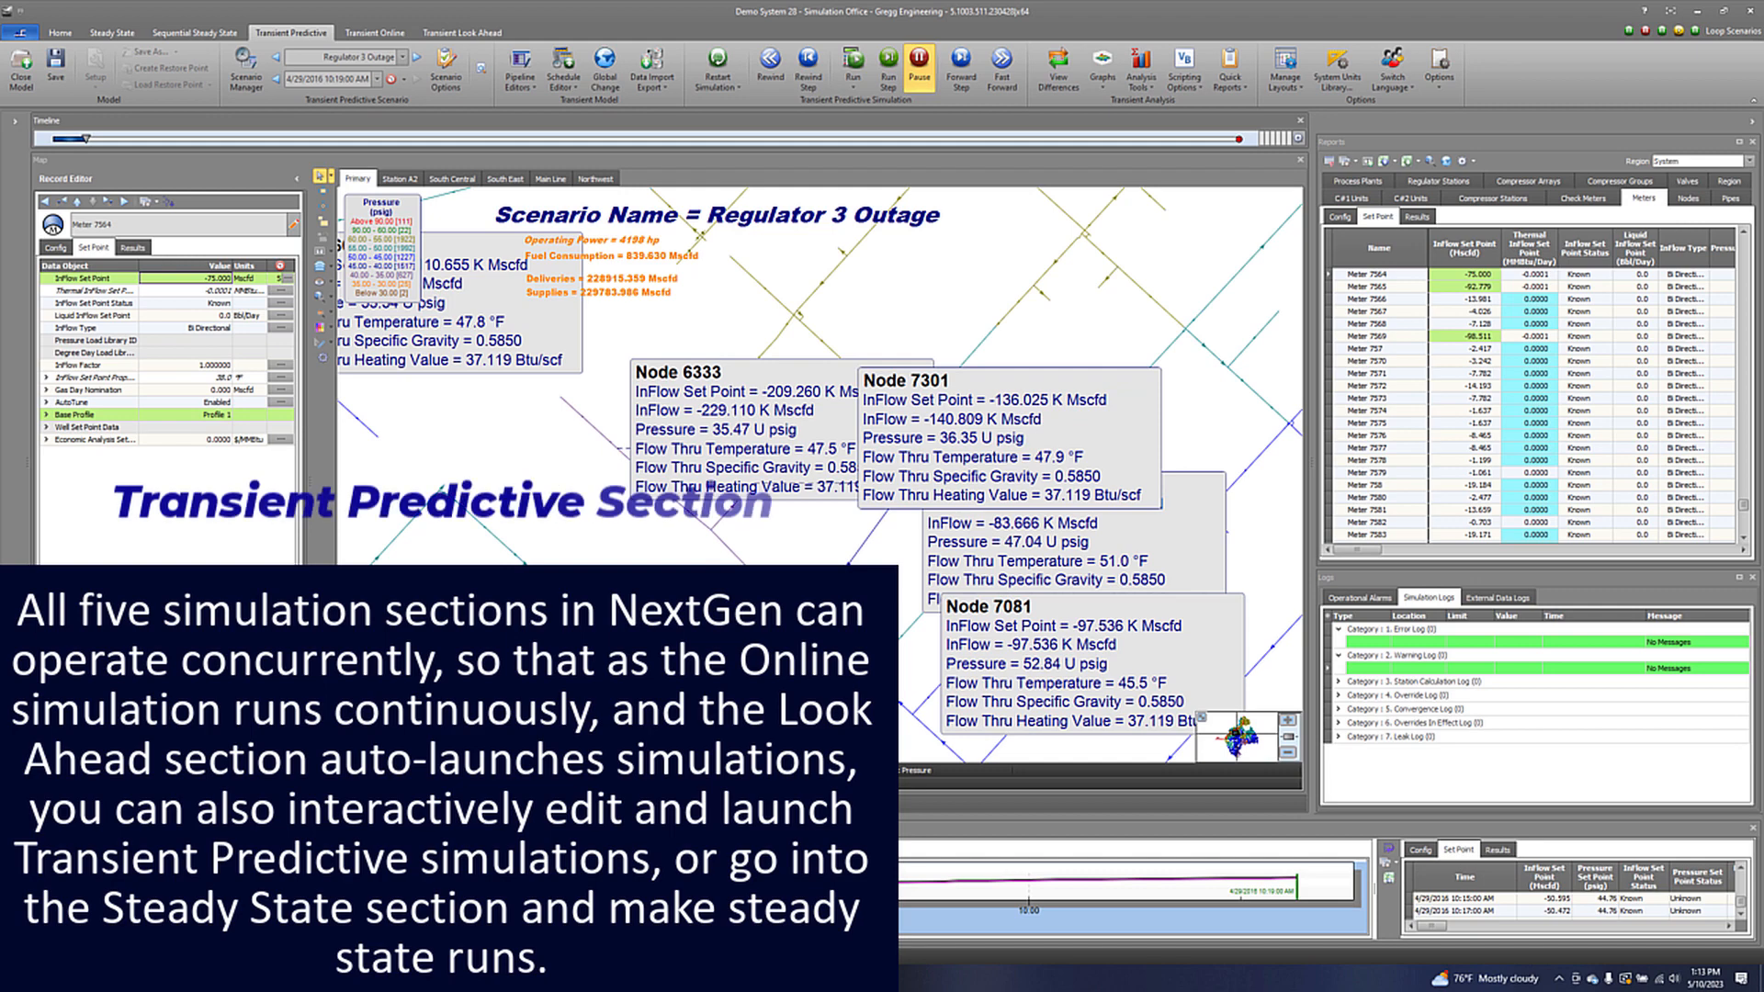
pyautogui.click(191, 31)
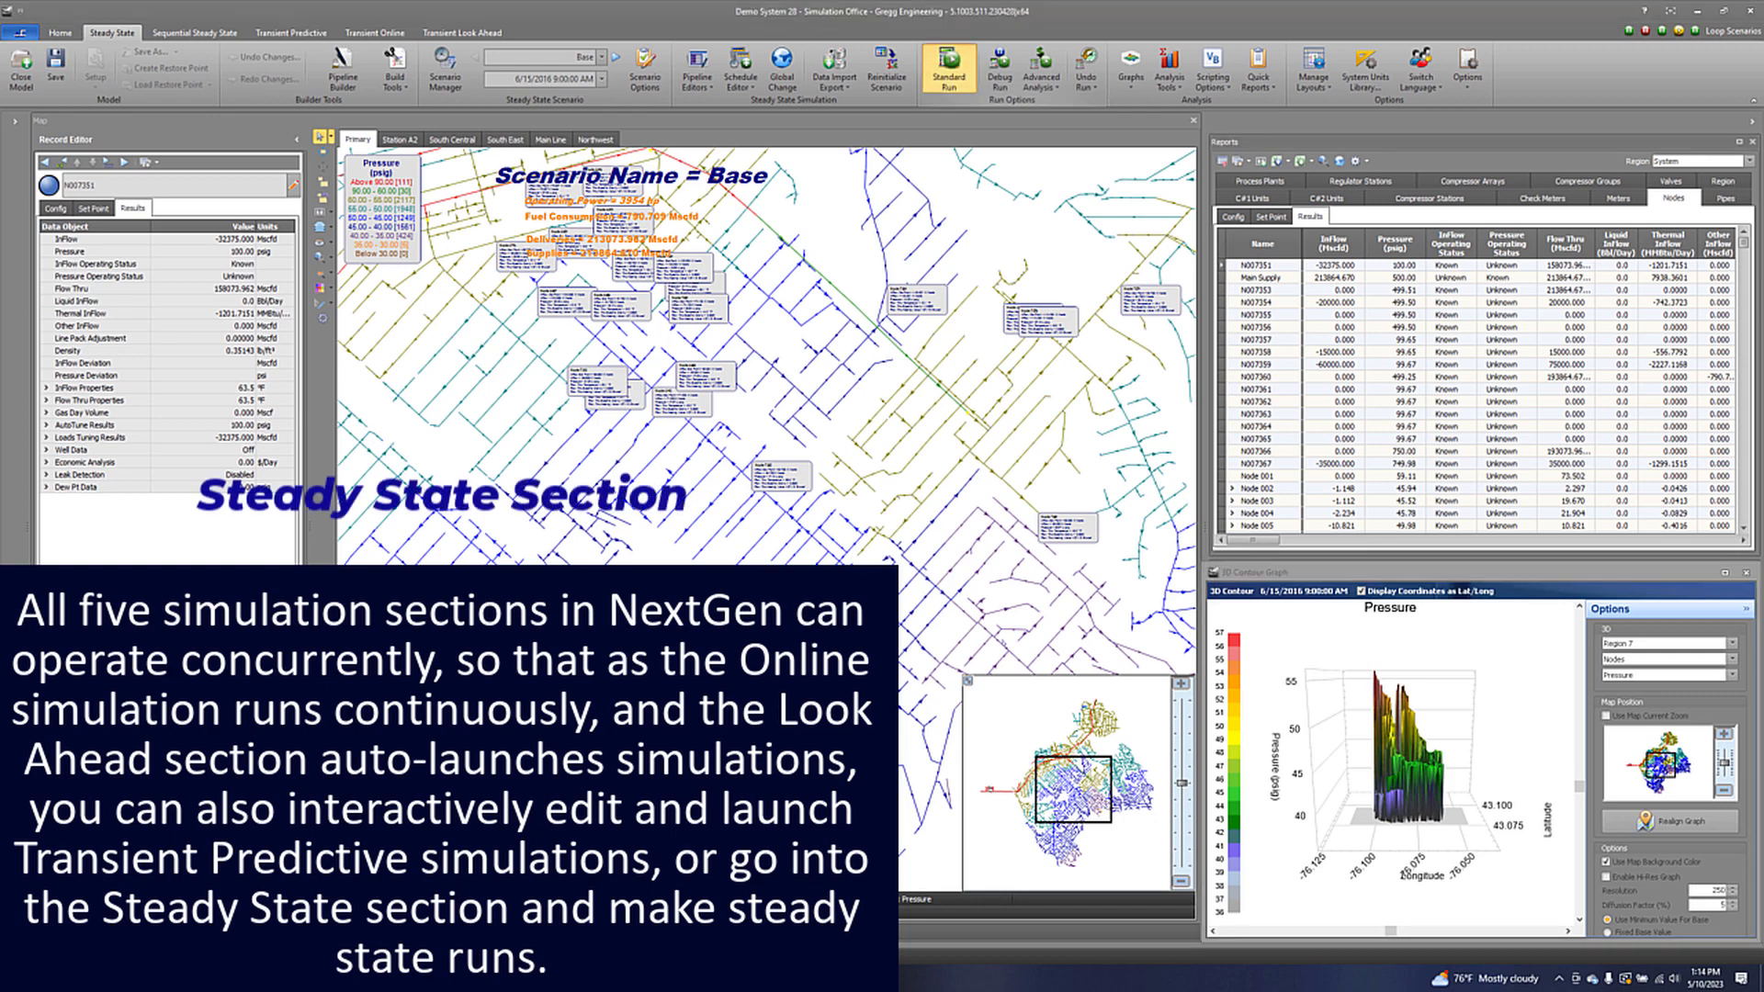
pyautogui.click(948, 70)
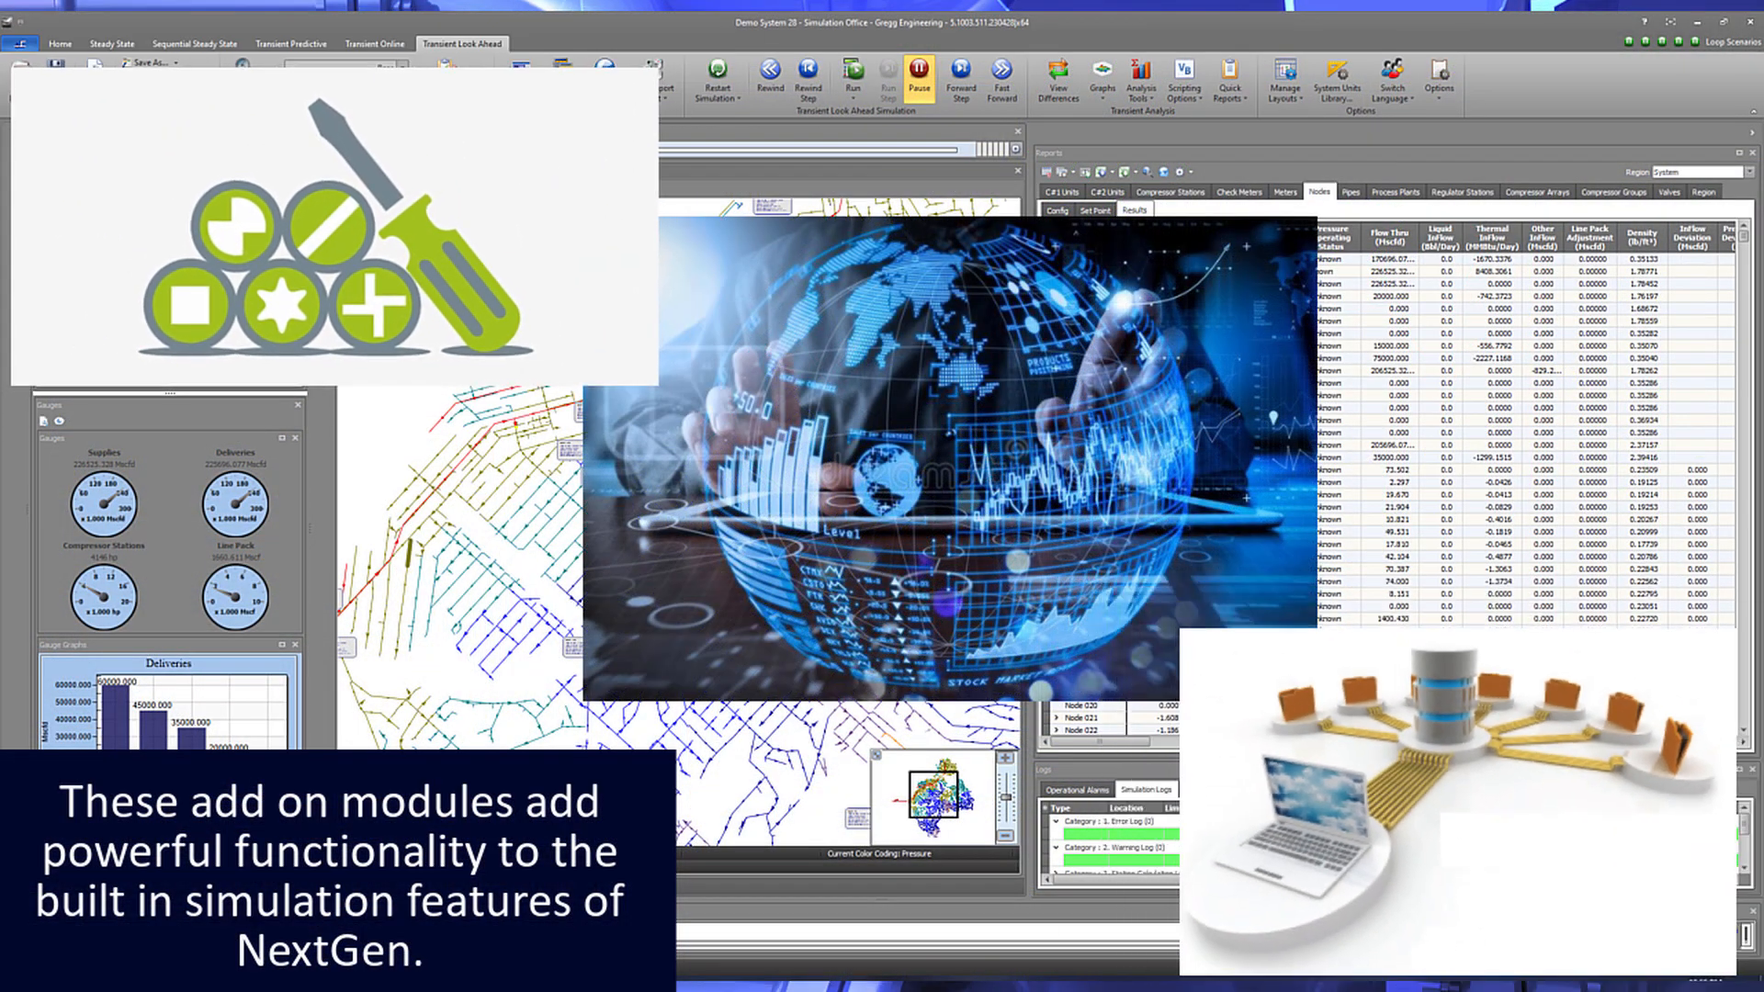
# Return to the Steady State simulation showing Regulator Stations 01–05 flows and pressures.
pyautogui.click(110, 33)
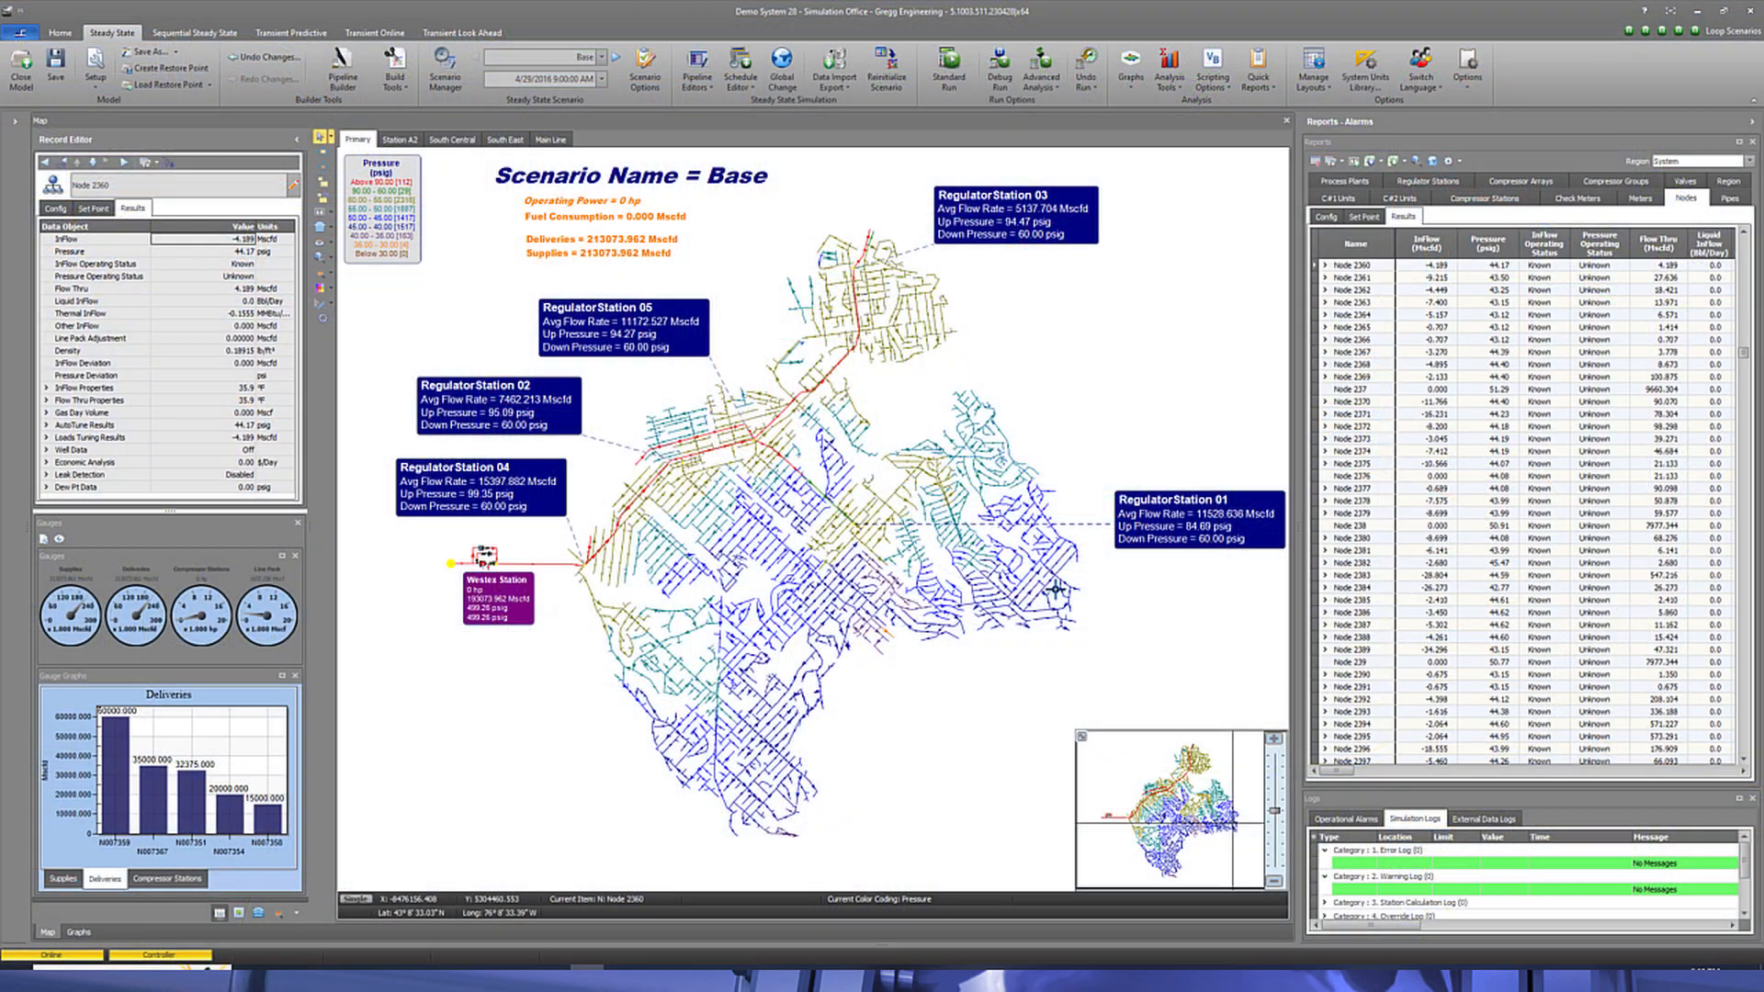